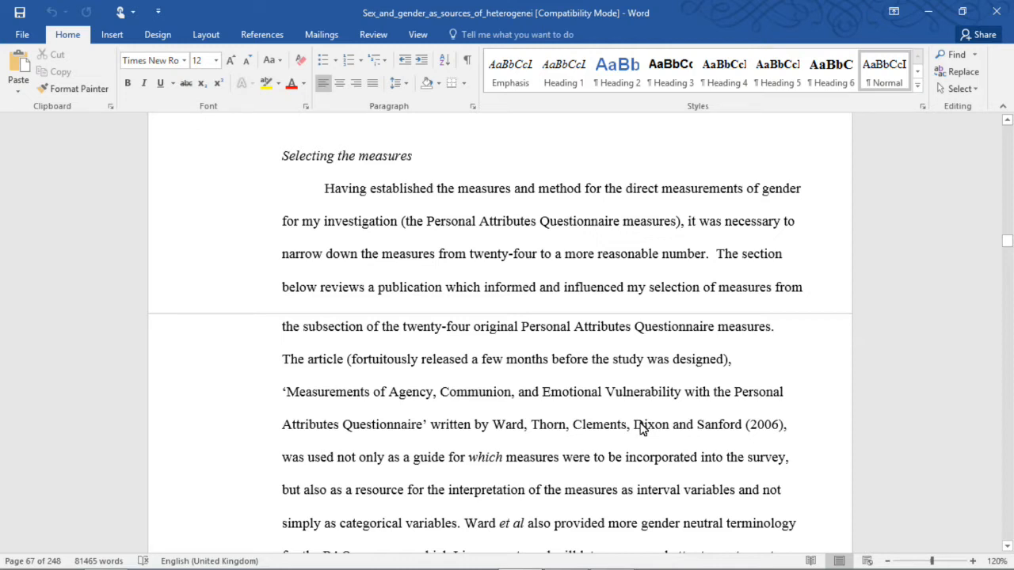
{"action": "mouse_move", "coordinate": [643, 431]}
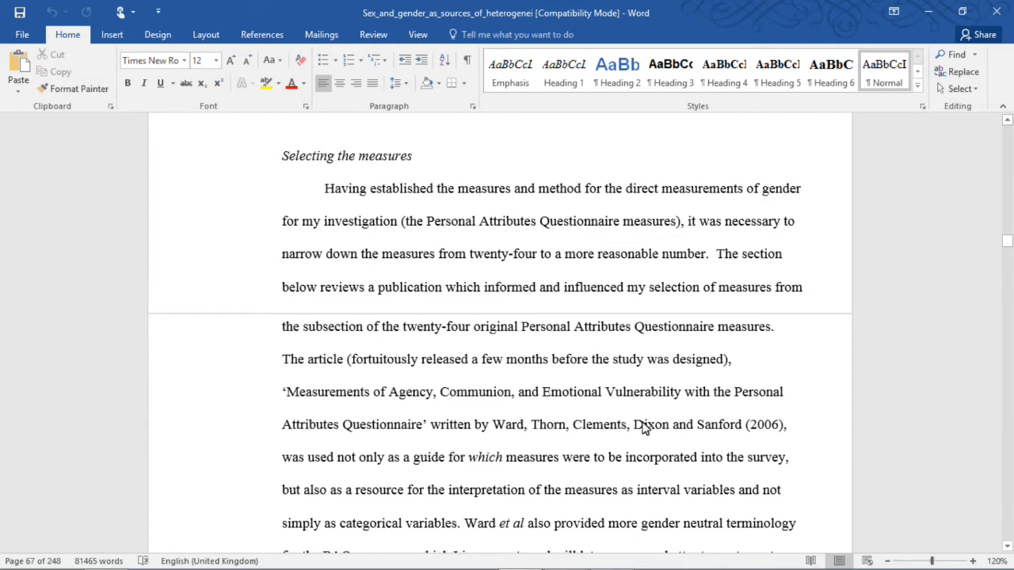
{"action": "mouse_move", "coordinate": [580, 353]}
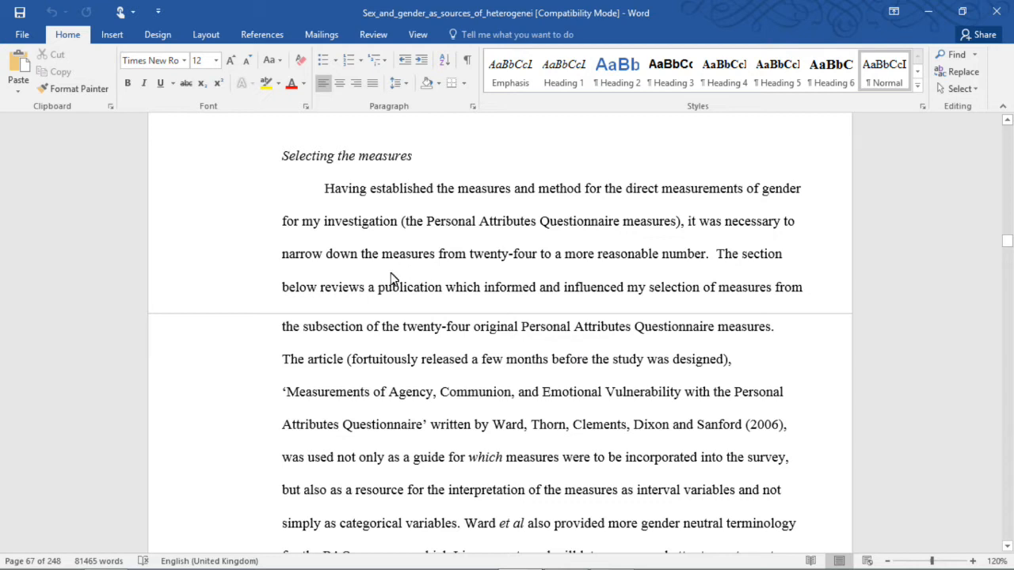
{"action": "mouse_move", "coordinate": [549, 328]}
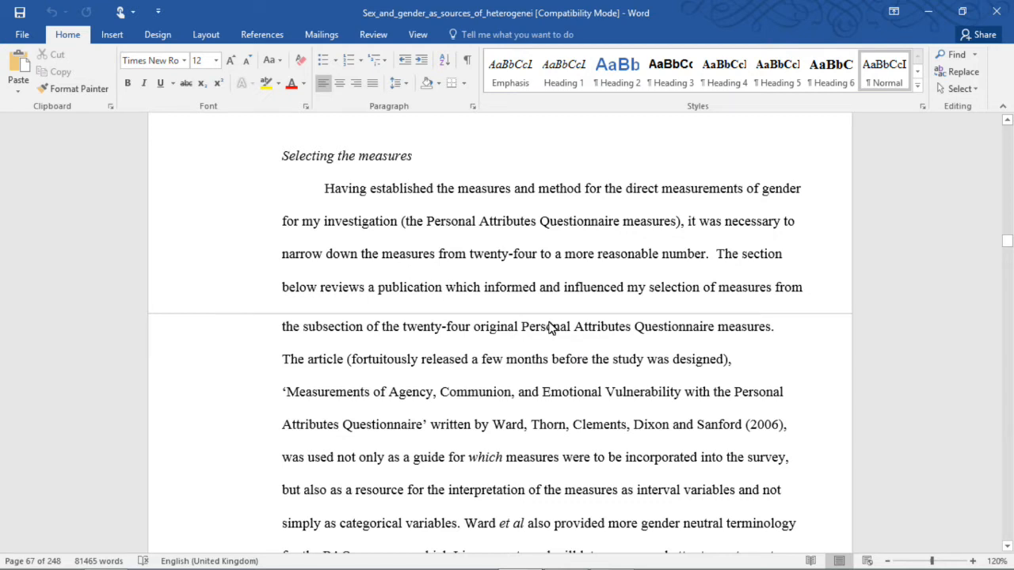
{"action": "mouse_move", "coordinate": [555, 323]}
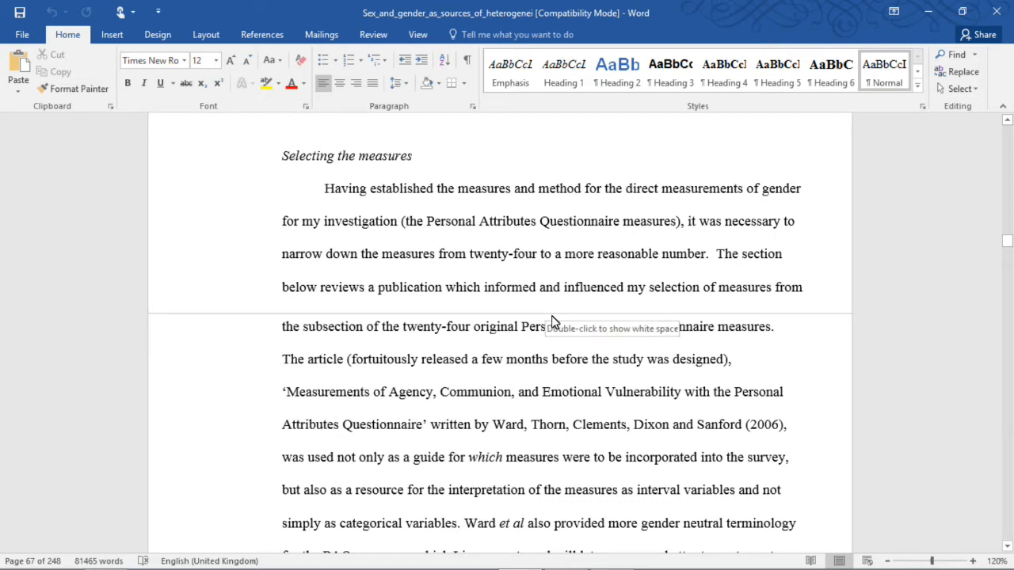
{"action": "mouse_move", "coordinate": [213, 398]}
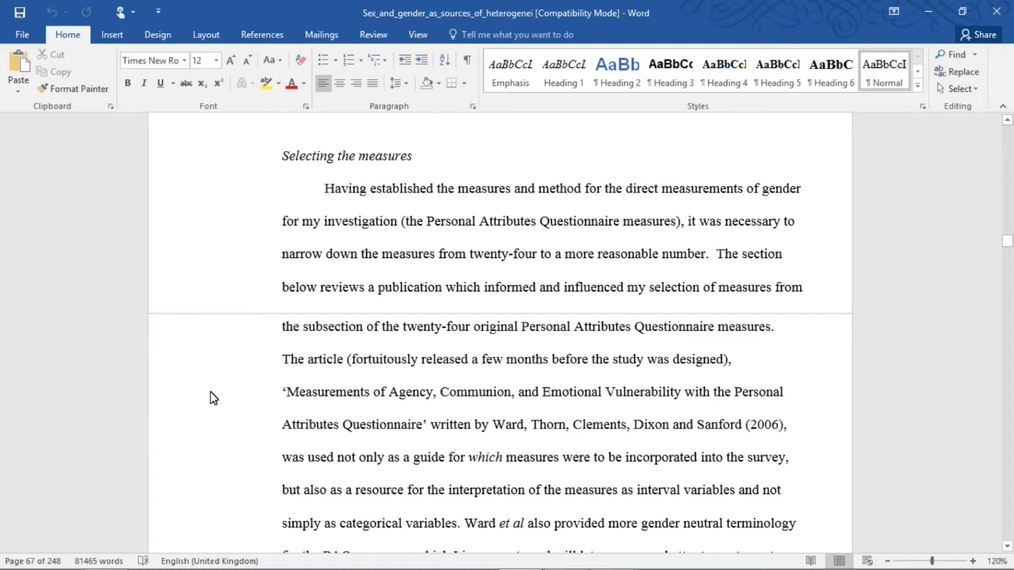
{"action": "mouse_move", "coordinate": [212, 398]}
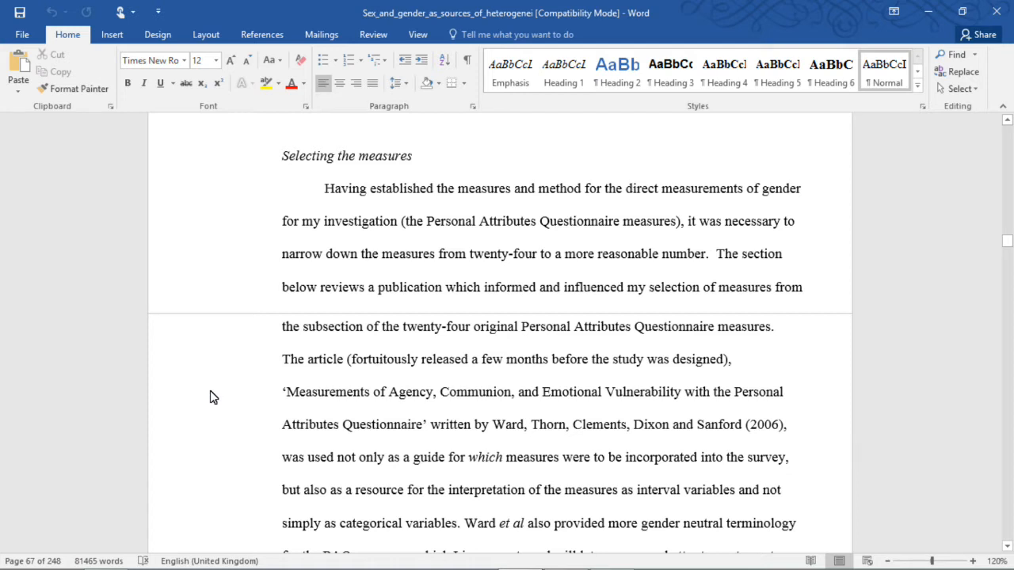
{"action": "mouse_move", "coordinate": [218, 395]}
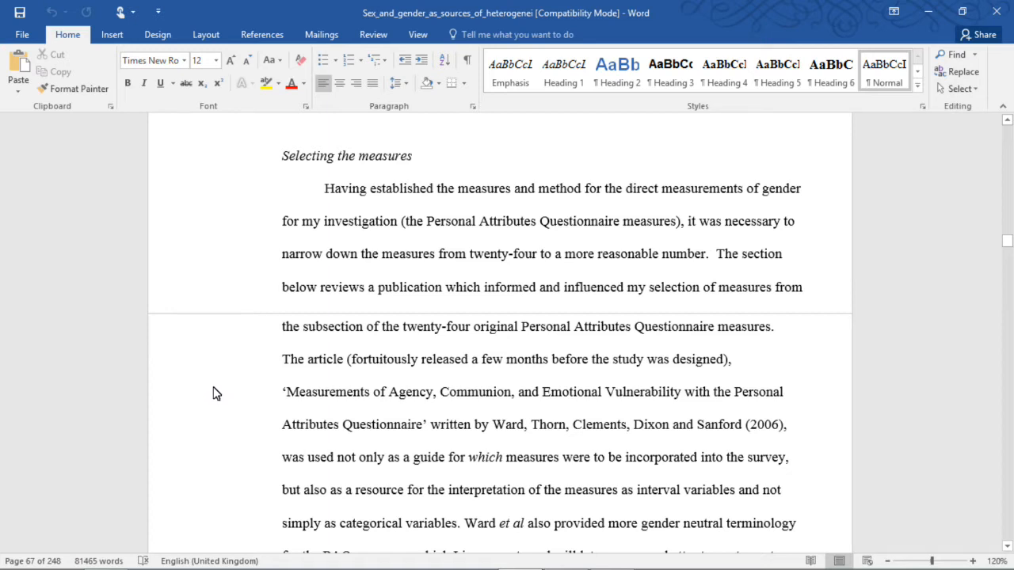
{"action": "mouse_move", "coordinate": [231, 399]}
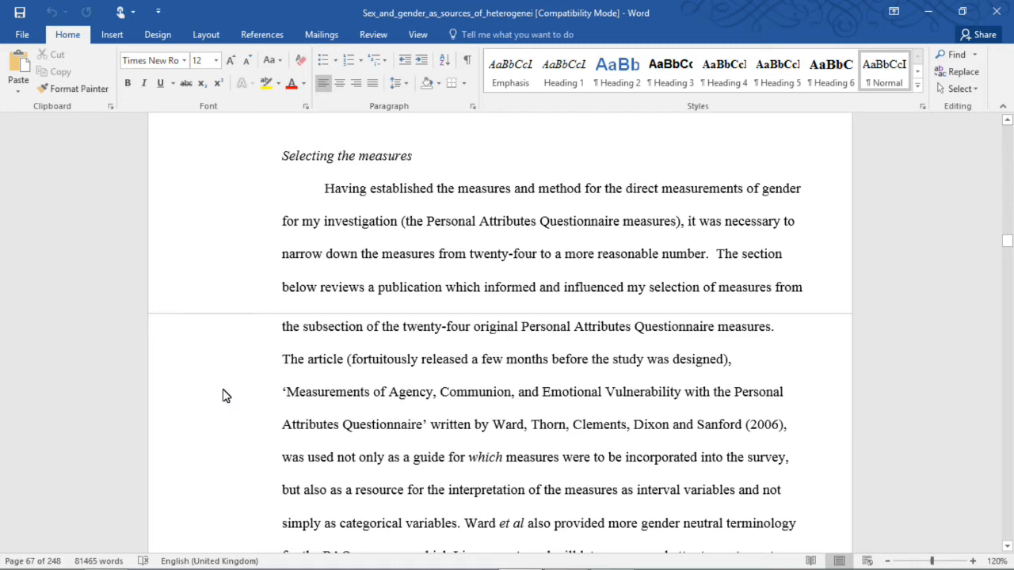
{"action": "mouse_move", "coordinate": [230, 387]}
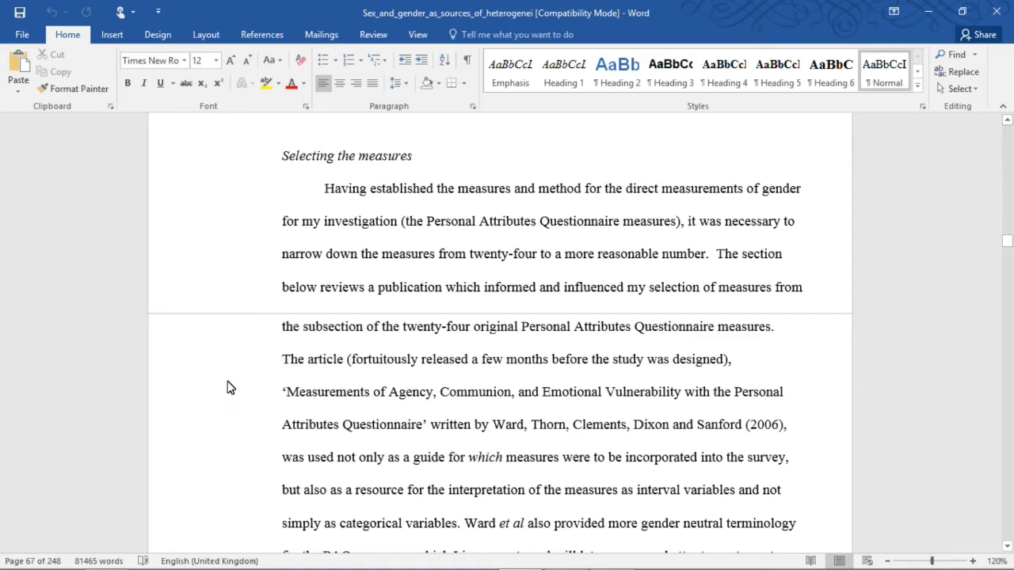
Scroll from page 67 onto page 68 until the 'The work of Ward et al' paragraph shows.
{"action": "scroll", "scroll_direction": "down", "scroll_amount": 3}
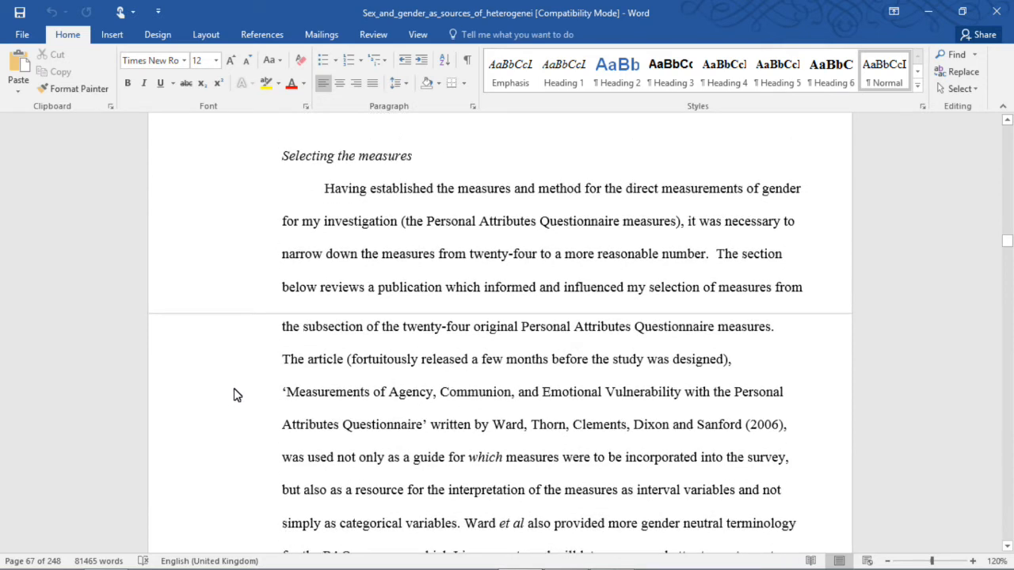
{"action": "mouse_move", "coordinate": [237, 395]}
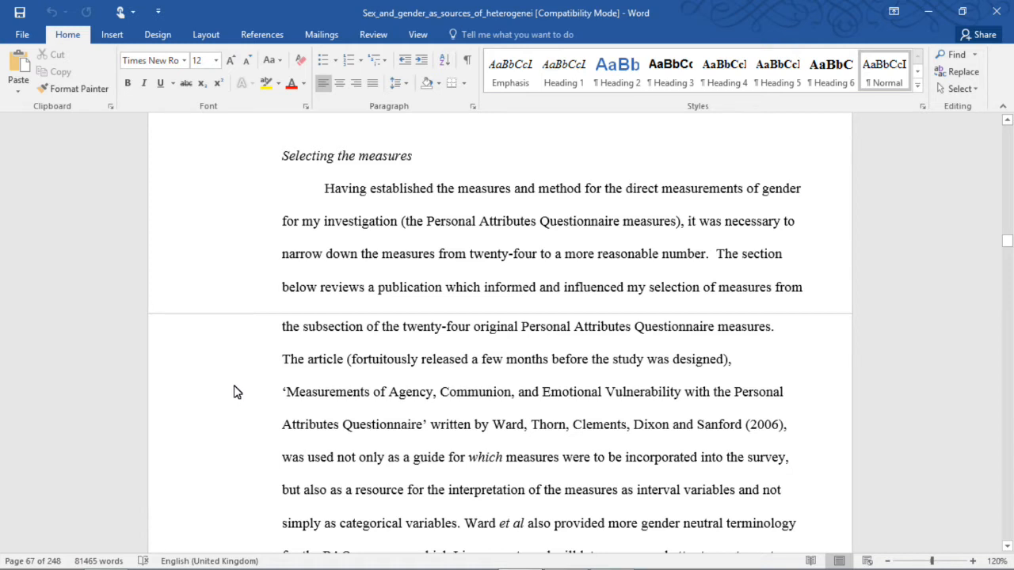
{"action": "mouse_move", "coordinate": [241, 387]}
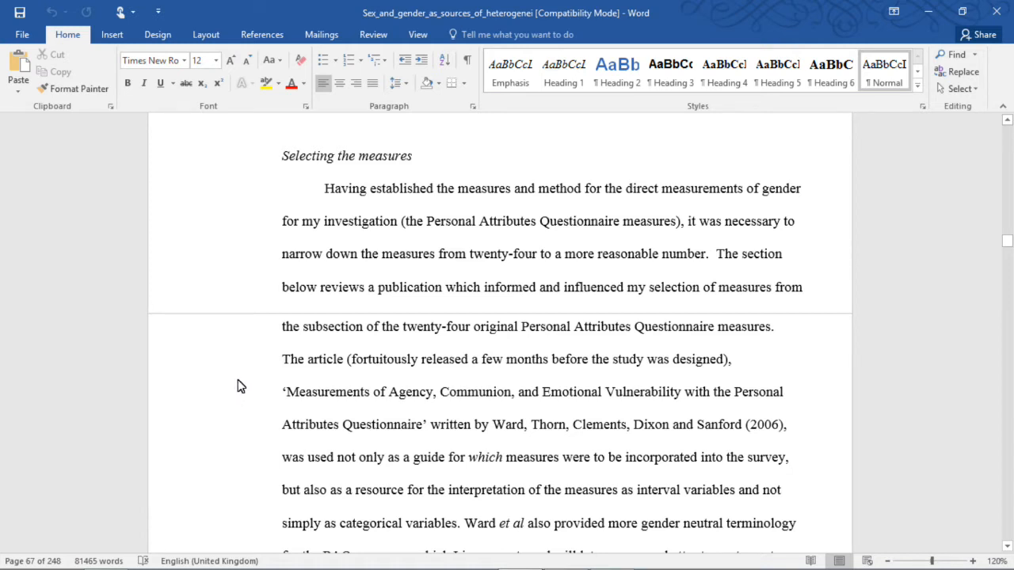
{"action": "mouse_move", "coordinate": [333, 406]}
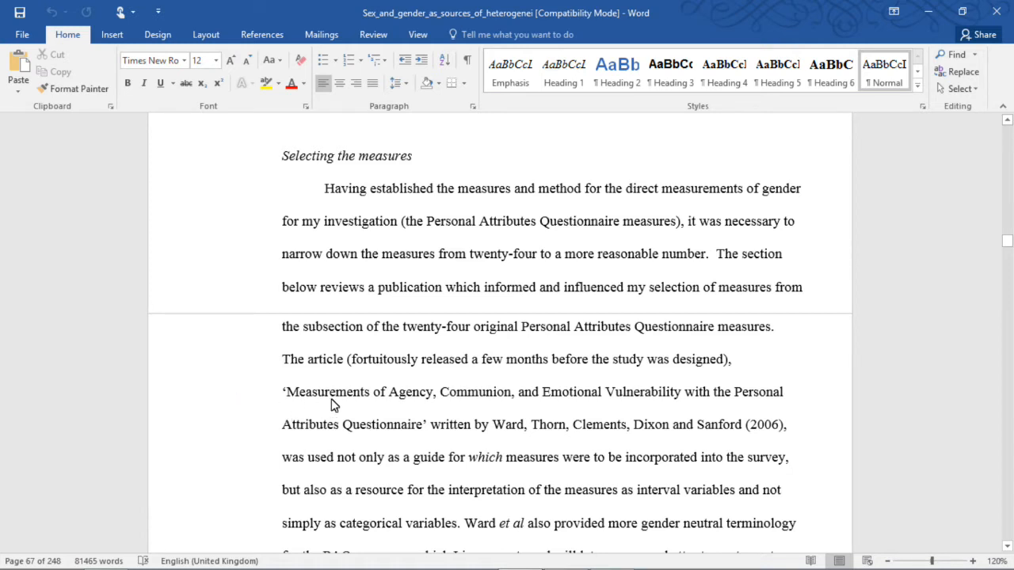
{"action": "mouse_move", "coordinate": [602, 479]}
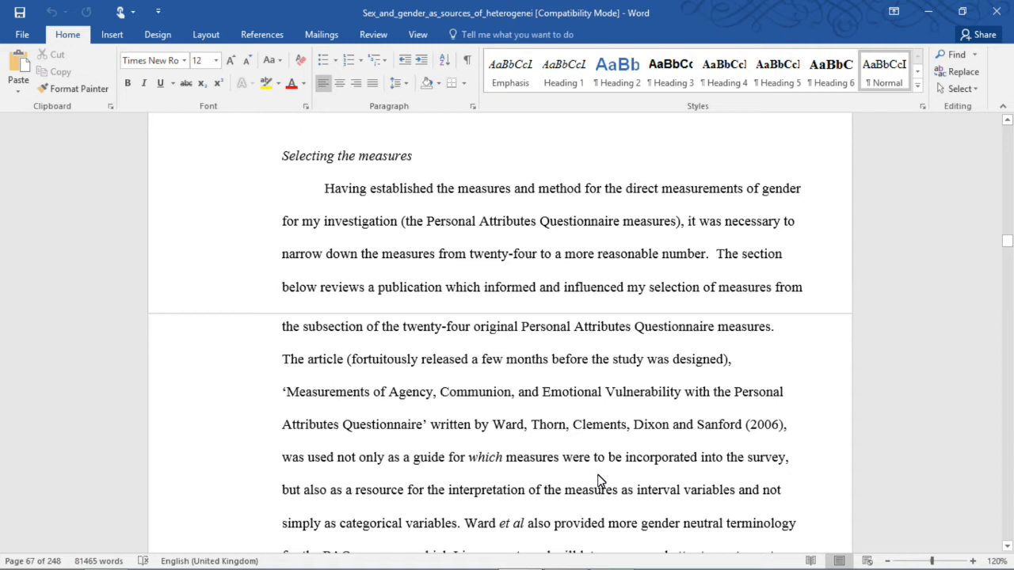
{"action": "mouse_move", "coordinate": [602, 472]}
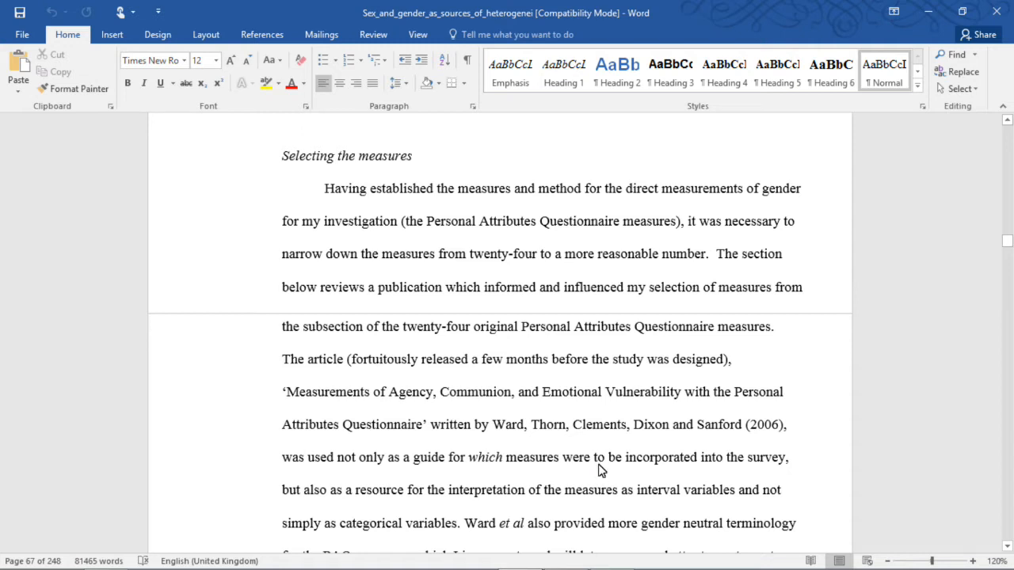
{"action": "mouse_move", "coordinate": [605, 472]}
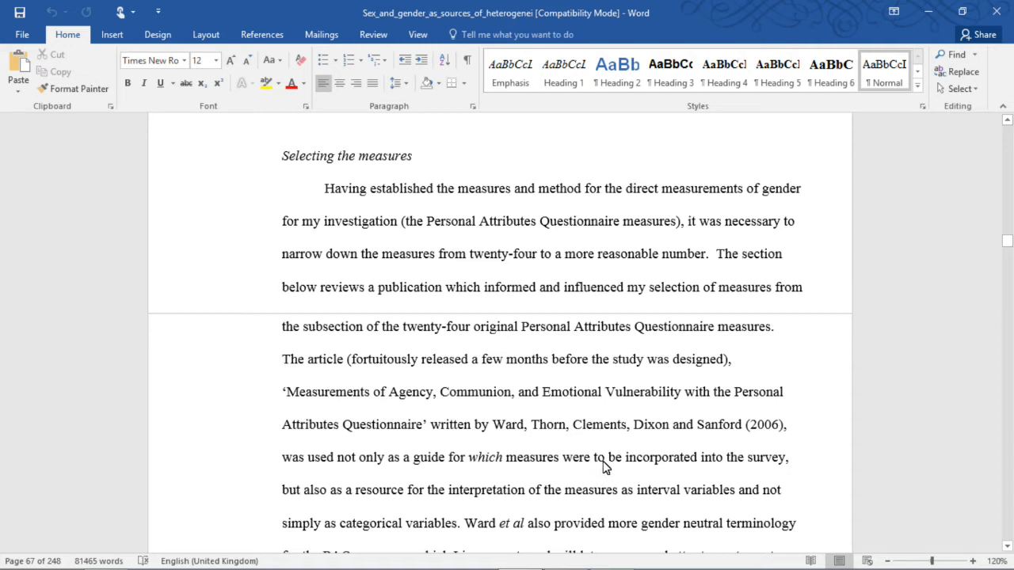
{"action": "mouse_move", "coordinate": [608, 448]}
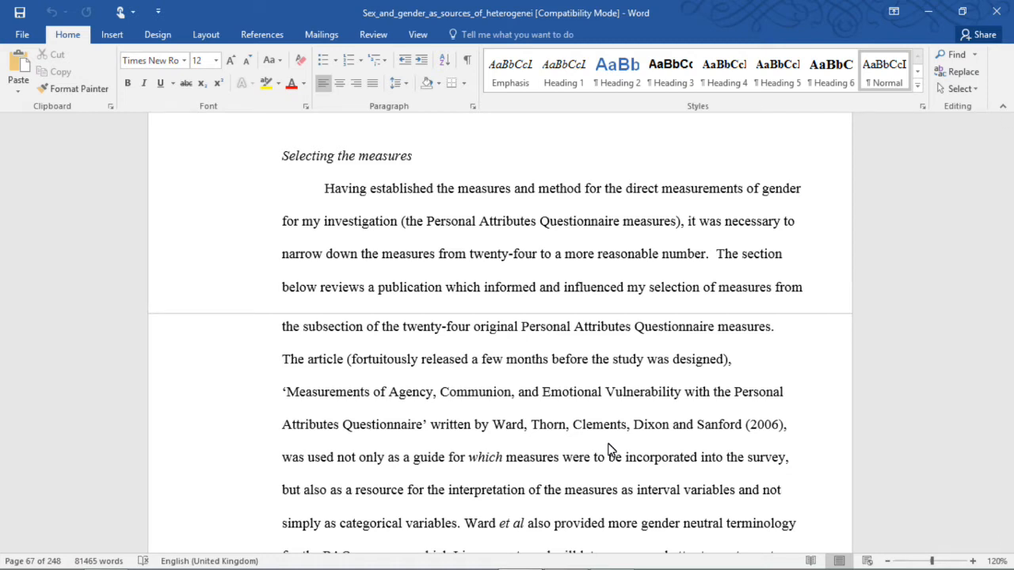
{"action": "scroll", "scroll_direction": "down", "scroll_amount": 3}
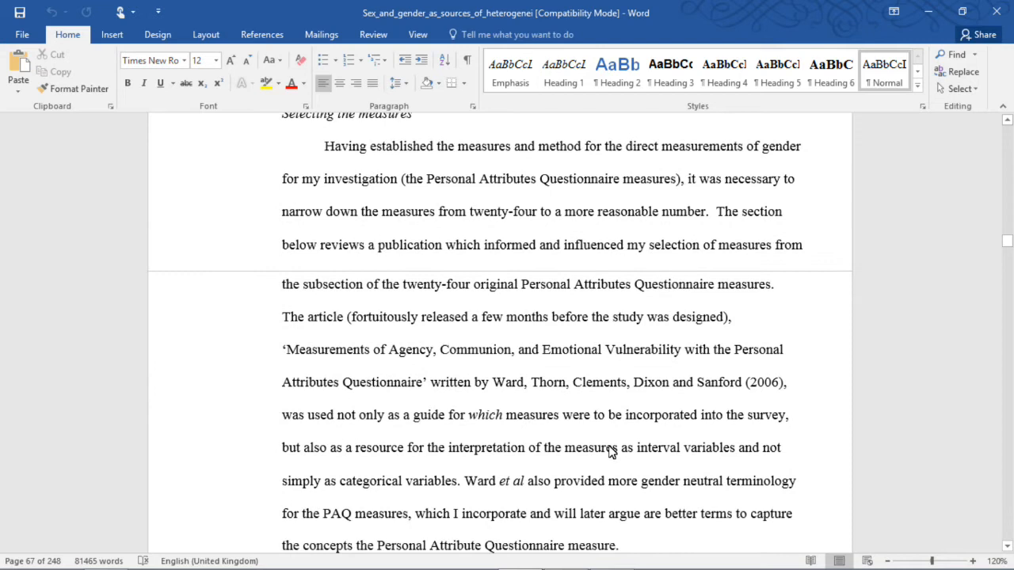
{"action": "scroll", "scroll_direction": "down", "scroll_amount": 3}
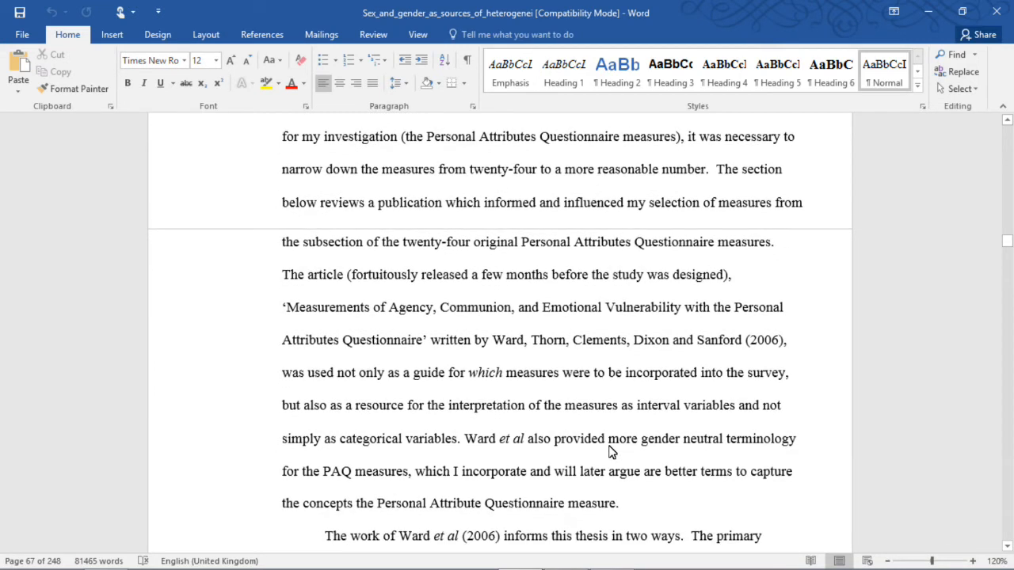
{"action": "scroll", "scroll_direction": "down", "scroll_amount": 3}
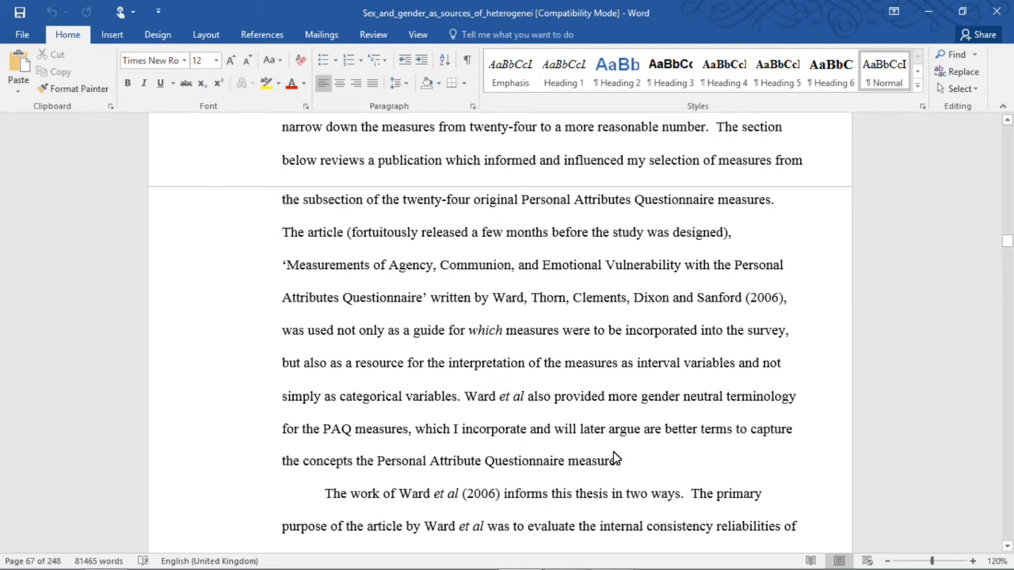
{"action": "scroll", "scroll_direction": "down", "scroll_amount": 3}
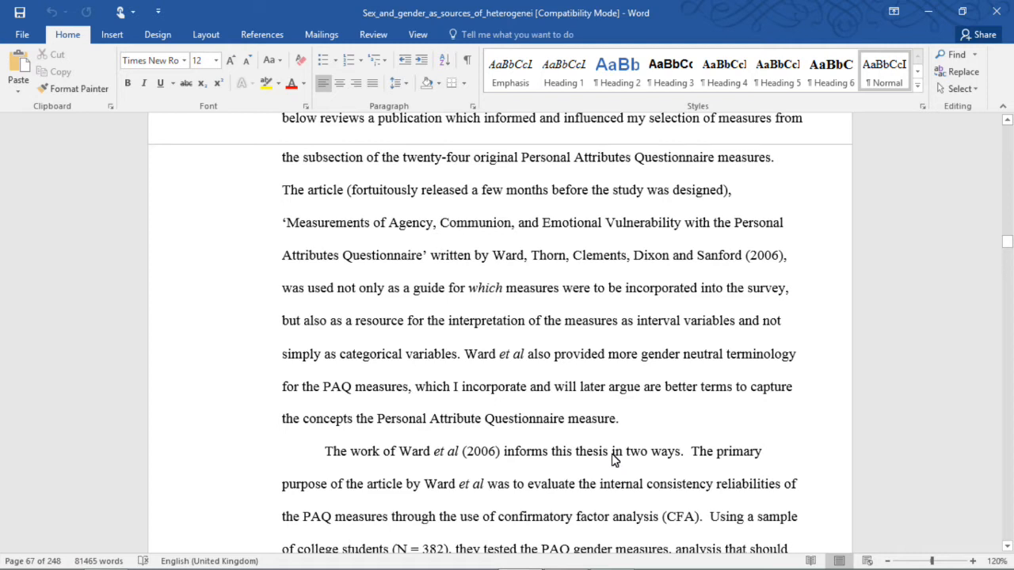
{"action": "scroll", "scroll_direction": "down", "scroll_amount": 3}
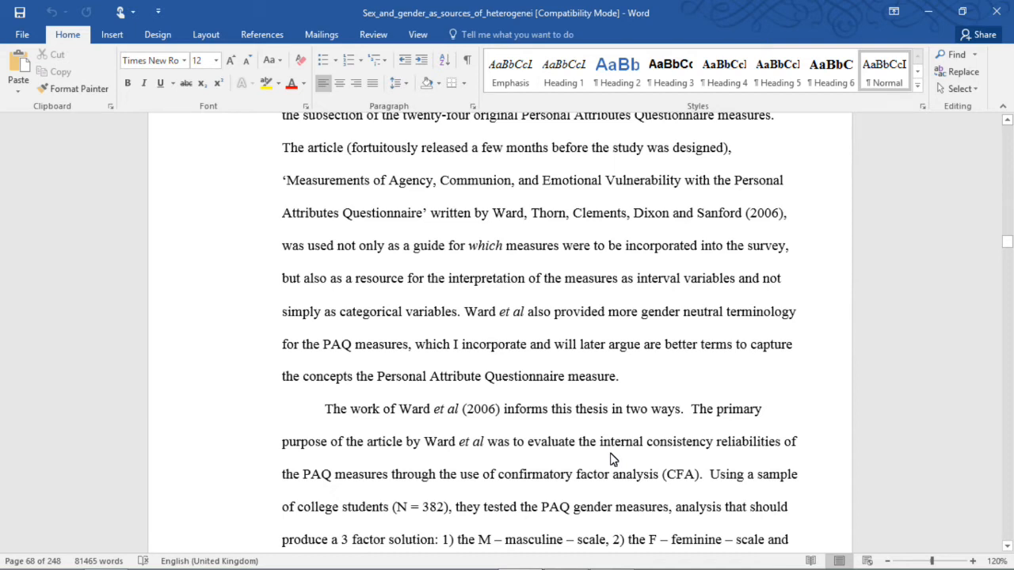
{"action": "scroll", "scroll_direction": "down", "scroll_amount": 3}
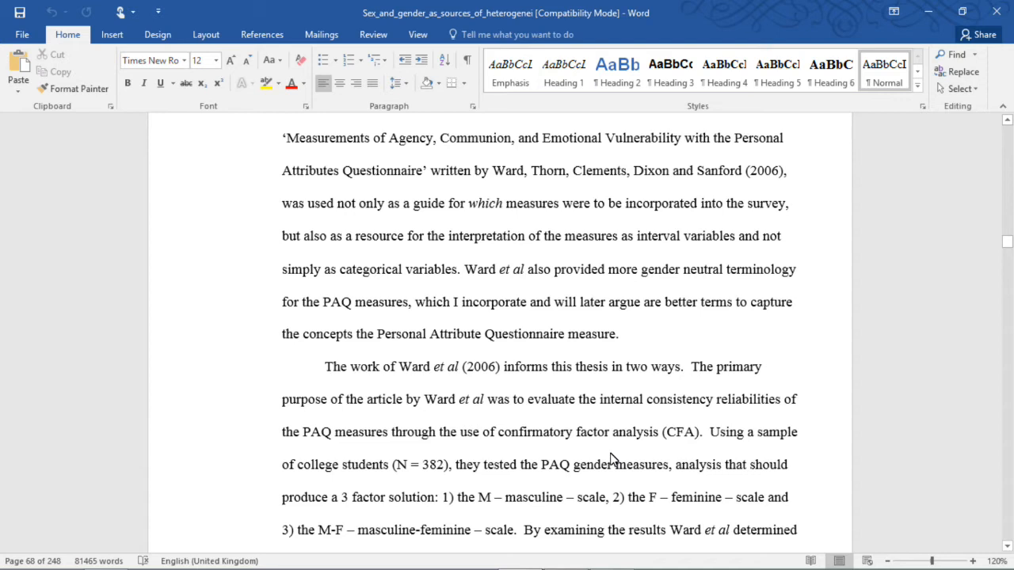
{"action": "scroll", "scroll_direction": "down", "scroll_amount": 3}
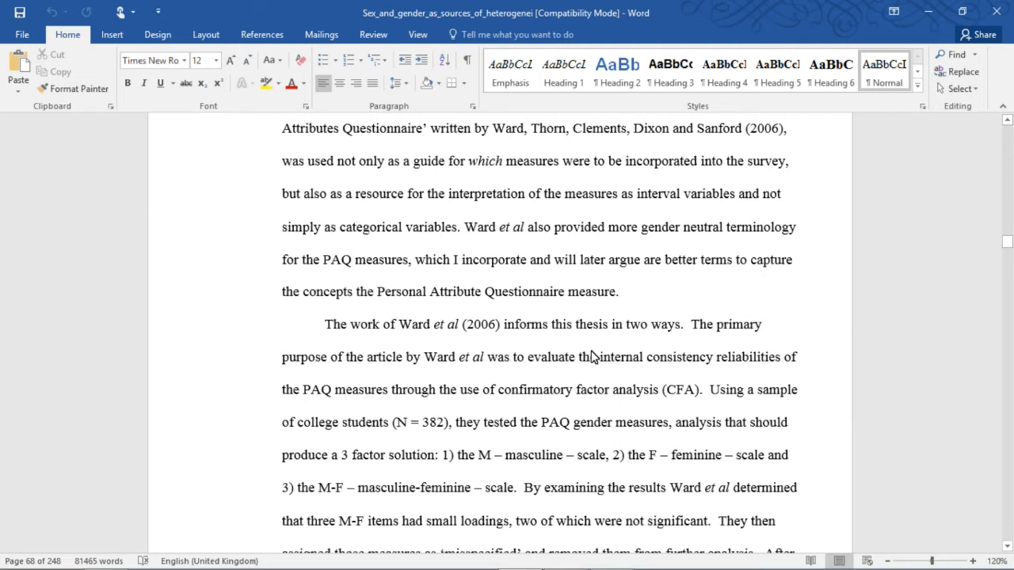
{"action": "mouse_move", "coordinate": [583, 365]}
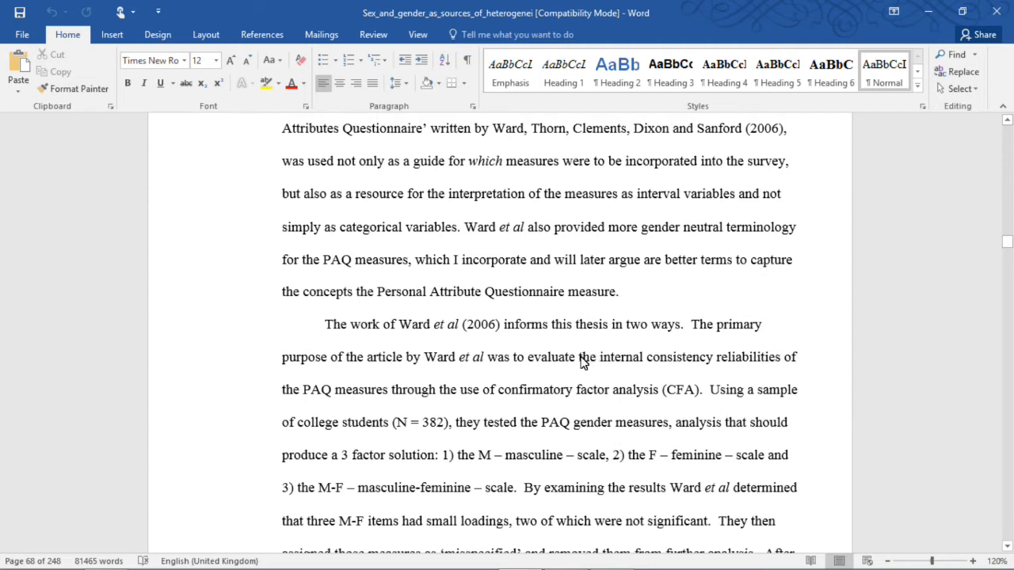
{"action": "mouse_move", "coordinate": [578, 361]}
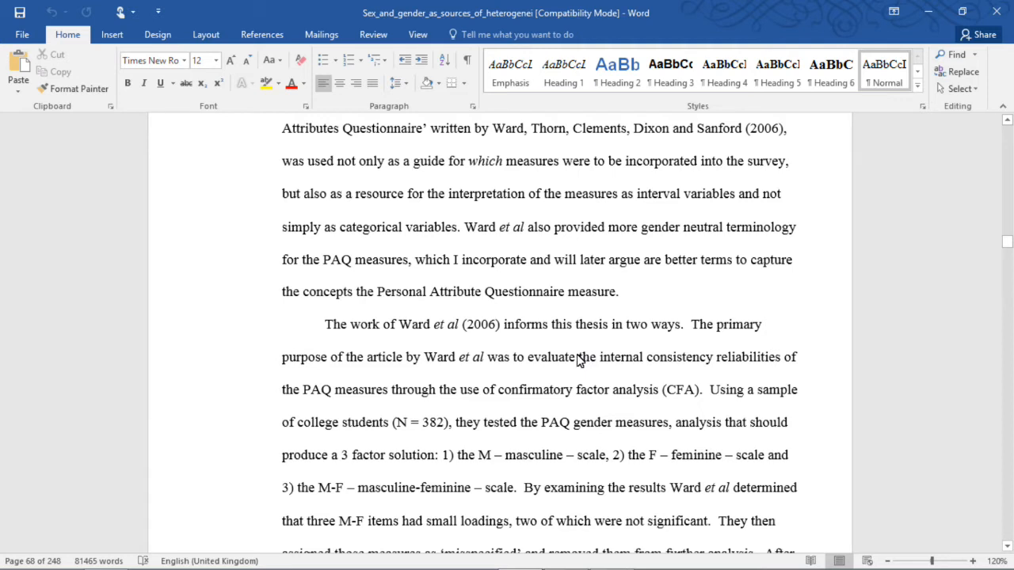
{"action": "mouse_move", "coordinate": [574, 358]}
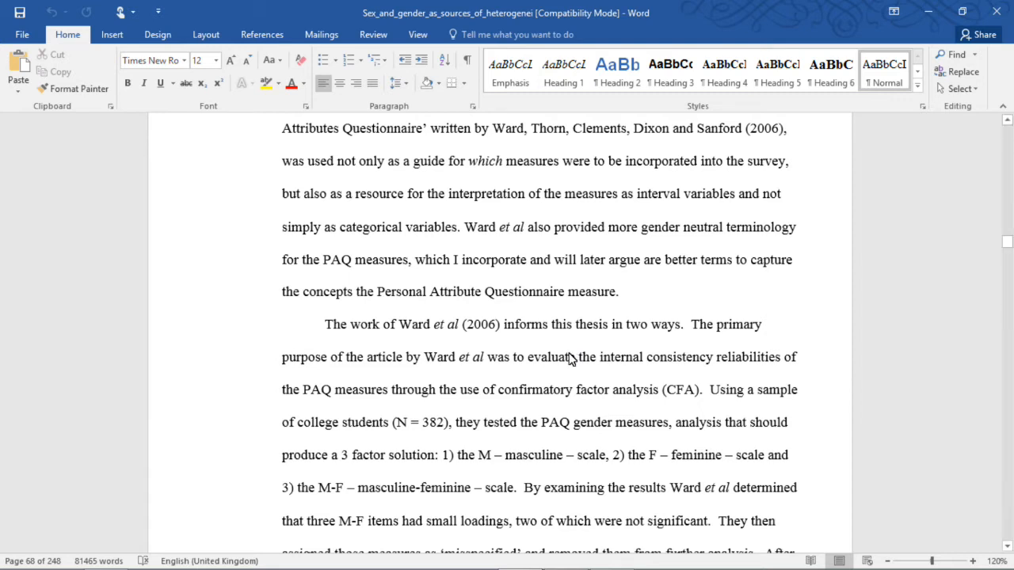
{"action": "mouse_move", "coordinate": [551, 350]}
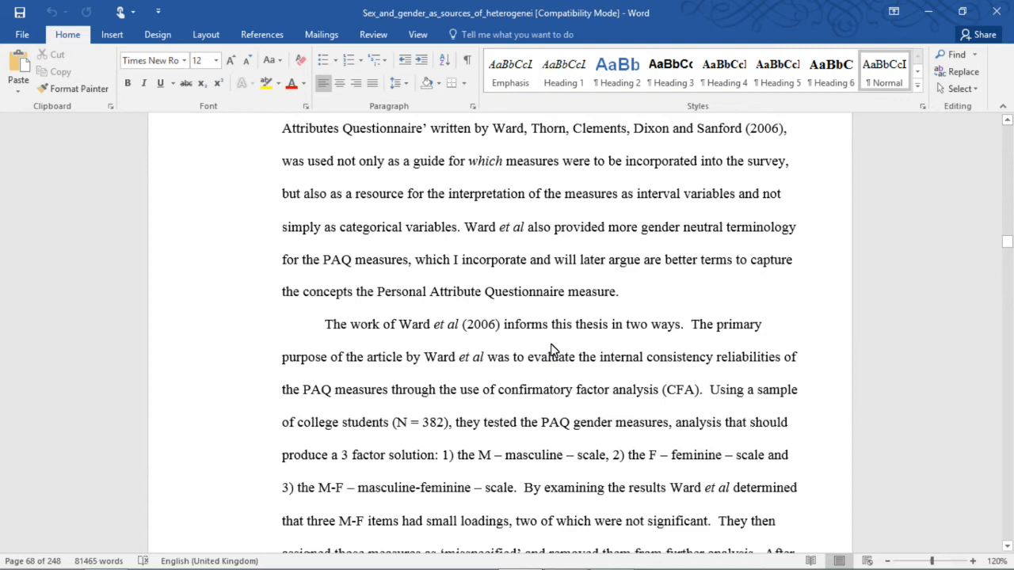
Scroll to the end of the Ward et al paragraph with footnote 36 at the bottom of page 68.
{"action": "scroll", "scroll_direction": "down", "scroll_amount": 3}
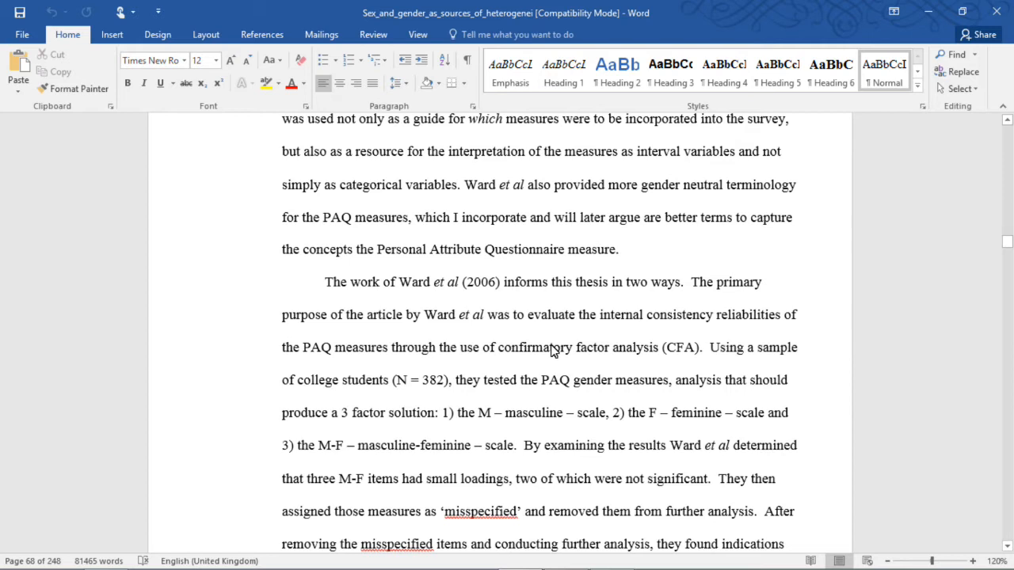
{"action": "scroll", "scroll_direction": "down", "scroll_amount": 3}
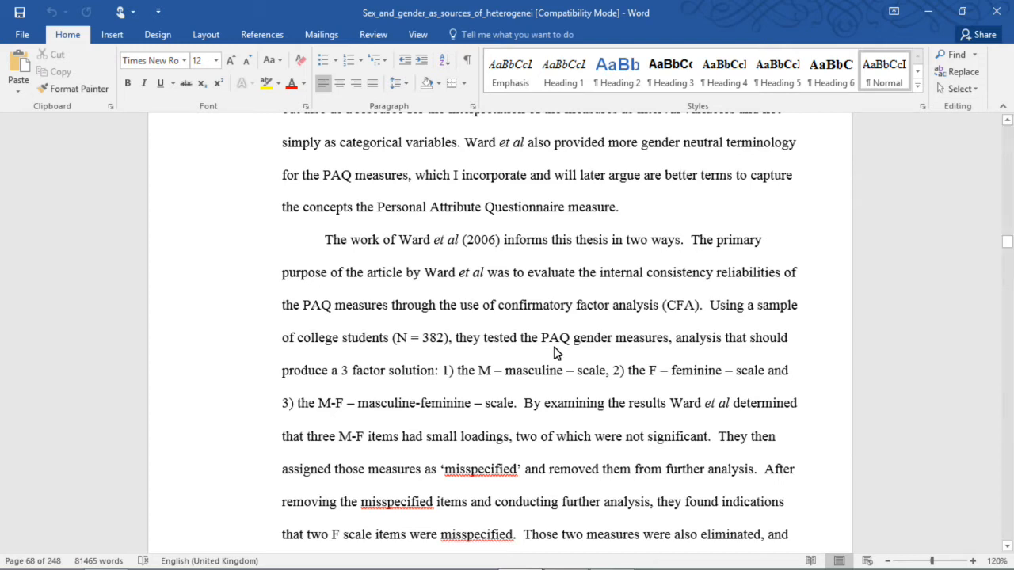
{"action": "mouse_move", "coordinate": [555, 349]}
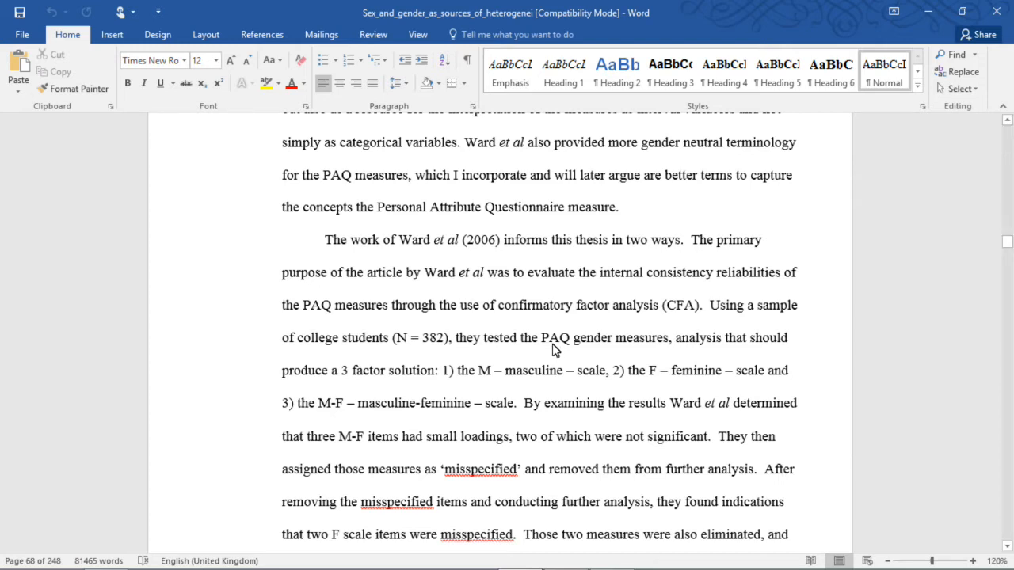
{"action": "scroll", "scroll_direction": "down", "scroll_amount": 3}
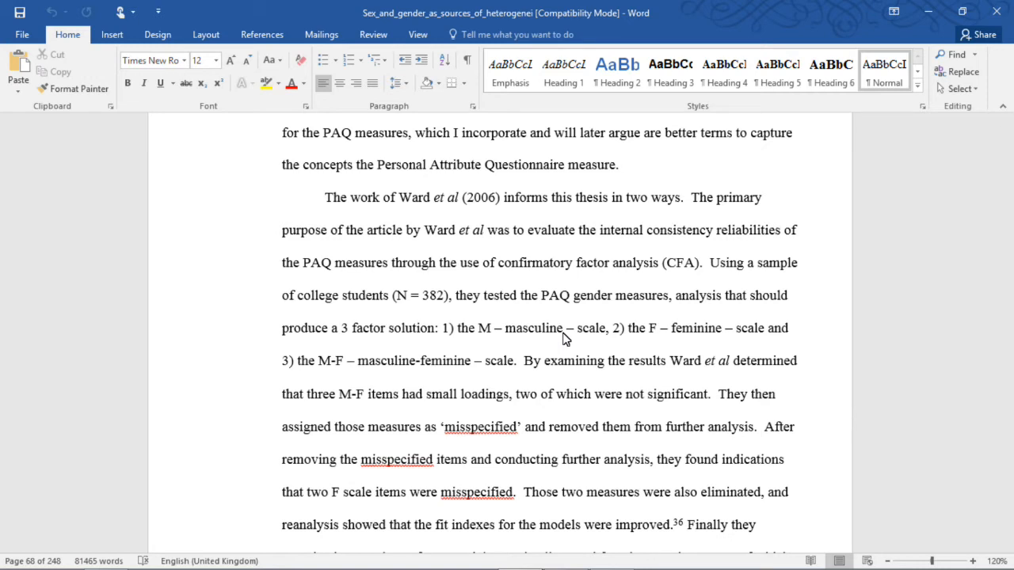
{"action": "scroll", "scroll_direction": "down", "scroll_amount": 3}
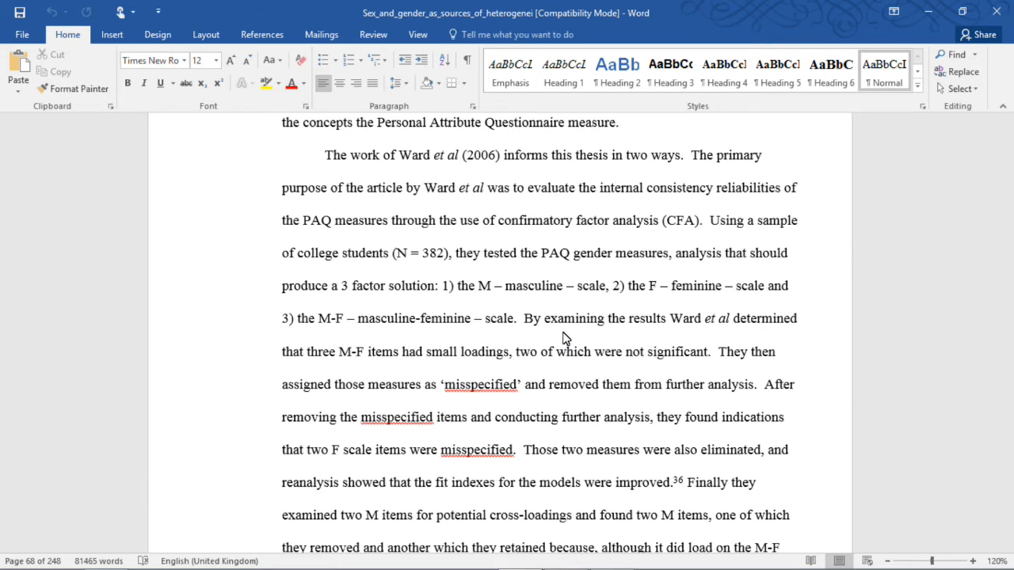
{"action": "scroll", "scroll_direction": "down", "scroll_amount": 3}
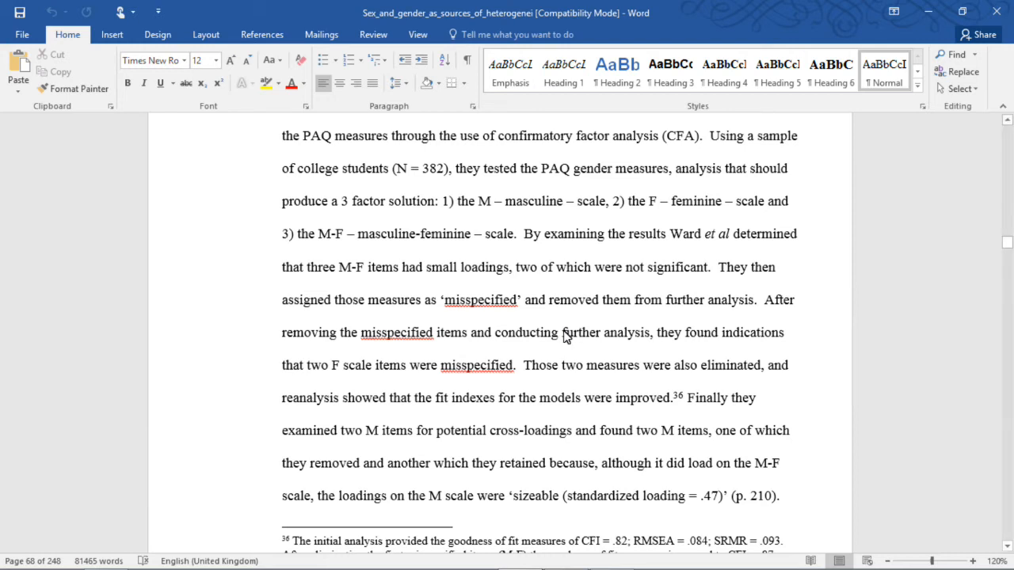
Scroll down through the Ward et al quotation toward page 69.
{"action": "scroll", "scroll_direction": "down", "scroll_amount": 3}
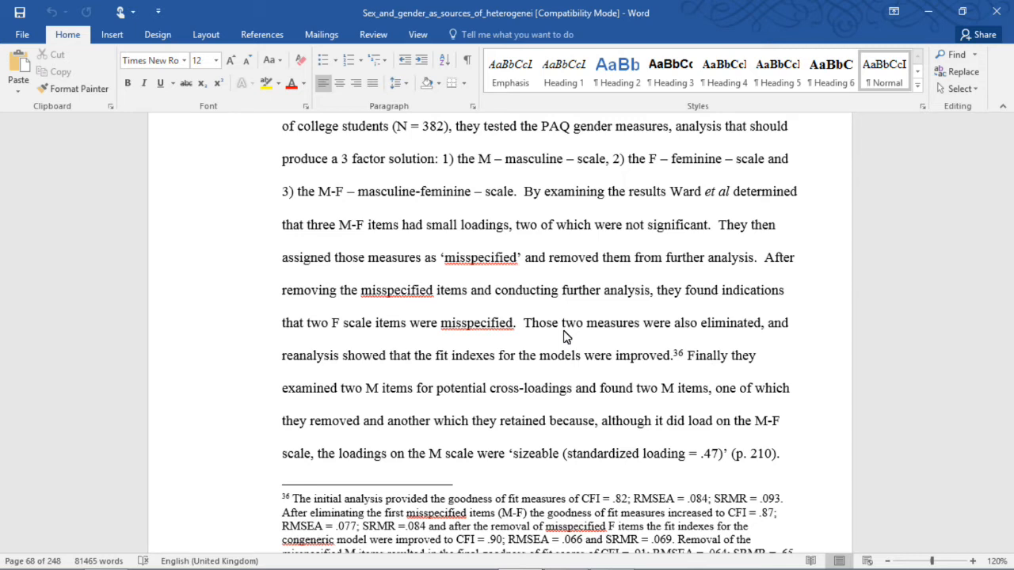
{"action": "scroll", "scroll_direction": "down", "scroll_amount": 3}
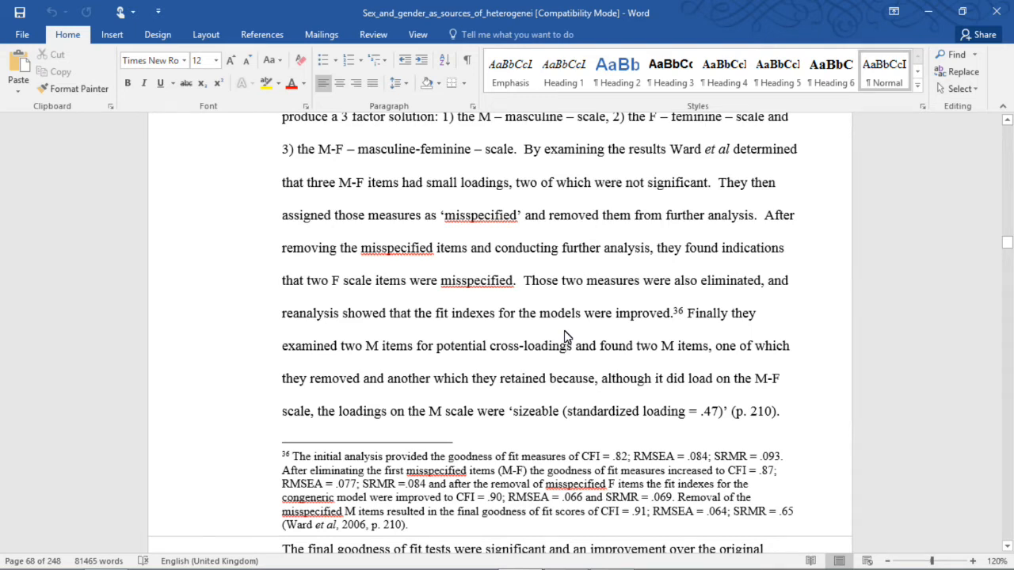
{"action": "scroll", "scroll_direction": "down", "scroll_amount": 3}
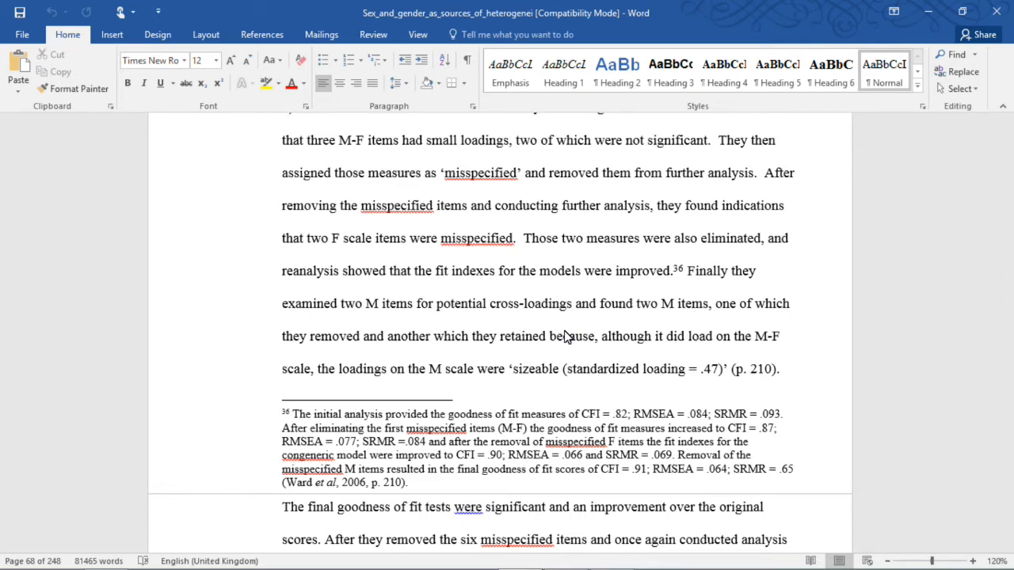
{"action": "scroll", "scroll_direction": "down", "scroll_amount": 3}
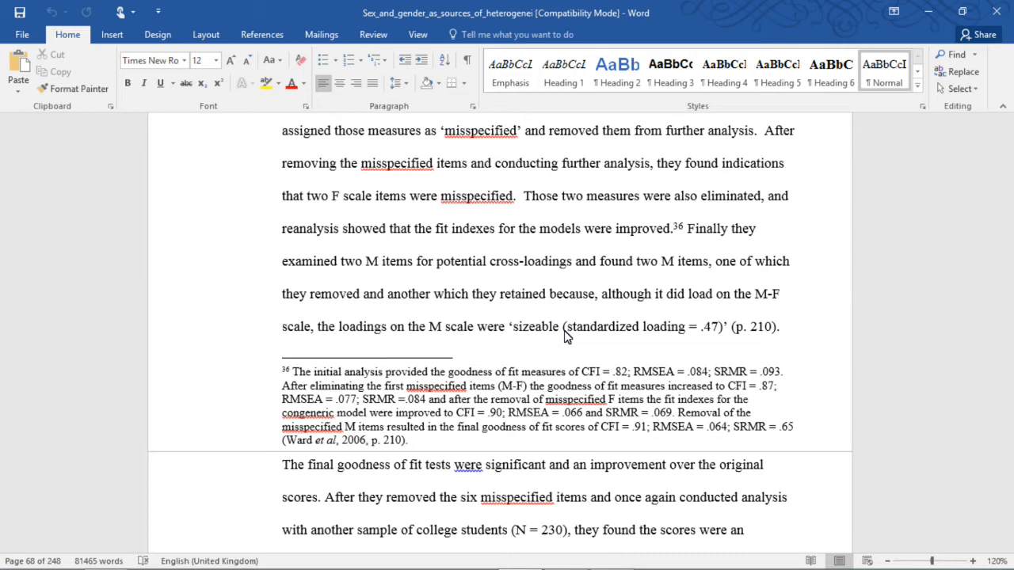
{"action": "scroll", "scroll_direction": "down", "scroll_amount": 3}
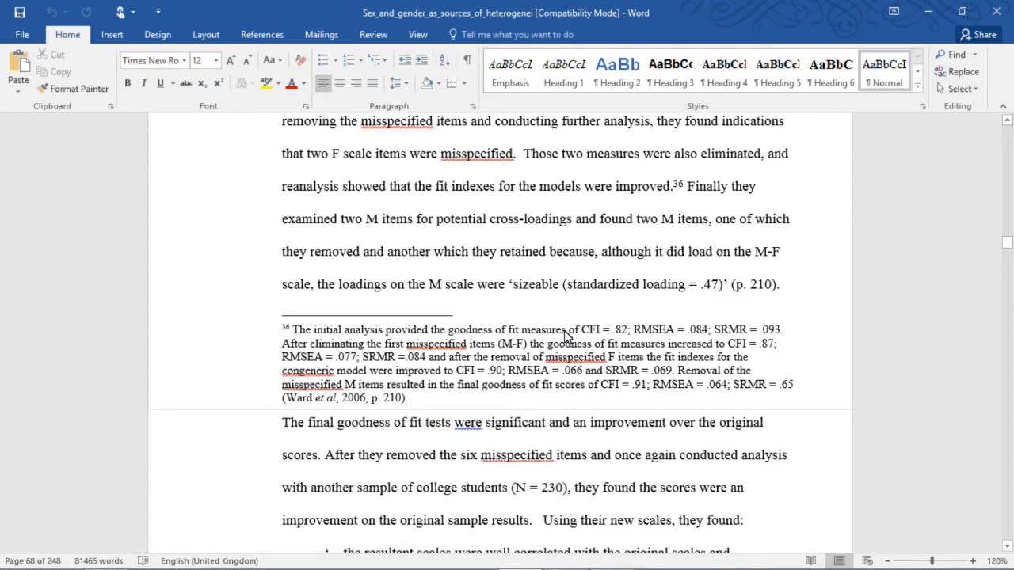
{"action": "scroll", "scroll_direction": "down", "scroll_amount": 3}
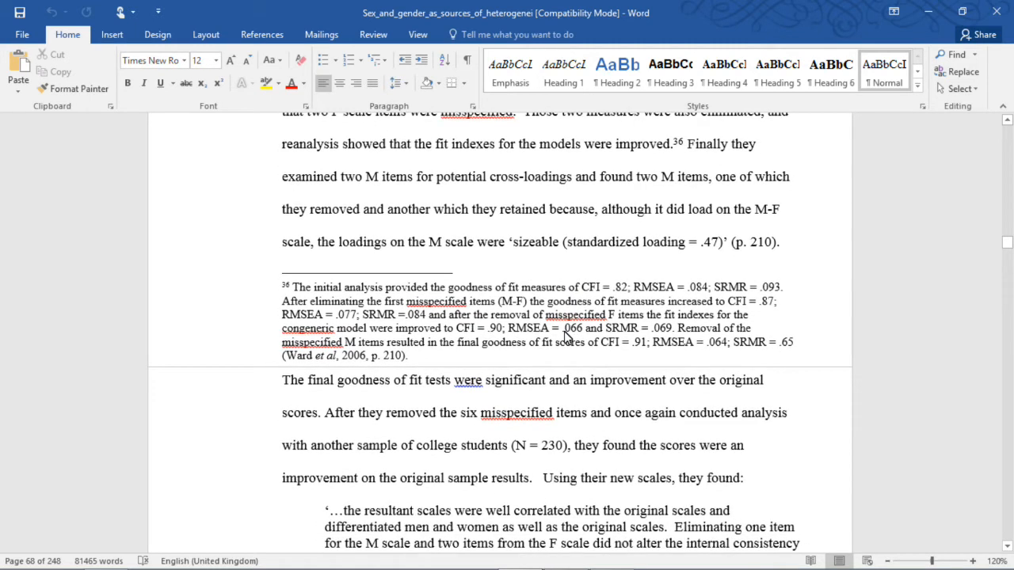
{"action": "scroll", "scroll_direction": "down", "scroll_amount": 3}
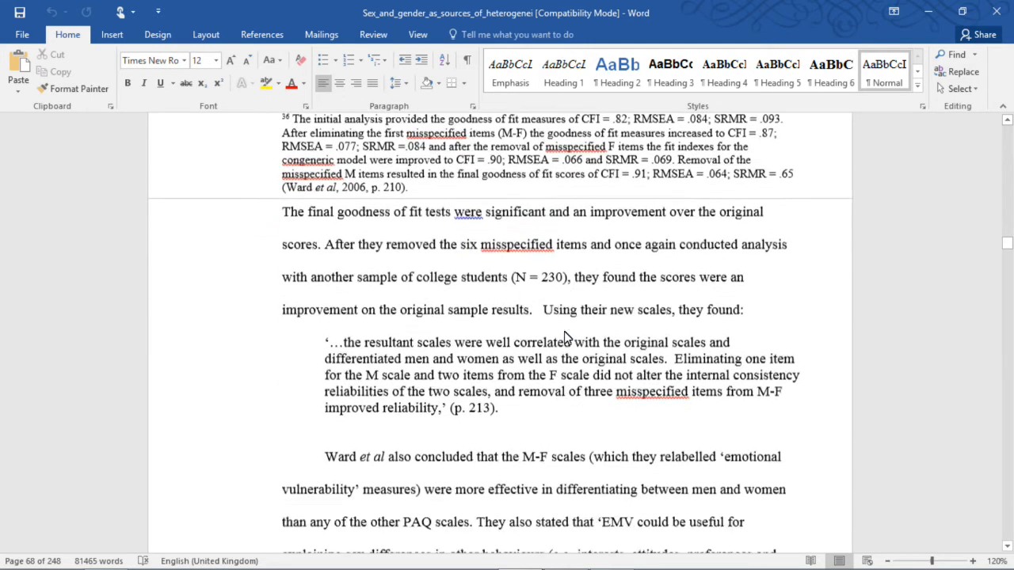
{"action": "scroll", "scroll_direction": "down", "scroll_amount": 3}
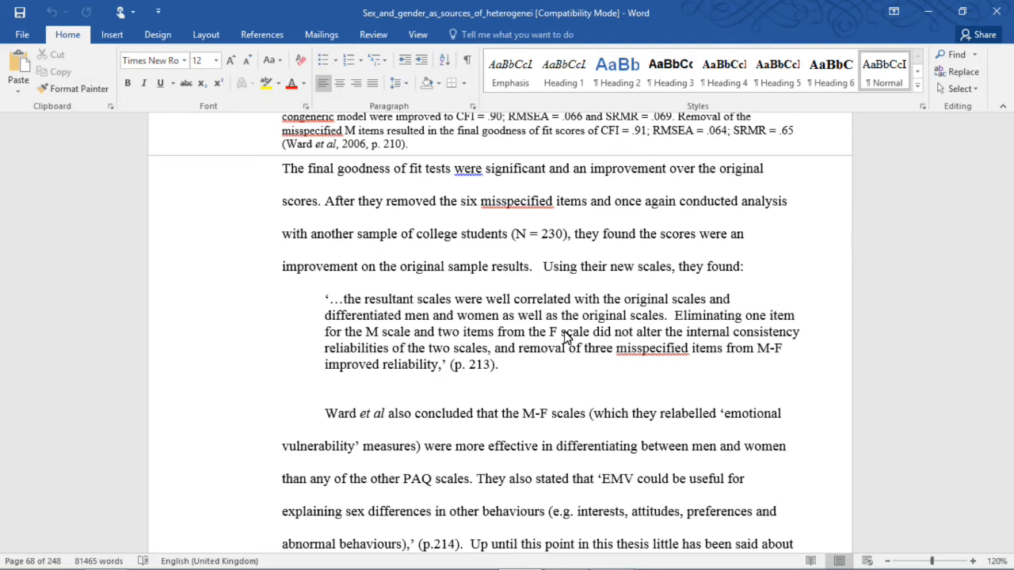
Scroll on to the emotional vulnerability paragraph on page 69 with footnote 37 on Withey's thesis.
{"action": "scroll", "scroll_direction": "down", "scroll_amount": 3}
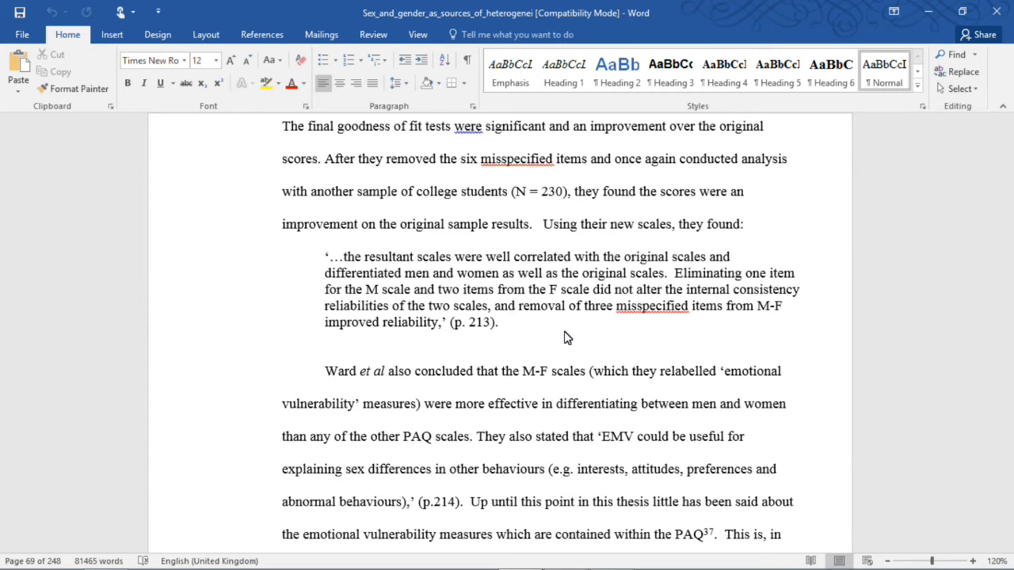
{"action": "scroll", "scroll_direction": "down", "scroll_amount": 3}
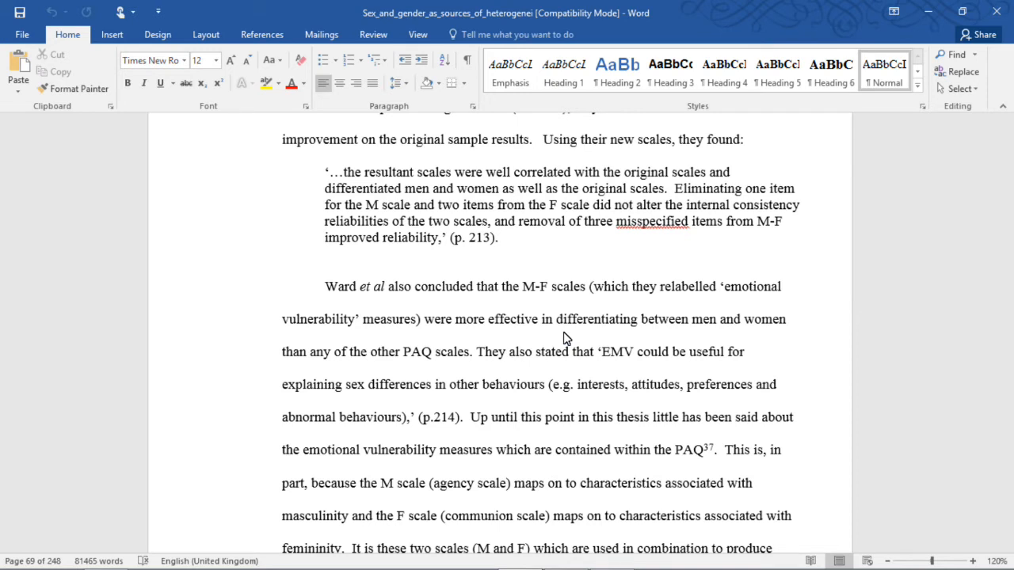
{"action": "scroll", "scroll_direction": "down", "scroll_amount": 3}
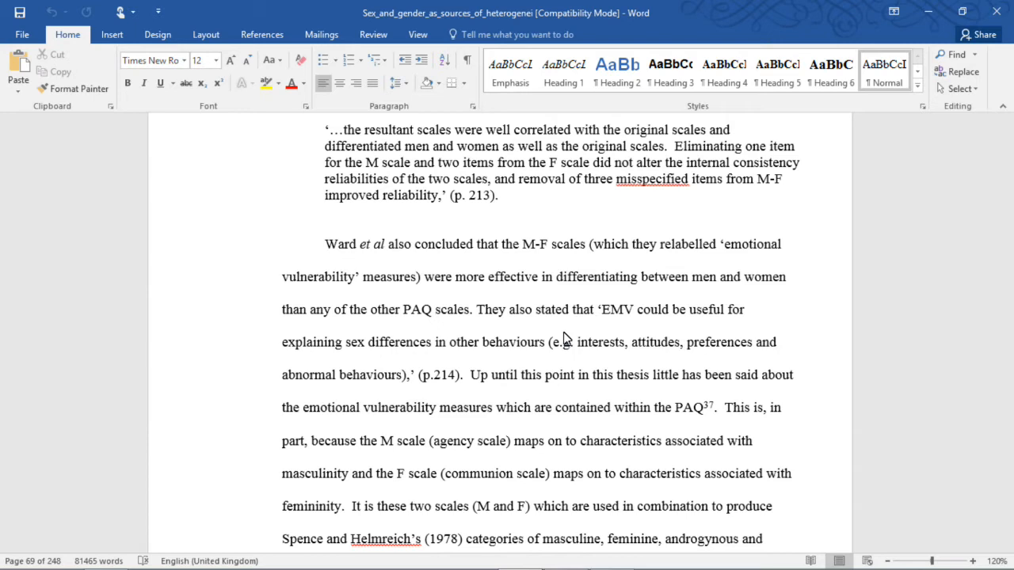
{"action": "scroll", "scroll_direction": "down", "scroll_amount": 3}
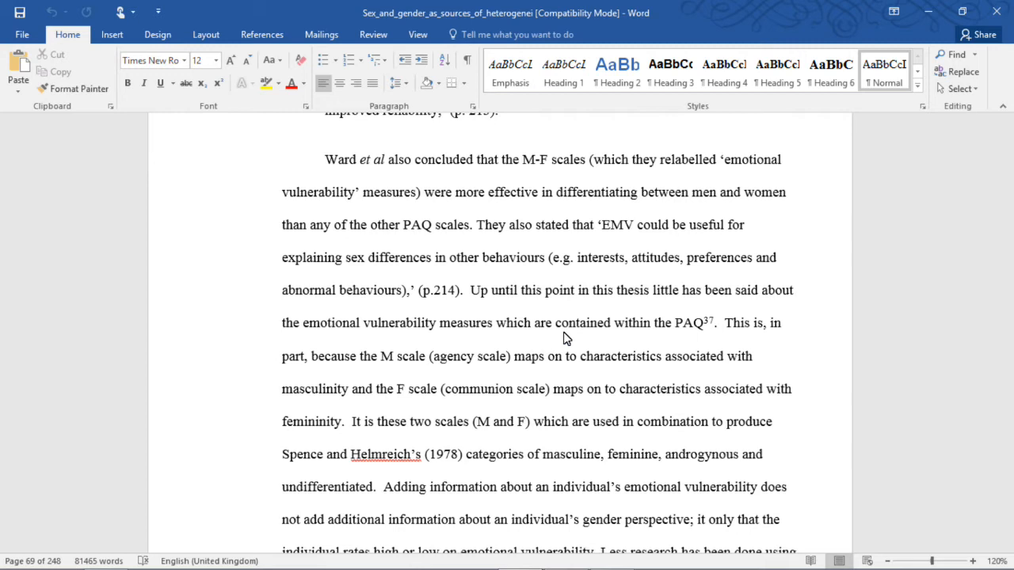
{"action": "scroll", "scroll_direction": "down", "scroll_amount": 3}
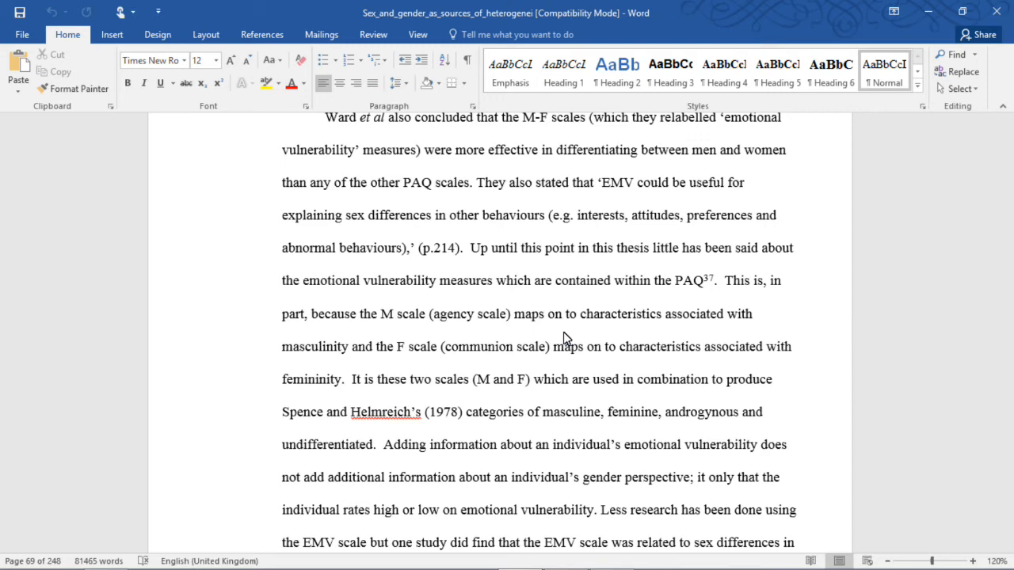
{"action": "scroll", "scroll_direction": "down", "scroll_amount": 3}
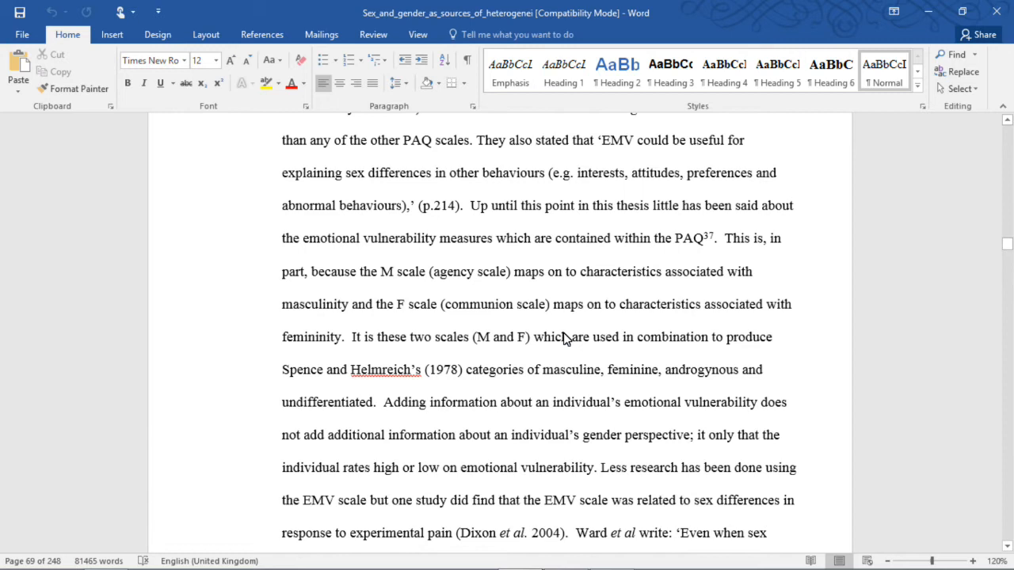
{"action": "scroll", "scroll_direction": "down", "scroll_amount": 3}
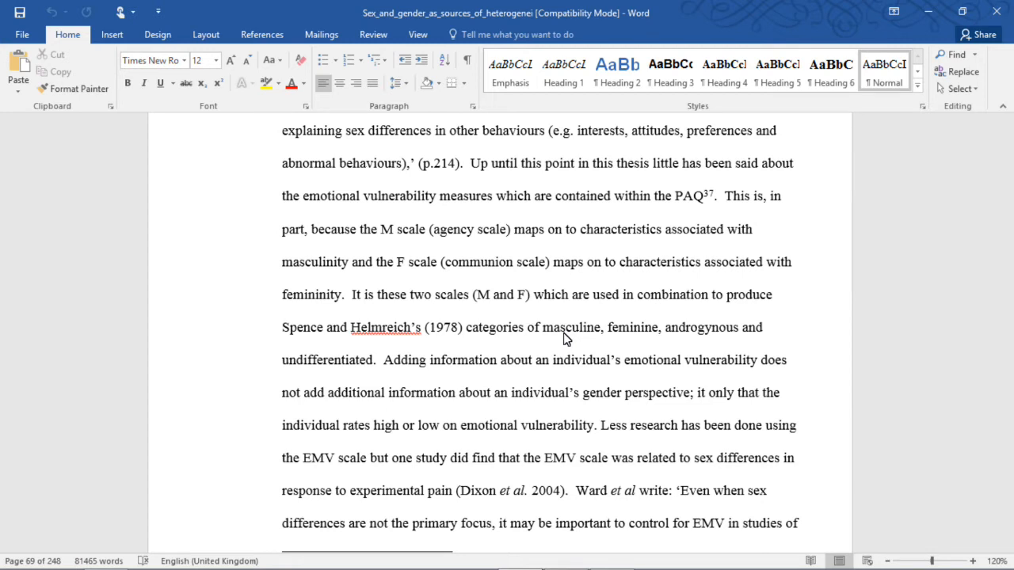
{"action": "scroll", "scroll_direction": "down", "scroll_amount": 3}
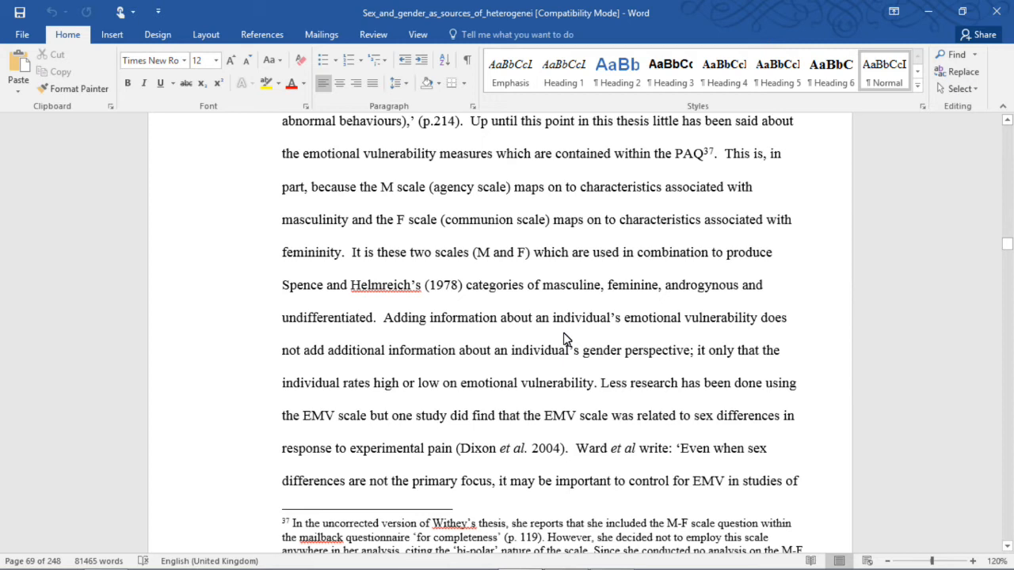
Scroll past footnote 37 through the EMV control-variable passage until 'Adopting neutral language' appears.
{"action": "scroll", "scroll_direction": "down", "scroll_amount": 3}
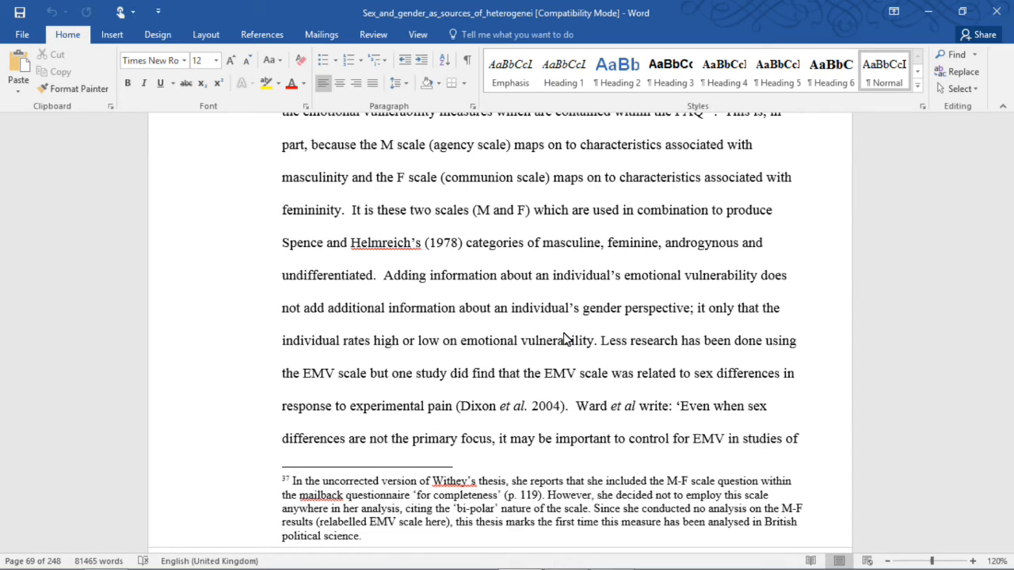
{"action": "scroll", "scroll_direction": "down", "scroll_amount": 3}
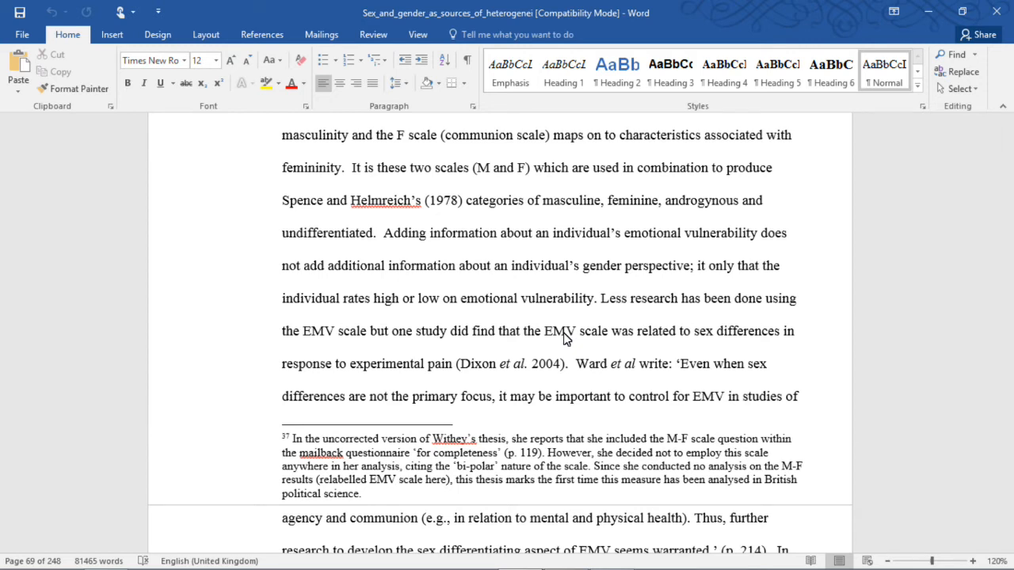
{"action": "scroll", "scroll_direction": "down", "scroll_amount": 3}
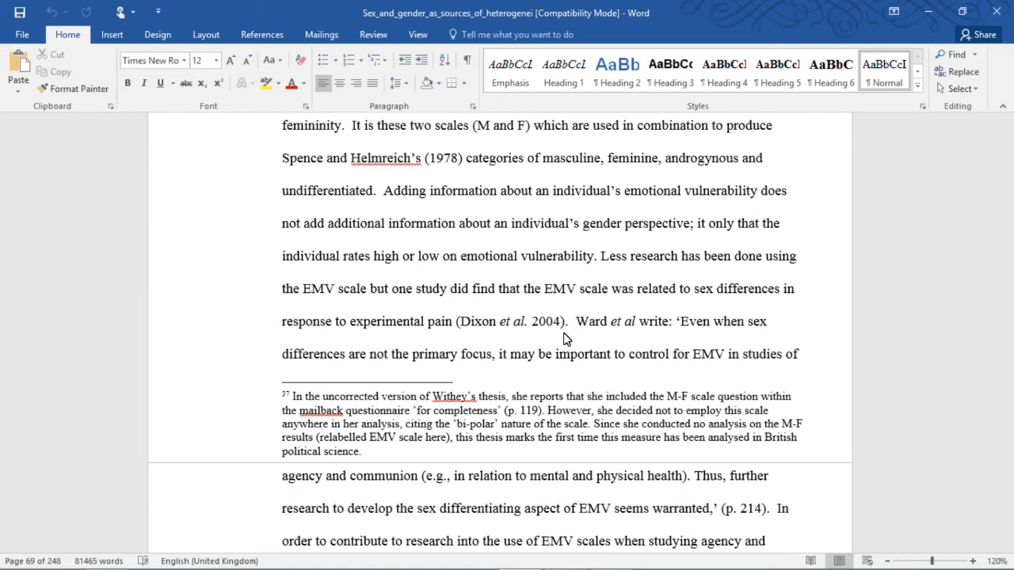
{"action": "scroll", "scroll_direction": "down", "scroll_amount": 3}
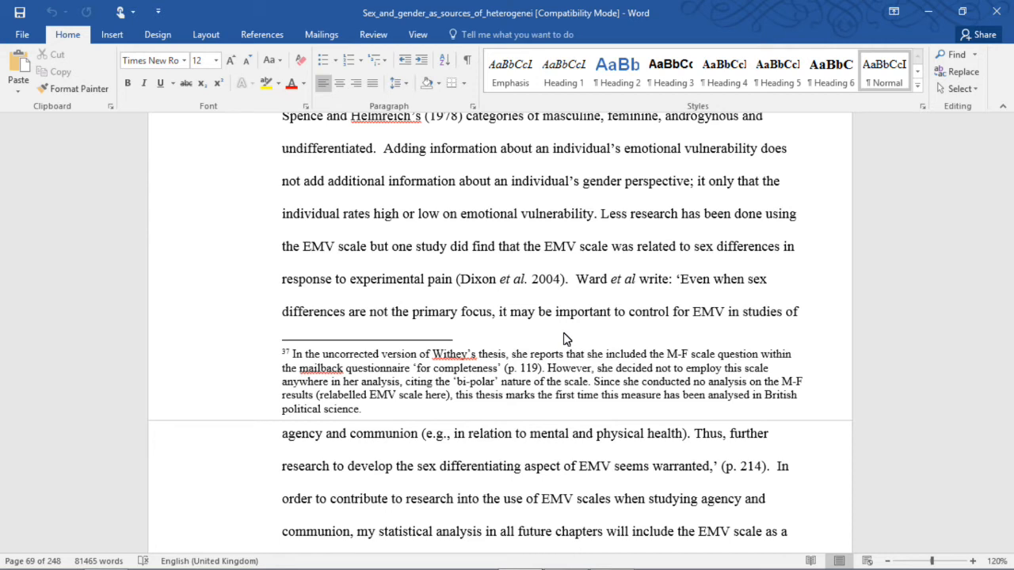
{"action": "scroll", "scroll_direction": "down", "scroll_amount": 3}
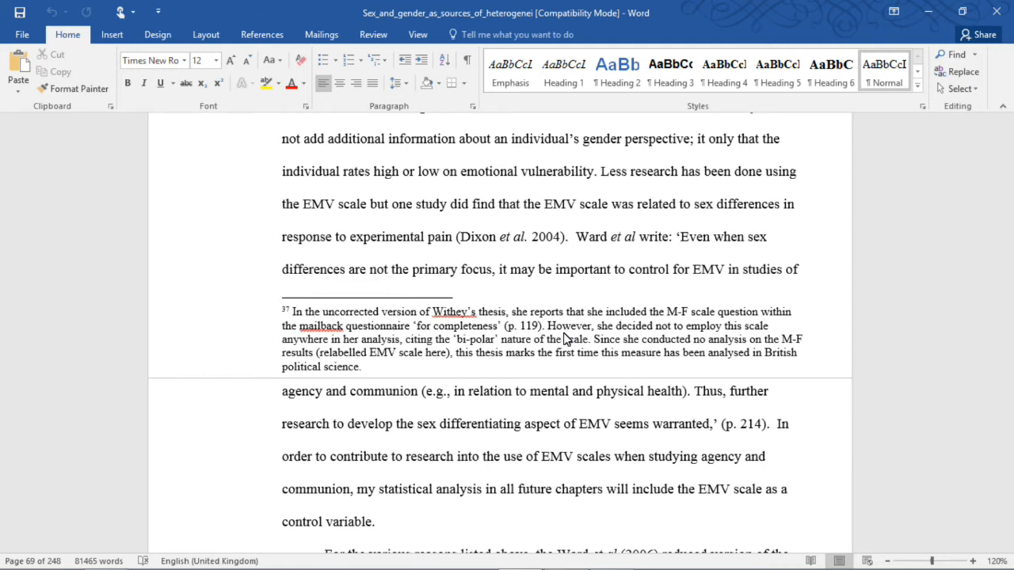
{"action": "scroll", "scroll_direction": "down", "scroll_amount": 3}
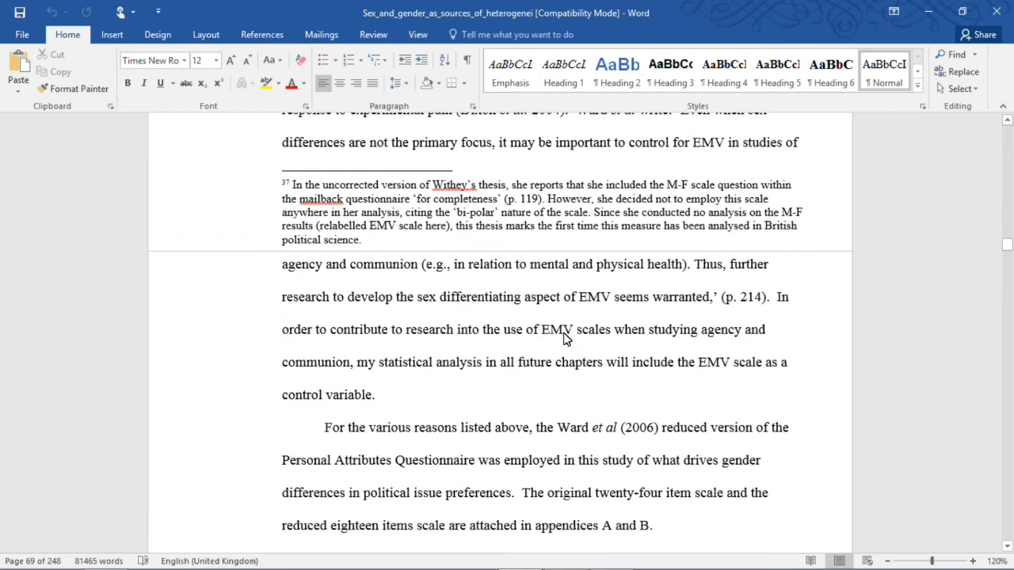
{"action": "scroll", "scroll_direction": "down", "scroll_amount": 3}
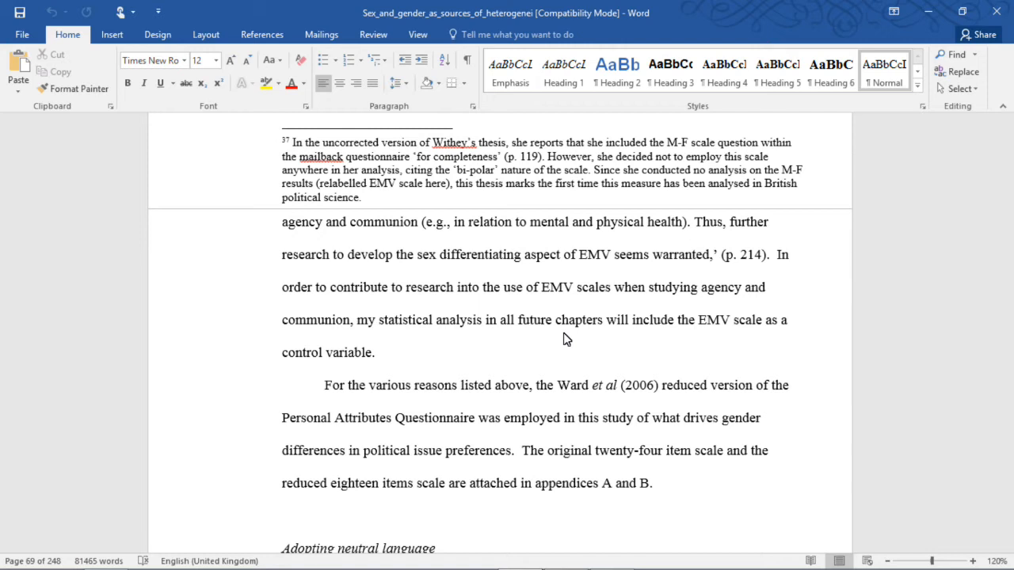
Scroll through page 70's 'Adopting neutral language' paragraph until footnote 38 on terminology shows.
{"action": "scroll", "scroll_direction": "down", "scroll_amount": 3}
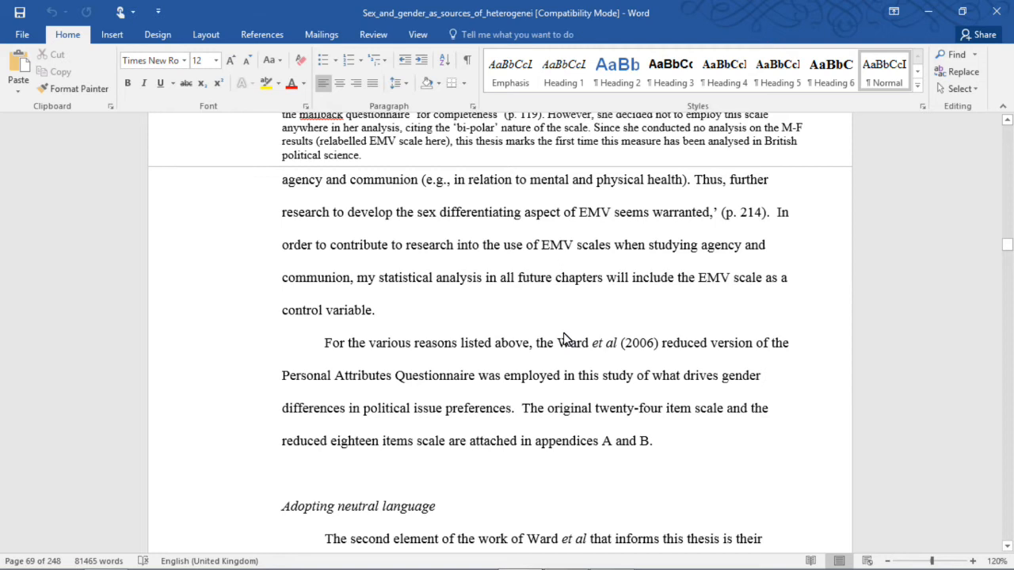
{"action": "scroll", "scroll_direction": "down", "scroll_amount": 3}
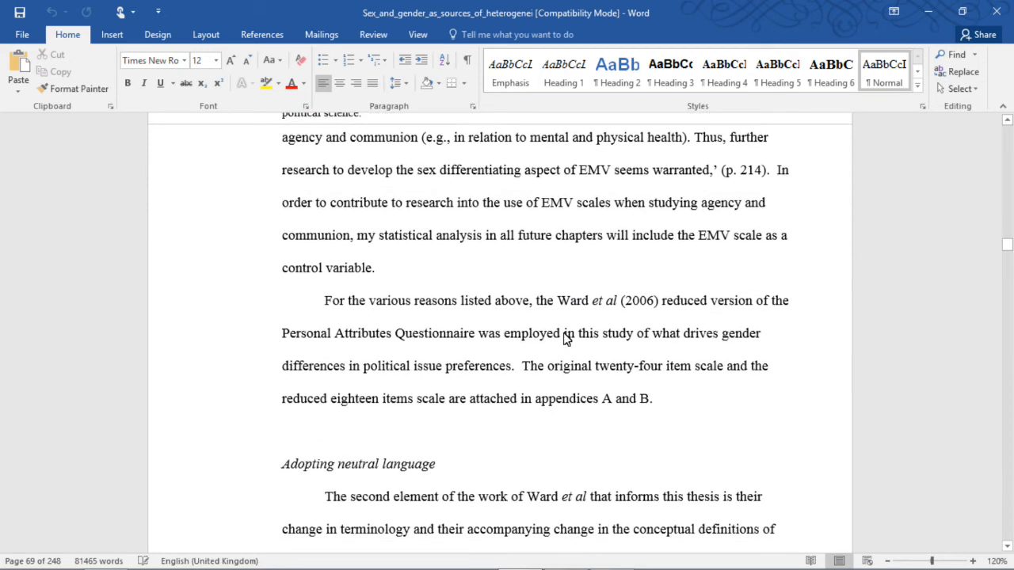
{"action": "scroll", "scroll_direction": "down", "scroll_amount": 3}
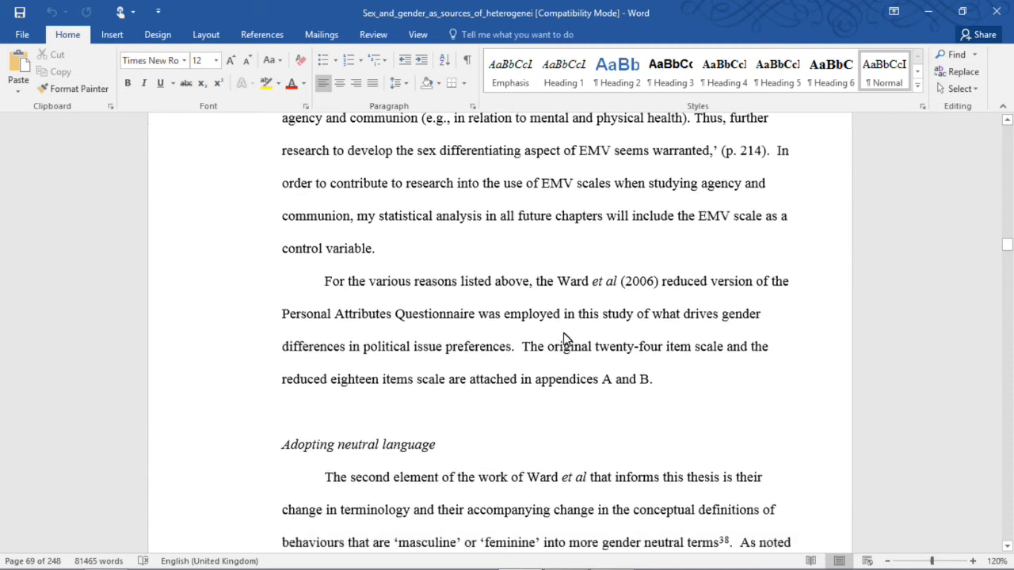
{"action": "scroll", "scroll_direction": "down", "scroll_amount": 3}
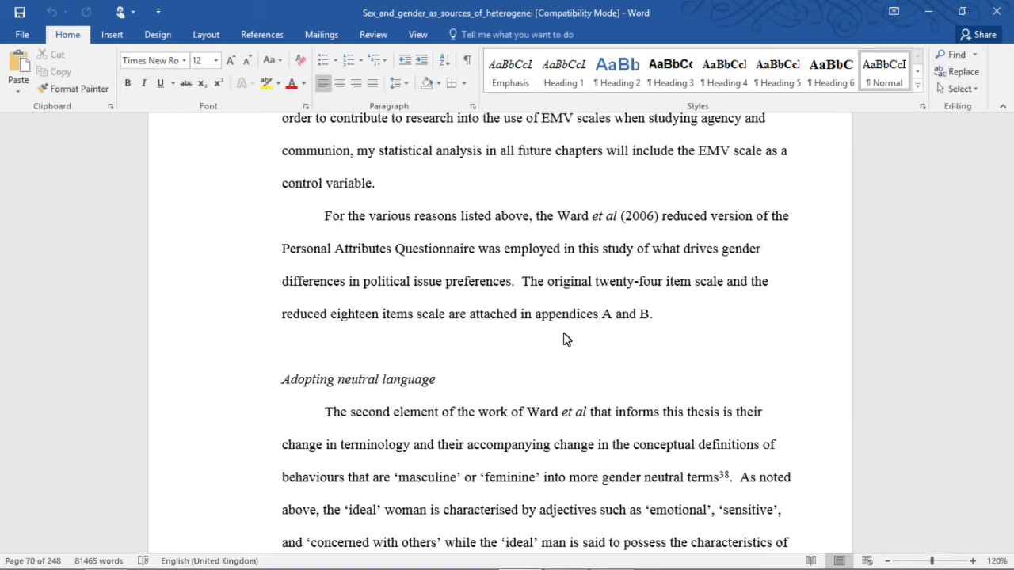
{"action": "scroll", "scroll_direction": "down", "scroll_amount": 3}
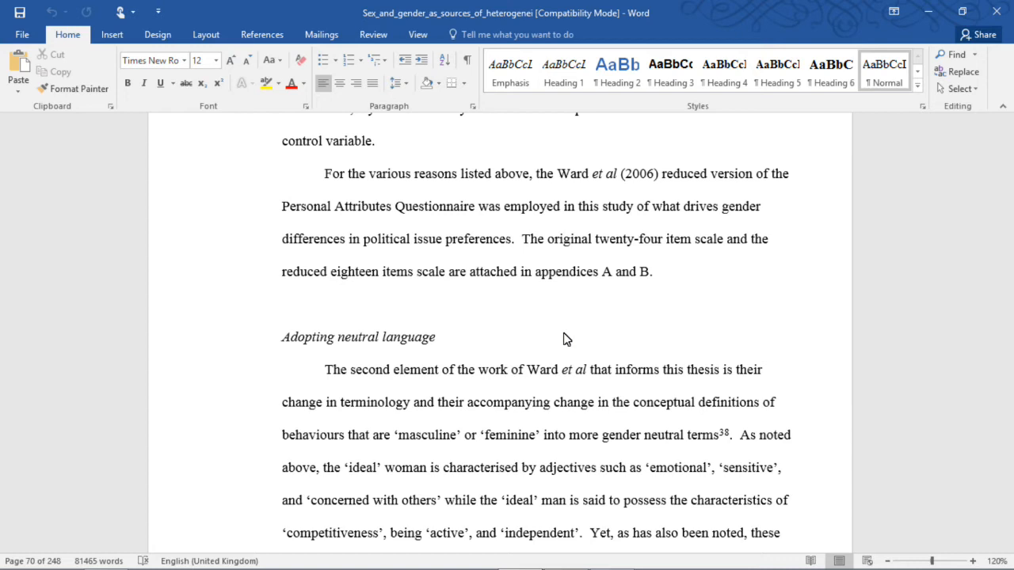
{"action": "scroll", "scroll_direction": "down", "scroll_amount": 3}
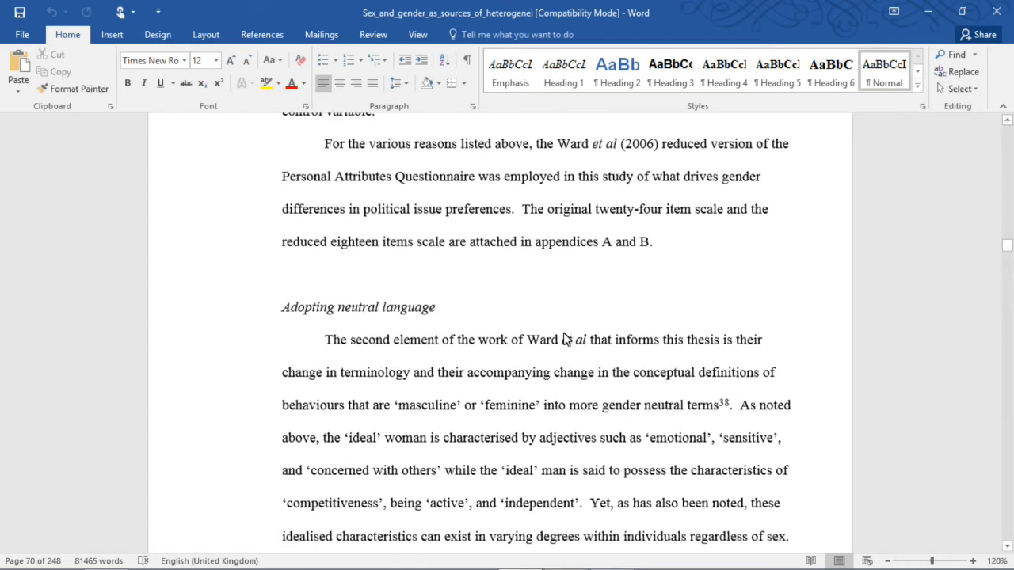
{"action": "scroll", "scroll_direction": "down", "scroll_amount": 3}
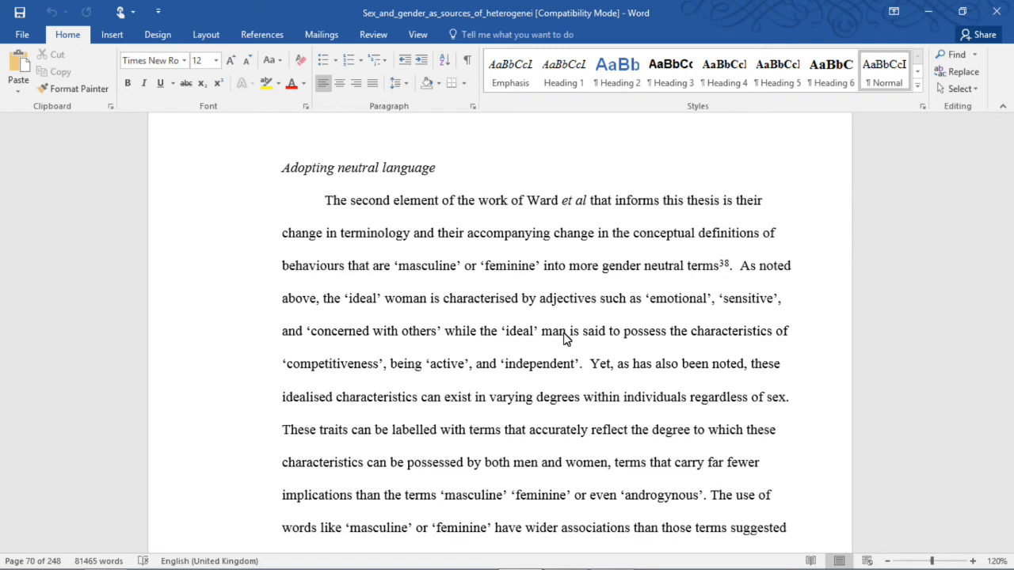
{"action": "scroll", "scroll_direction": "down", "scroll_amount": 3}
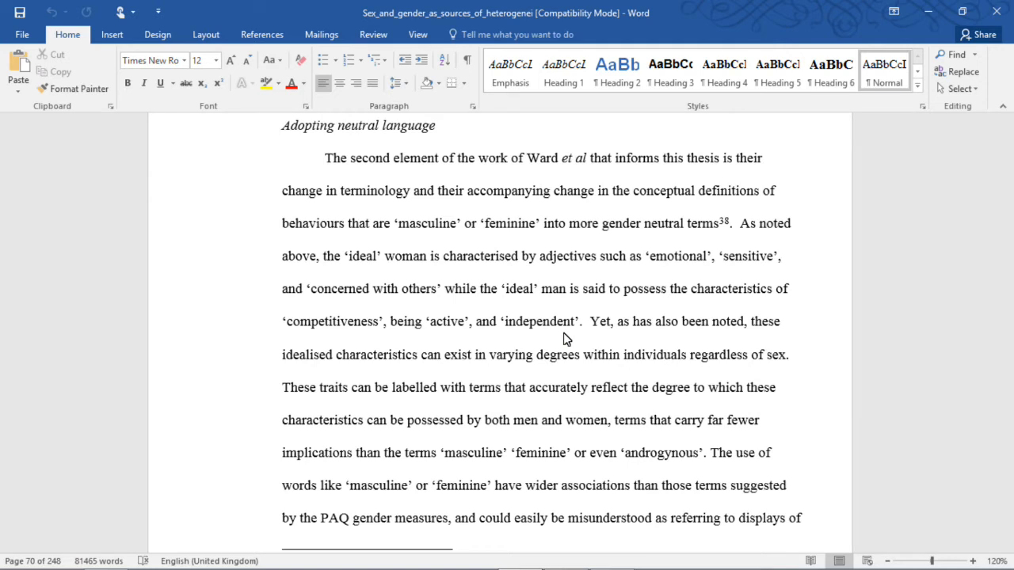
{"action": "scroll", "scroll_direction": "down", "scroll_amount": 3}
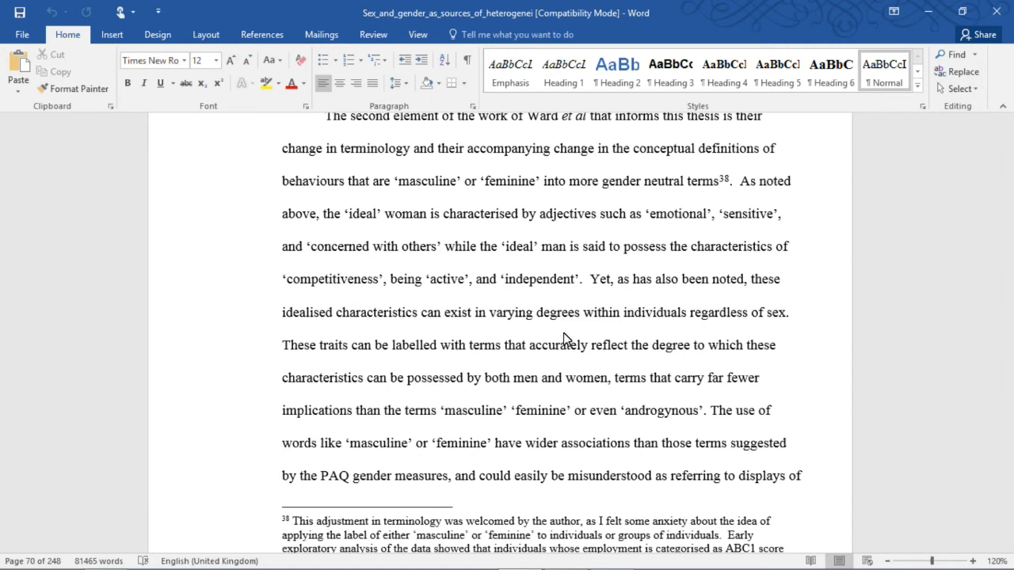
Scroll past footnote 38 onto page 71 to the 'Ward et al chose to rename' paragraph.
{"action": "scroll", "scroll_direction": "down", "scroll_amount": 3}
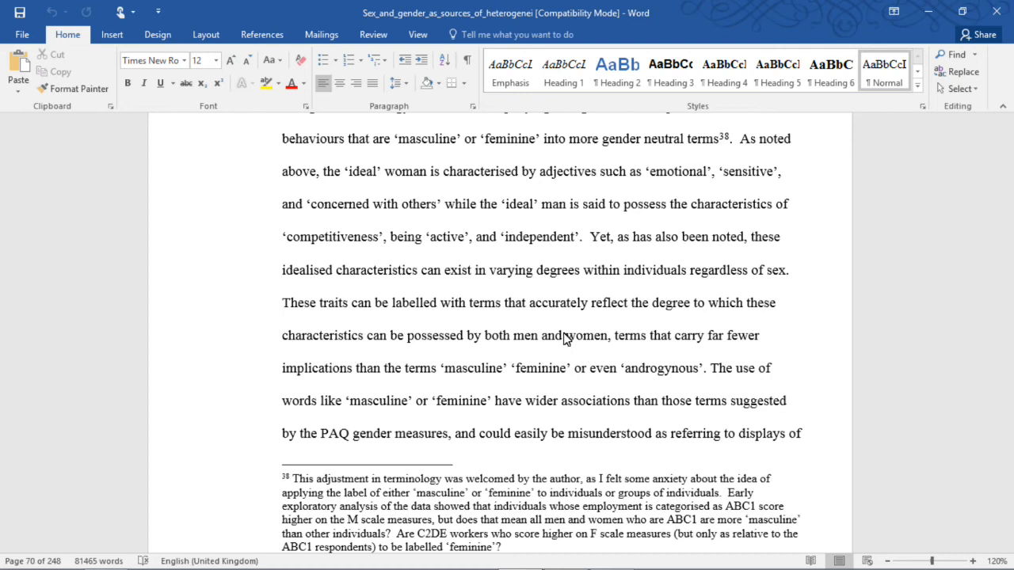
{"action": "scroll", "scroll_direction": "down", "scroll_amount": 3}
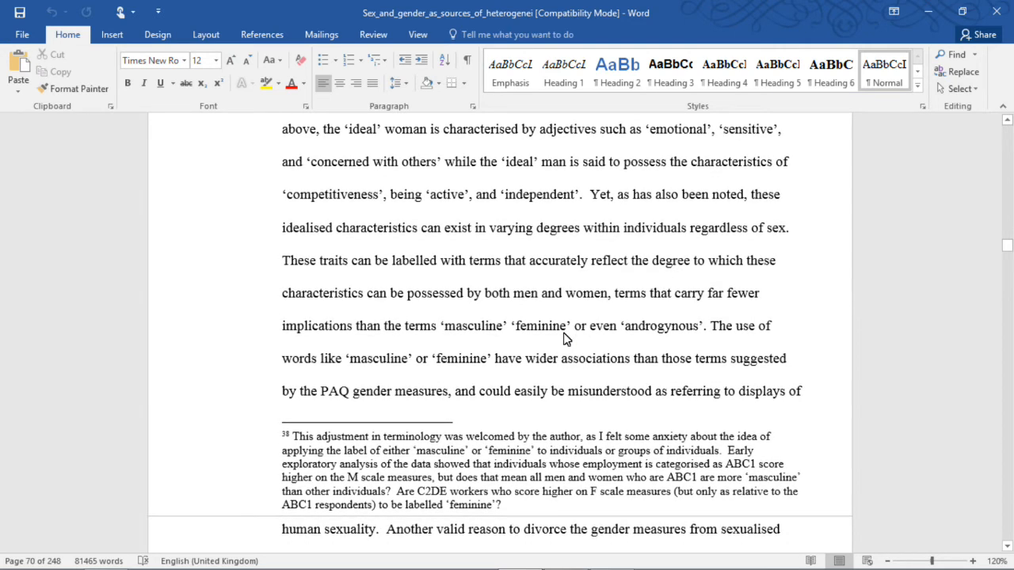
{"action": "scroll", "scroll_direction": "down", "scroll_amount": 3}
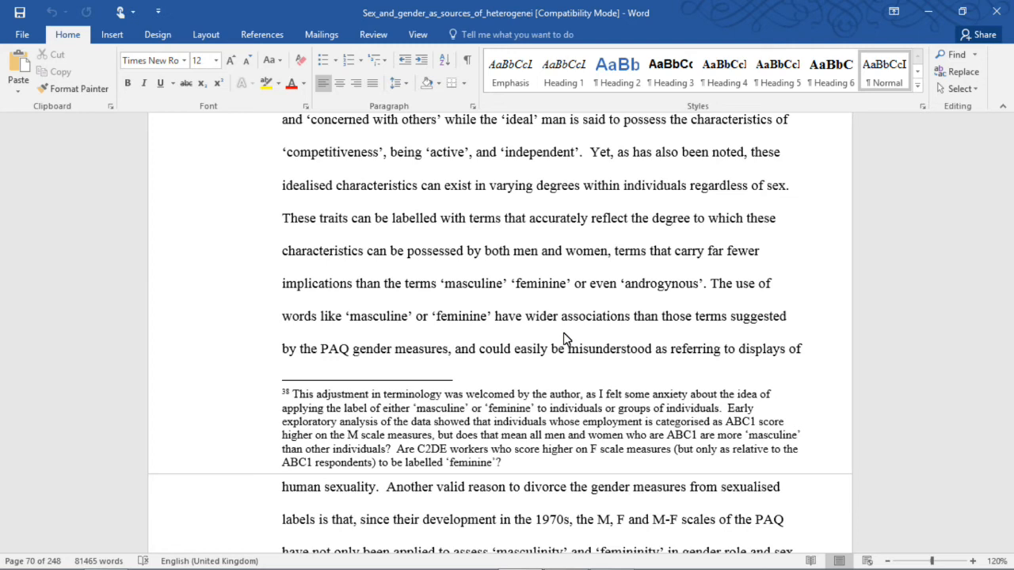
{"action": "scroll", "scroll_direction": "down", "scroll_amount": 3}
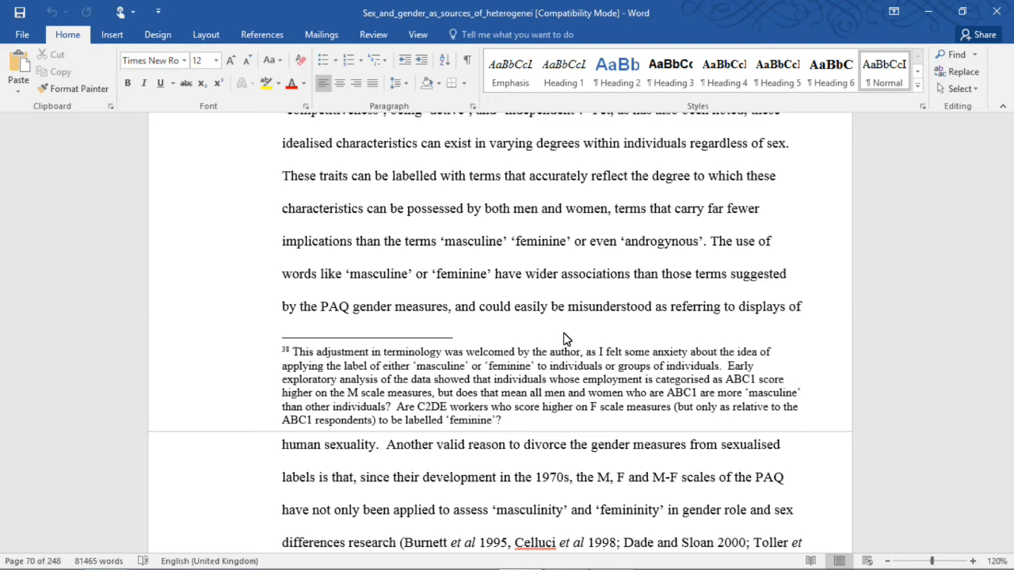
{"action": "scroll", "scroll_direction": "down", "scroll_amount": 3}
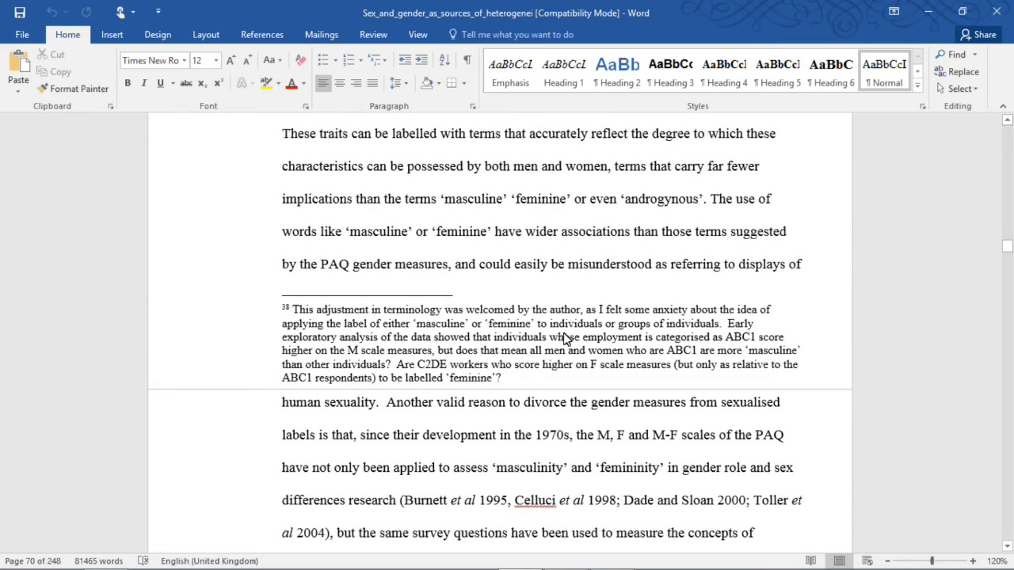
{"action": "scroll", "scroll_direction": "down", "scroll_amount": 3}
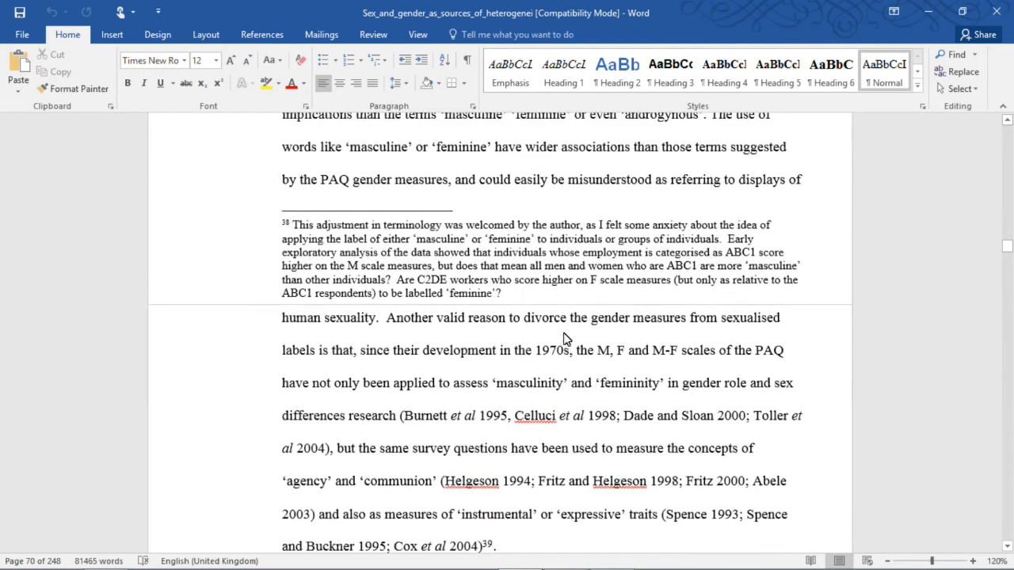
{"action": "scroll", "scroll_direction": "down", "scroll_amount": 3}
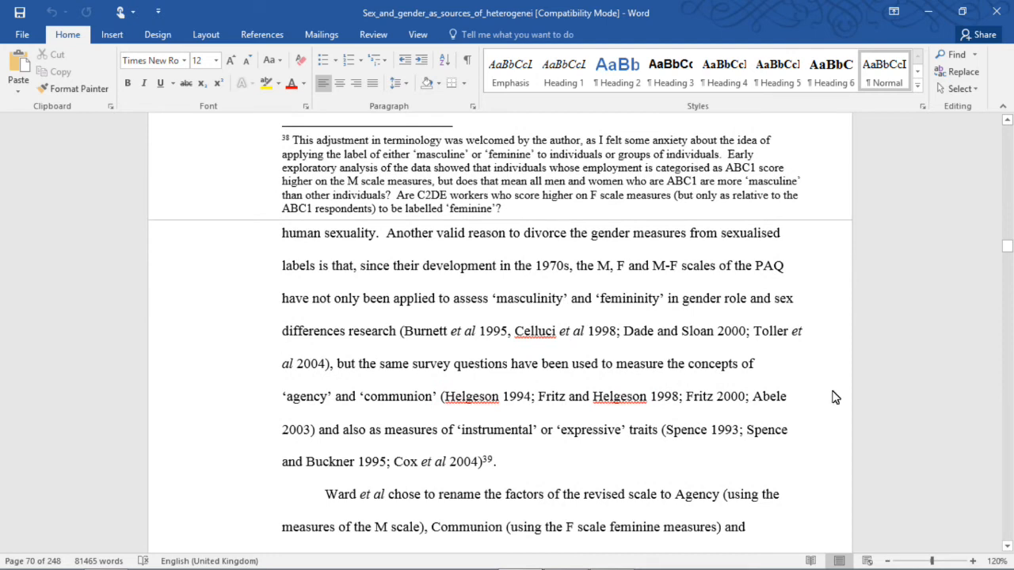
{"action": "scroll", "scroll_direction": "down", "scroll_amount": 3}
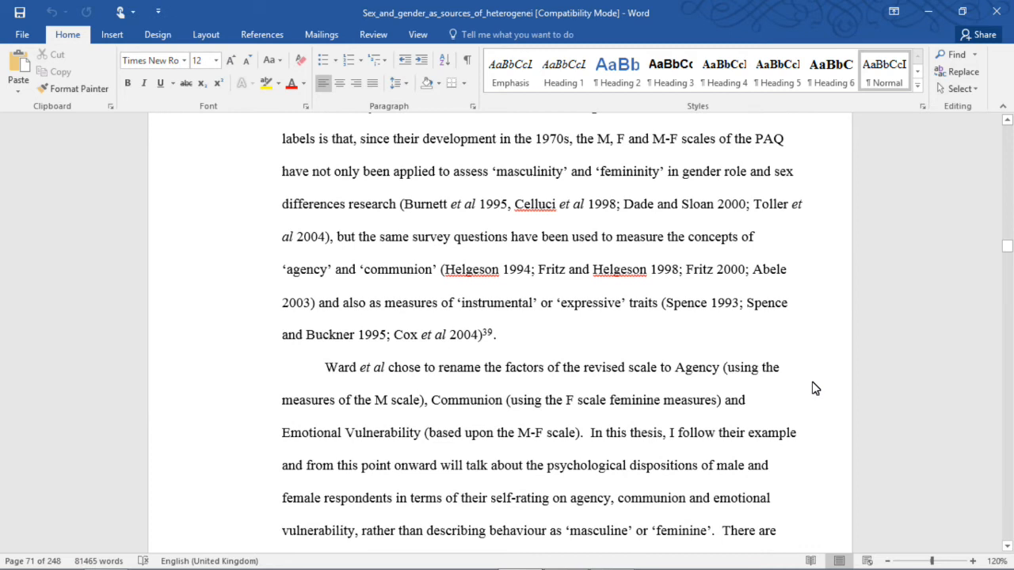
Scroll further on page 71 to the feminist critiques passage with footnote 39 on the Personal Attribute Questionnaire.
{"action": "scroll", "scroll_direction": "down", "scroll_amount": 3}
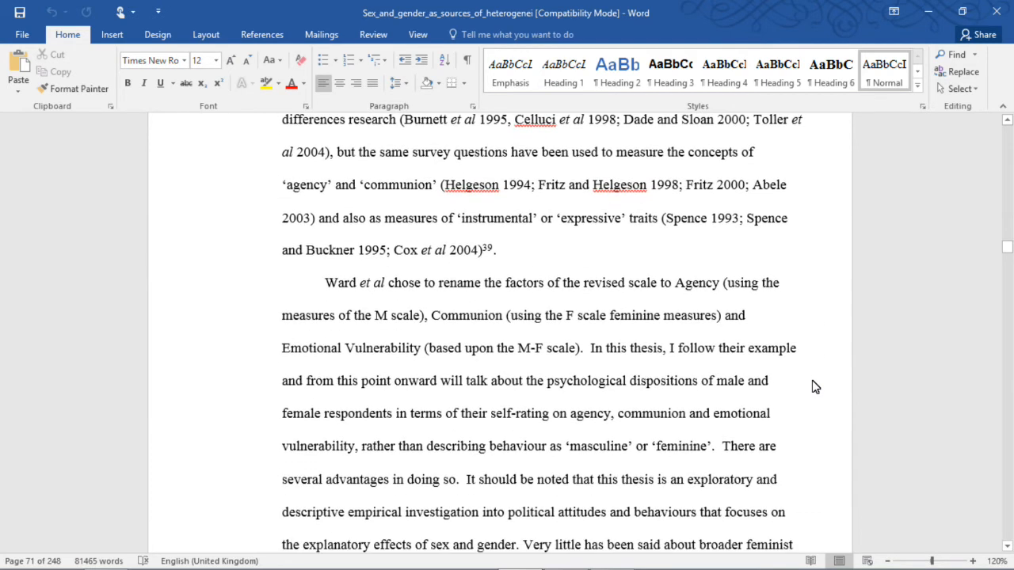
{"action": "scroll", "scroll_direction": "down", "scroll_amount": 3}
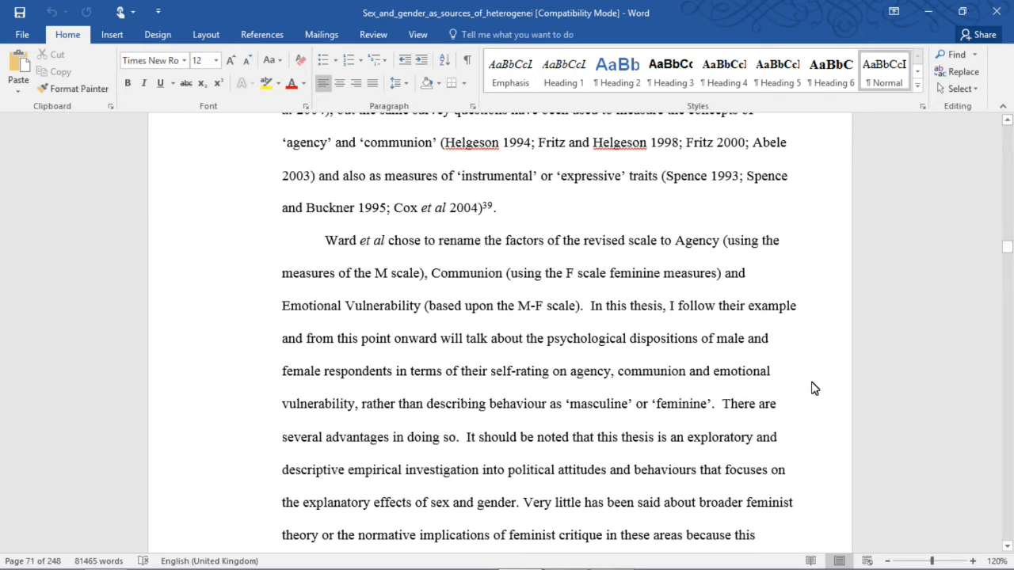
{"action": "scroll", "scroll_direction": "down", "scroll_amount": 3}
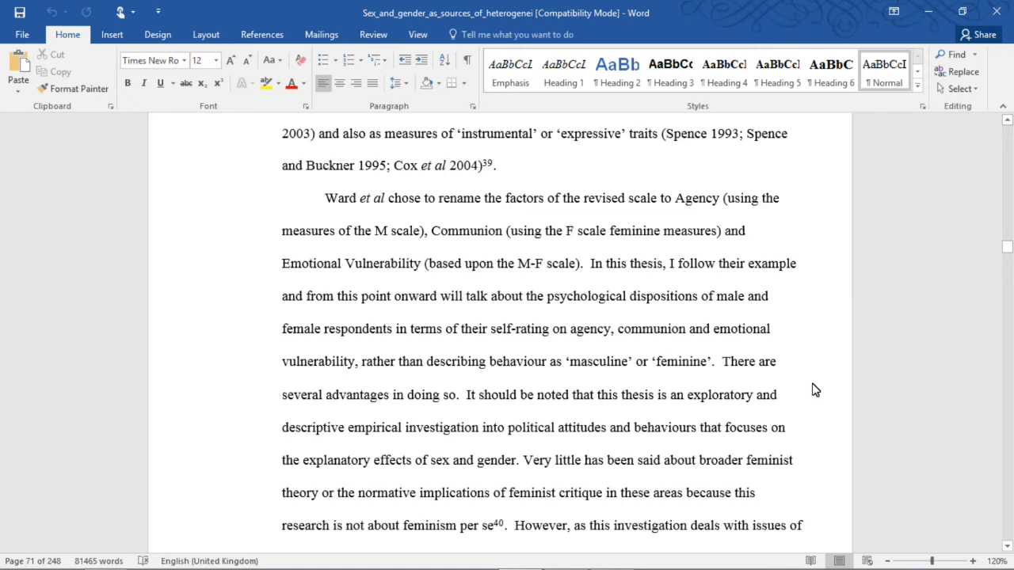
{"action": "scroll", "scroll_direction": "down", "scroll_amount": 3}
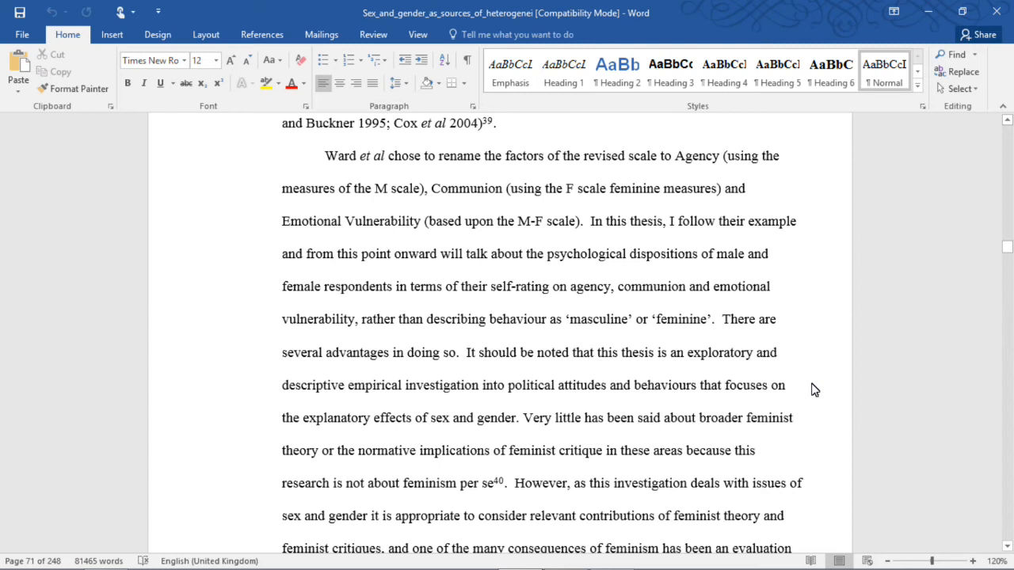
{"action": "scroll", "scroll_direction": "down", "scroll_amount": 3}
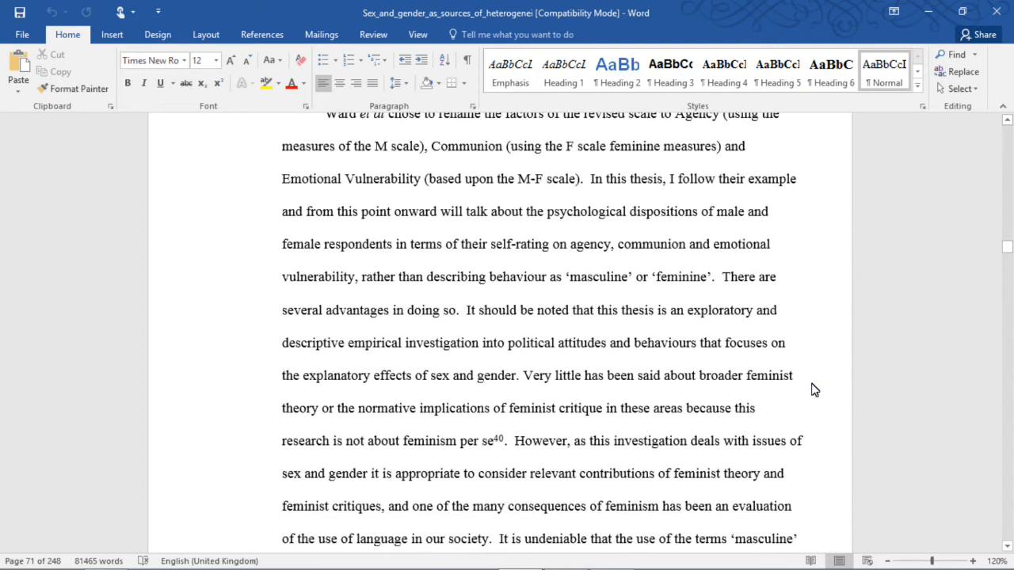
{"action": "scroll", "scroll_direction": "down", "scroll_amount": 3}
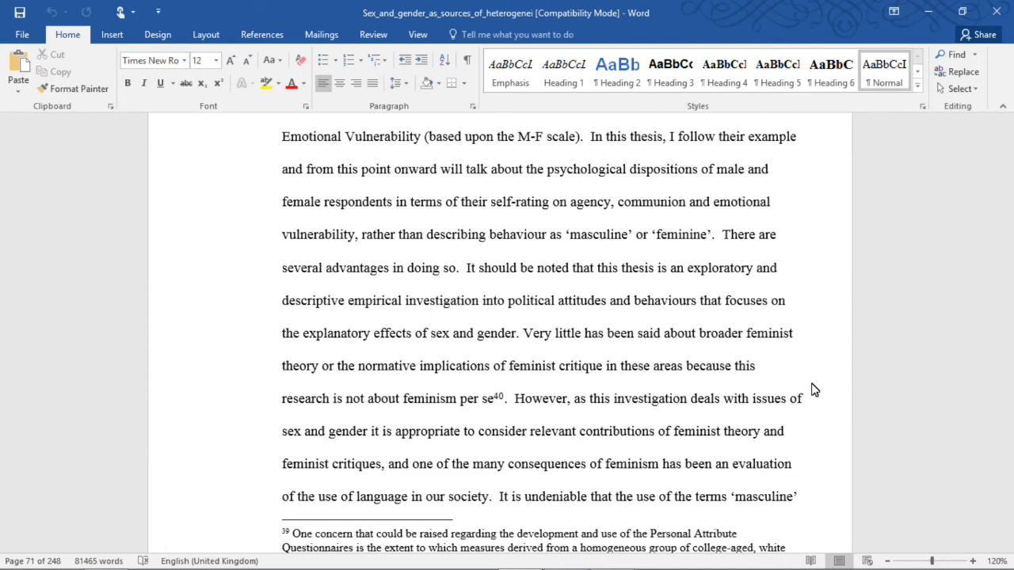
Scroll down through the paragraph on gendered terms onto page 72.
{"action": "scroll", "scroll_direction": "down", "scroll_amount": 3}
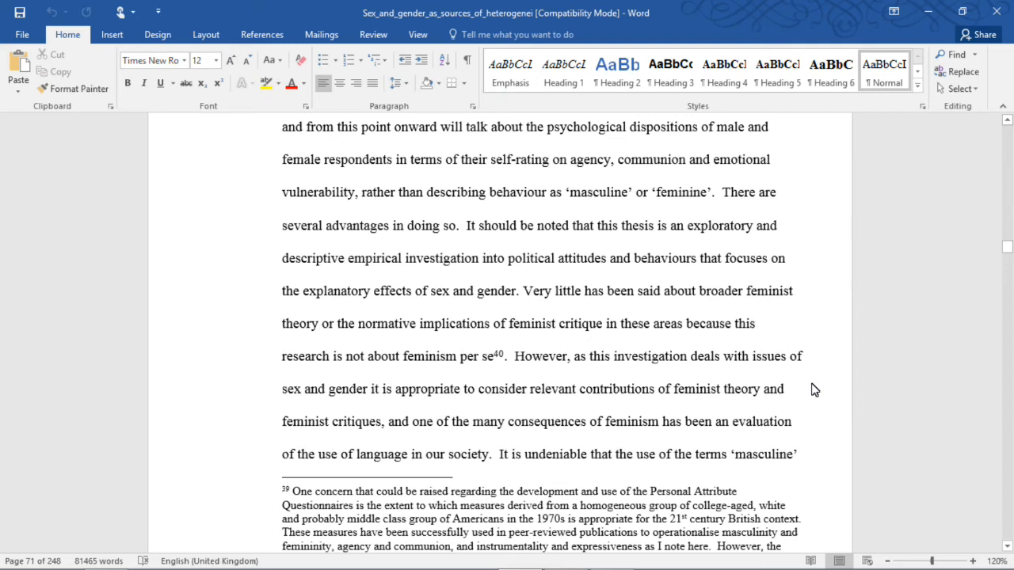
{"action": "scroll", "scroll_direction": "down", "scroll_amount": 3}
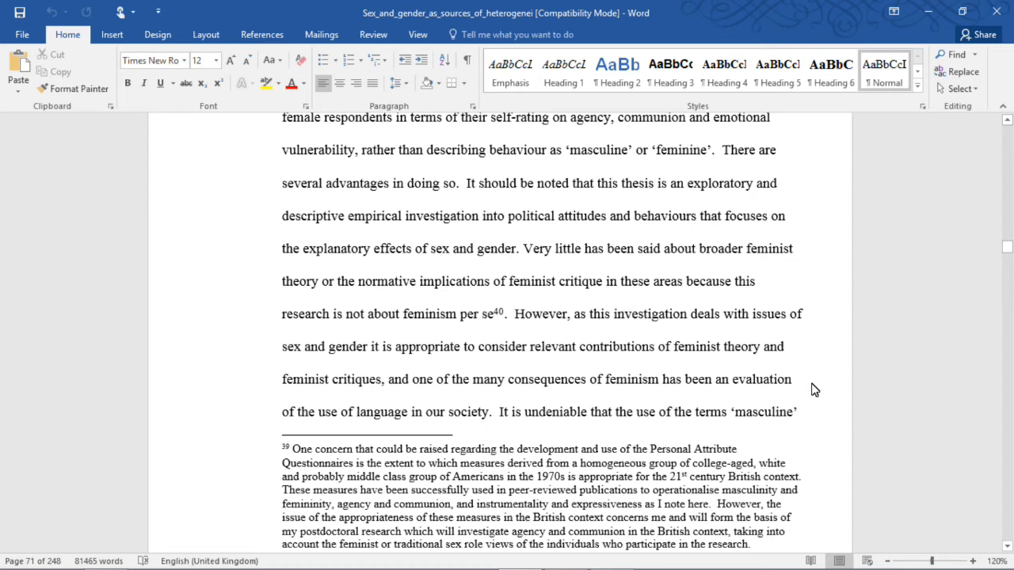
{"action": "mouse_move", "coordinate": [820, 419]}
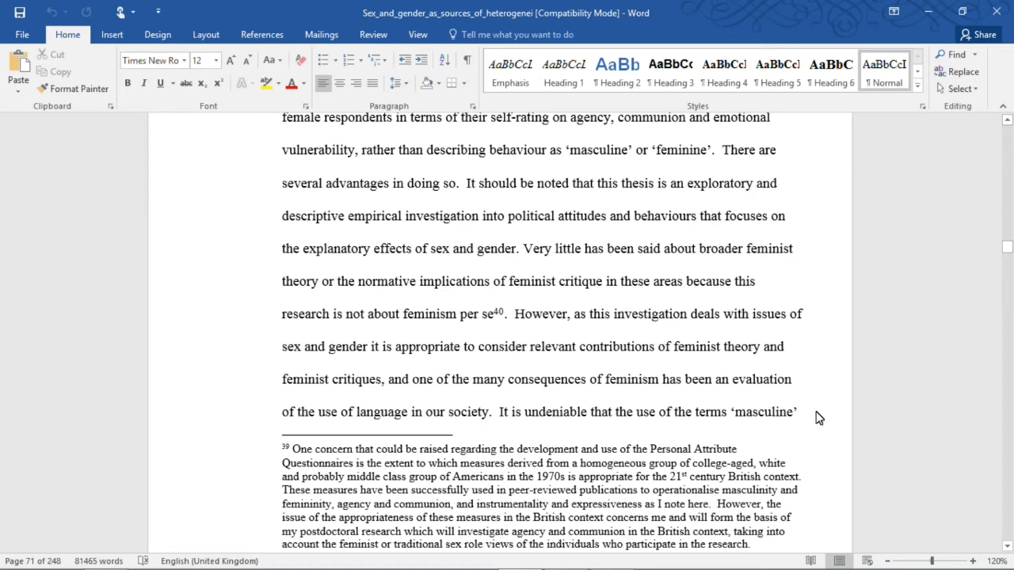
{"action": "scroll", "scroll_direction": "down", "scroll_amount": 3}
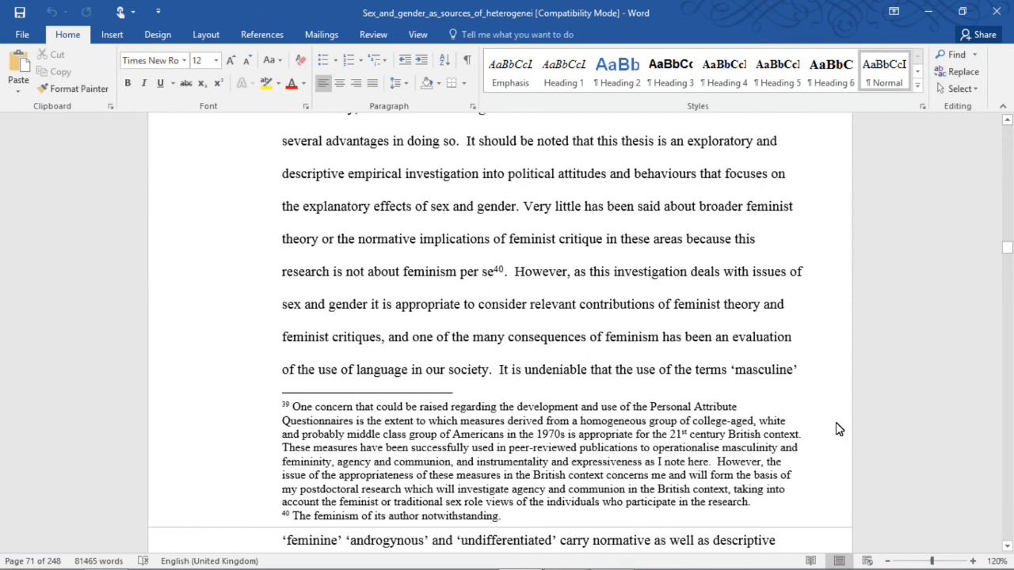
{"action": "mouse_move", "coordinate": [842, 420]}
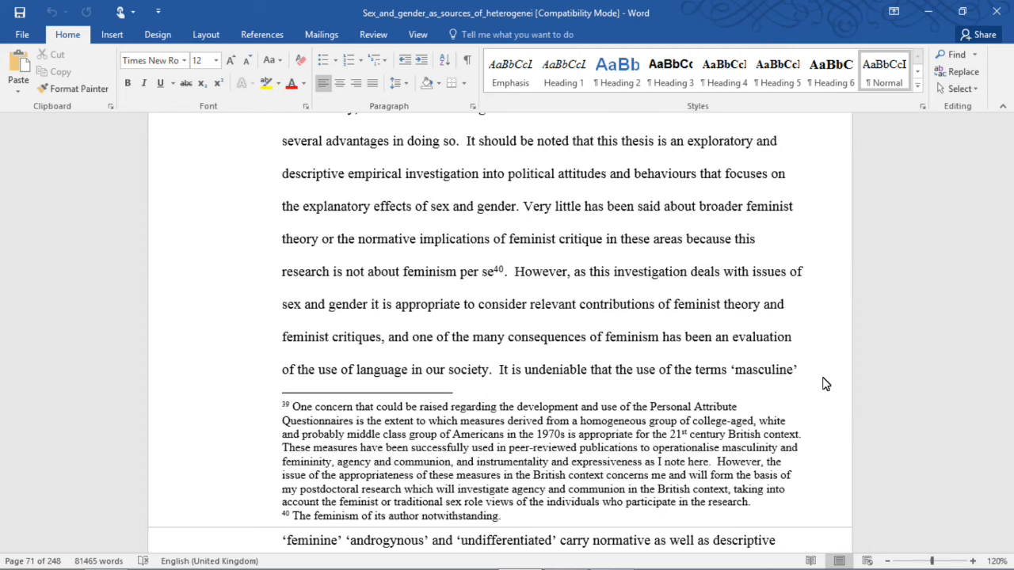
{"action": "scroll", "scroll_direction": "down", "scroll_amount": 3}
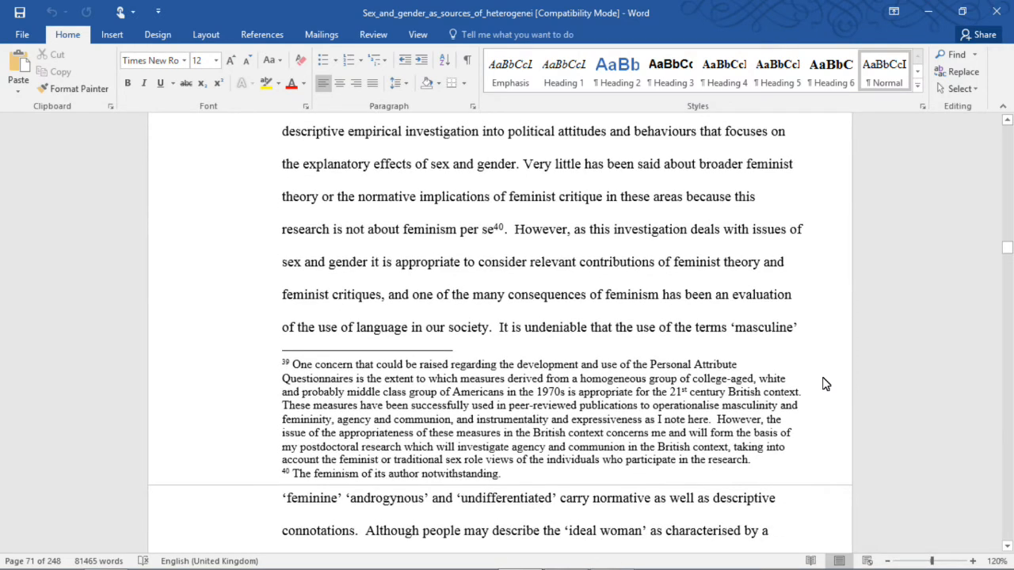
{"action": "scroll", "scroll_direction": "down", "scroll_amount": 3}
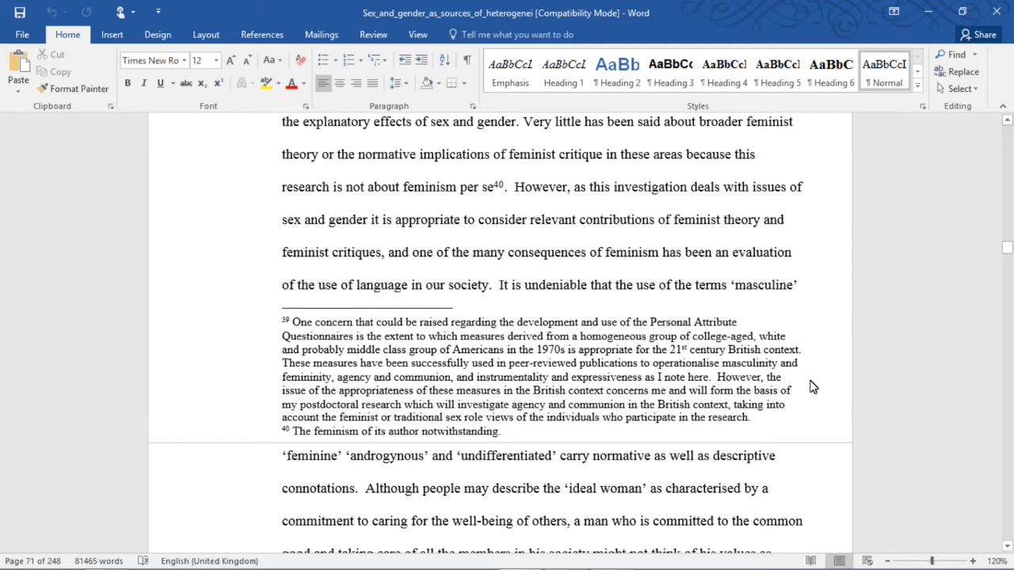
{"action": "scroll", "scroll_direction": "down", "scroll_amount": 3}
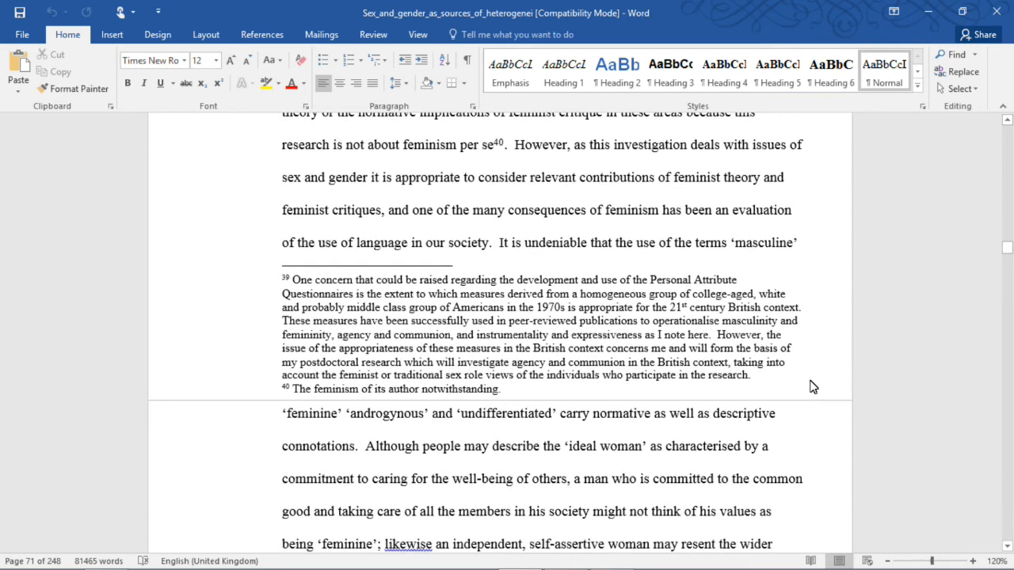
{"action": "mouse_move", "coordinate": [816, 390]}
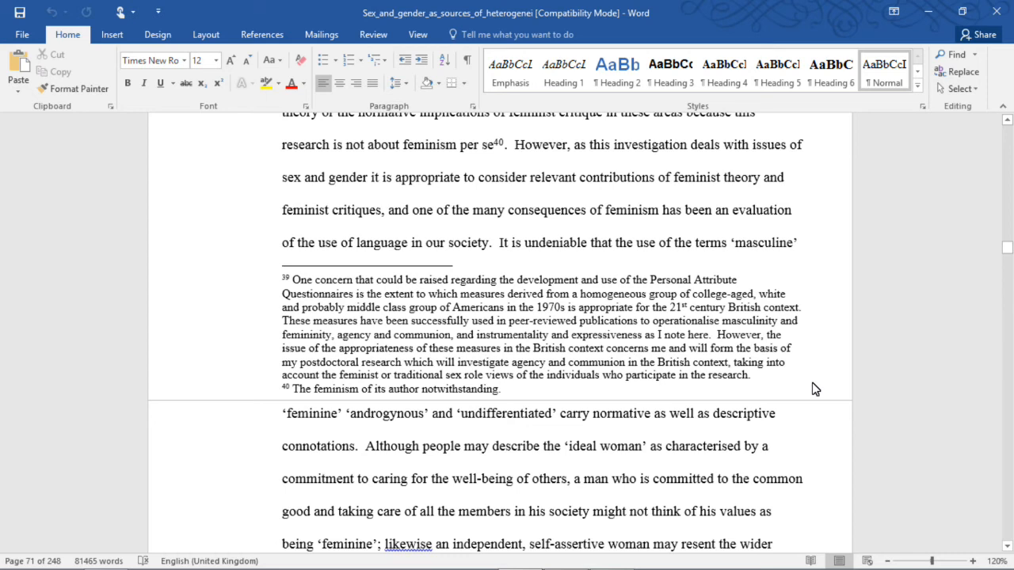
Scroll to the end of the neutral-terms paragraph until the Conclusion heading is in view.
{"action": "scroll", "scroll_direction": "down", "scroll_amount": 3}
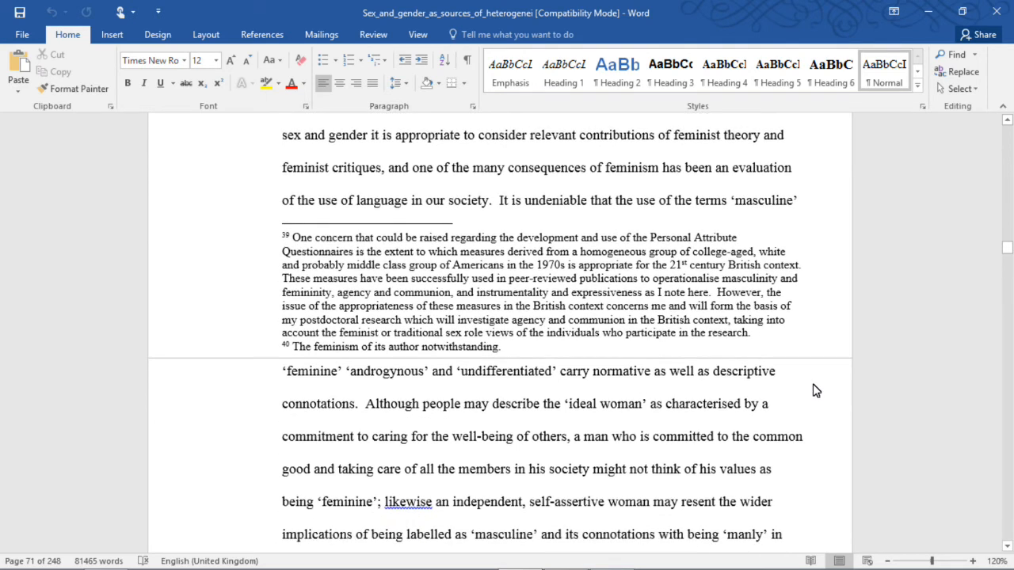
{"action": "scroll", "scroll_direction": "down", "scroll_amount": 3}
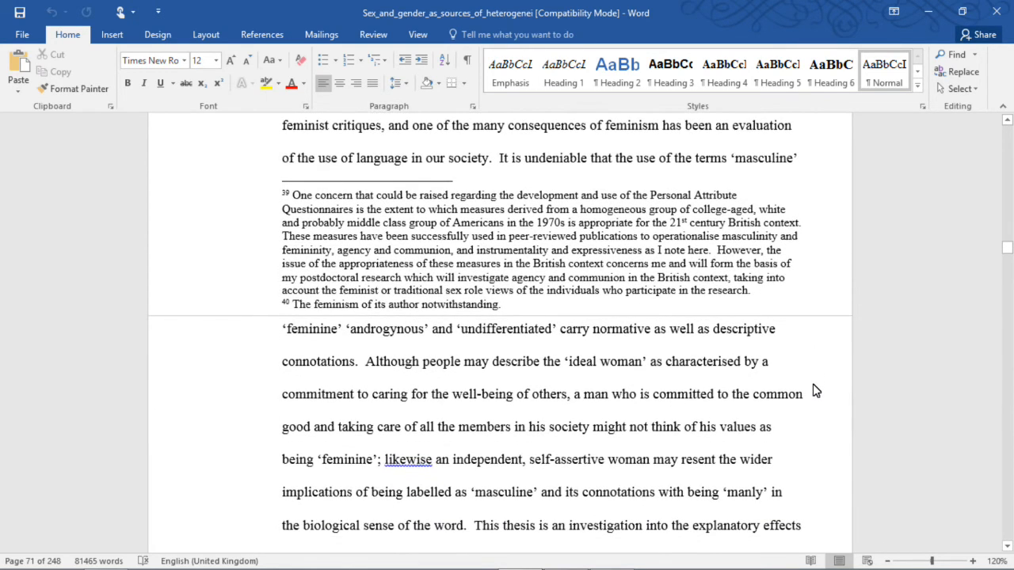
{"action": "scroll", "scroll_direction": "down", "scroll_amount": 3}
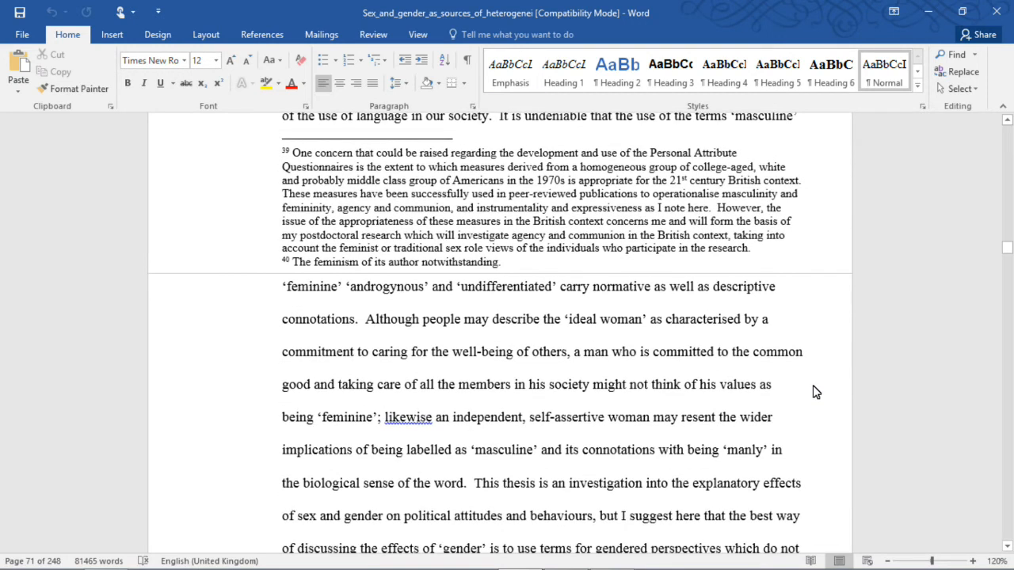
{"action": "scroll", "scroll_direction": "down", "scroll_amount": 3}
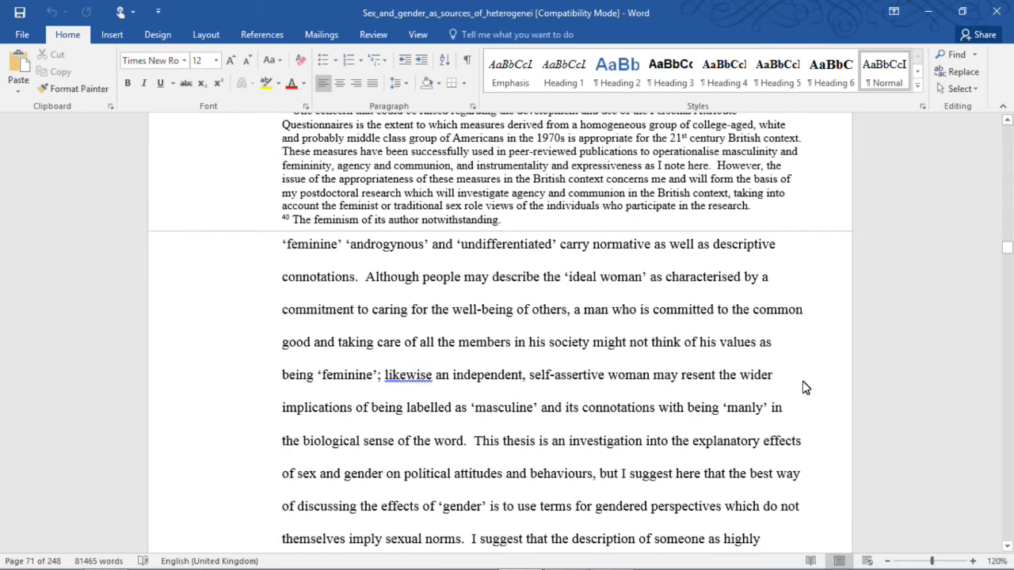
{"action": "scroll", "scroll_direction": "down", "scroll_amount": 3}
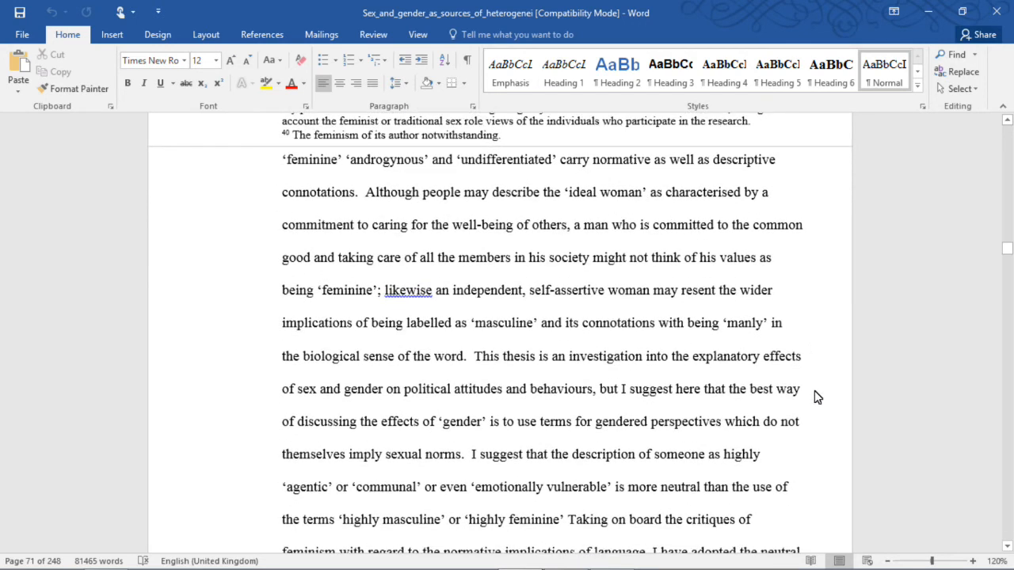
{"action": "mouse_move", "coordinate": [804, 388]}
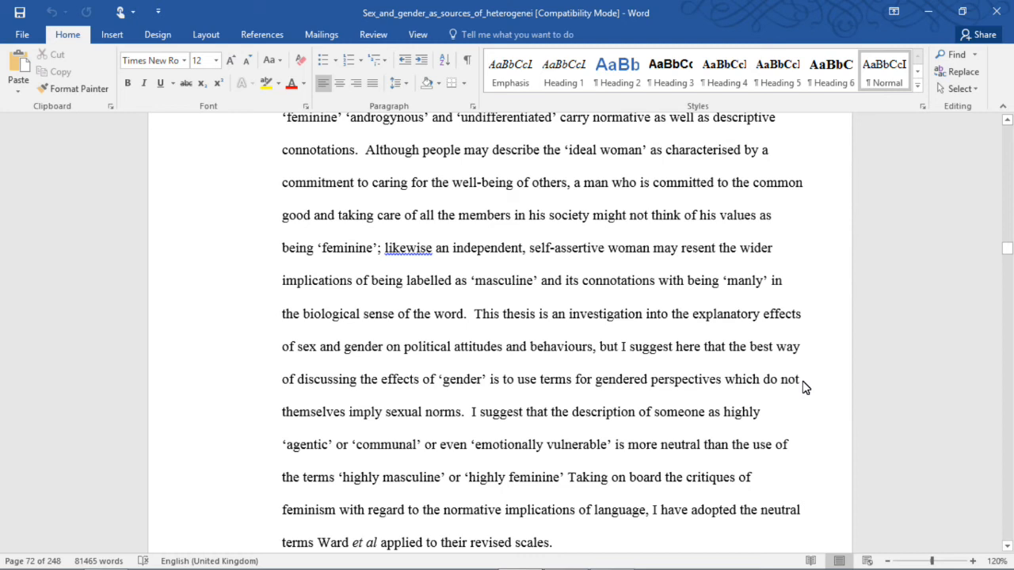
{"action": "scroll", "scroll_direction": "down", "scroll_amount": 3}
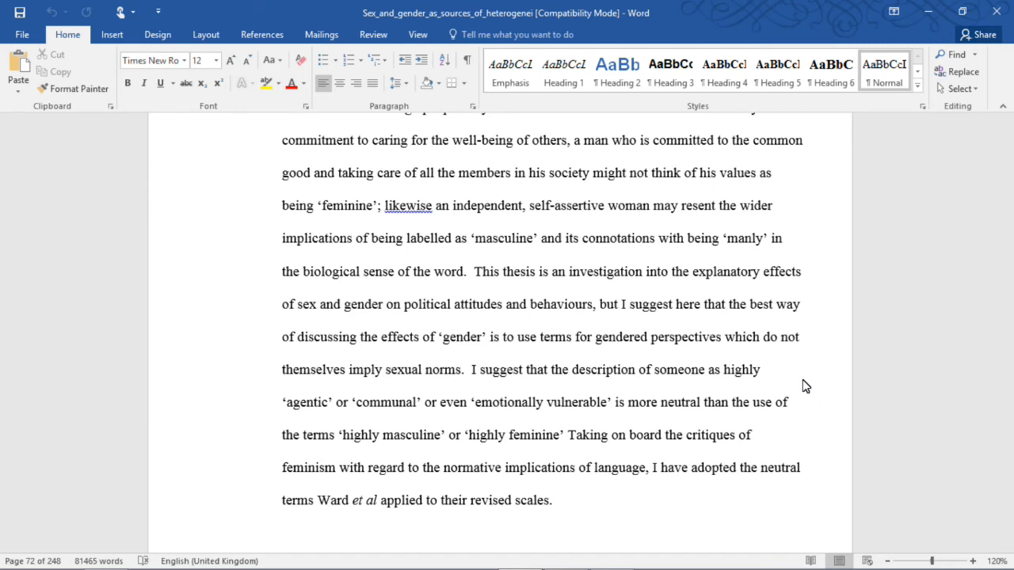
{"action": "scroll", "scroll_direction": "down", "scroll_amount": 3}
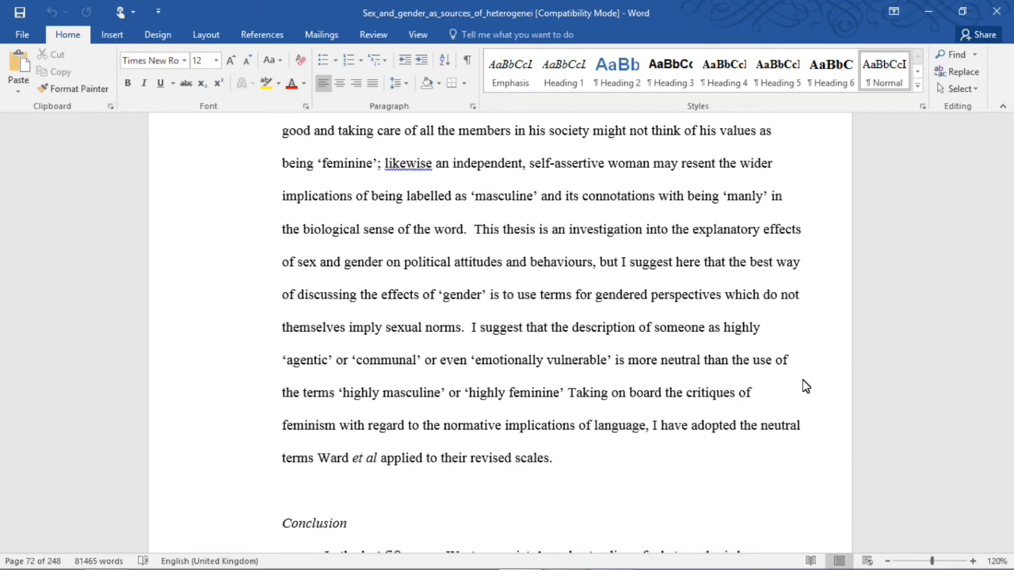
Scroll through the Conclusion's opening paragraph to the finding that both sexes possess 'masculine' and 'feminine' traits.
{"action": "scroll", "scroll_direction": "down", "scroll_amount": 3}
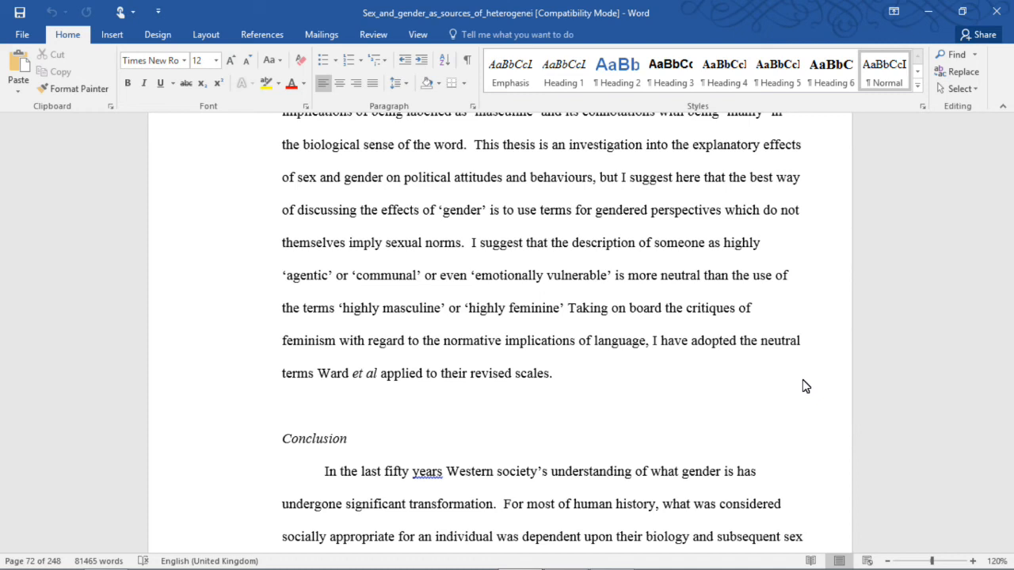
{"action": "scroll", "scroll_direction": "down", "scroll_amount": 3}
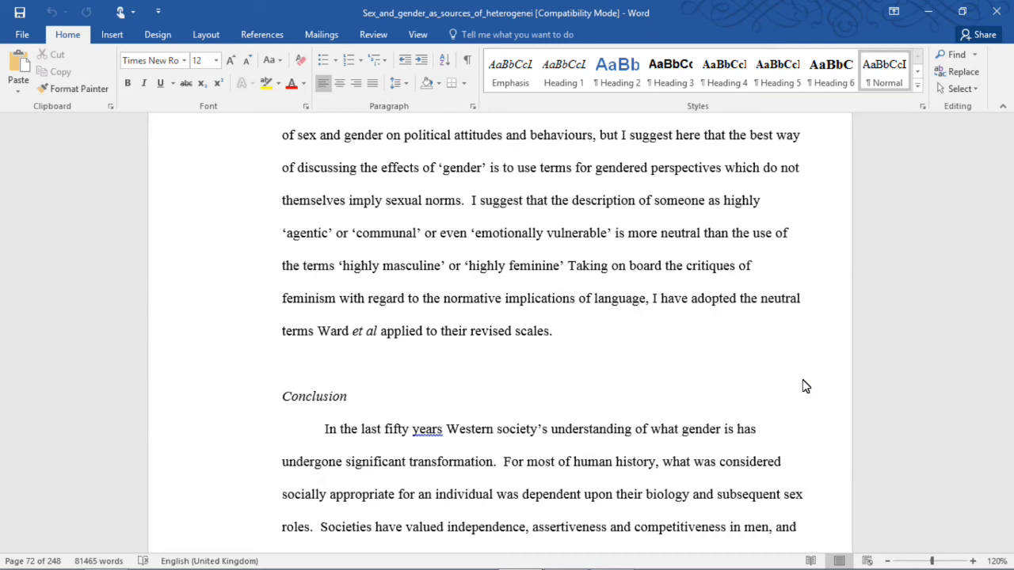
{"action": "scroll", "scroll_direction": "down", "scroll_amount": 3}
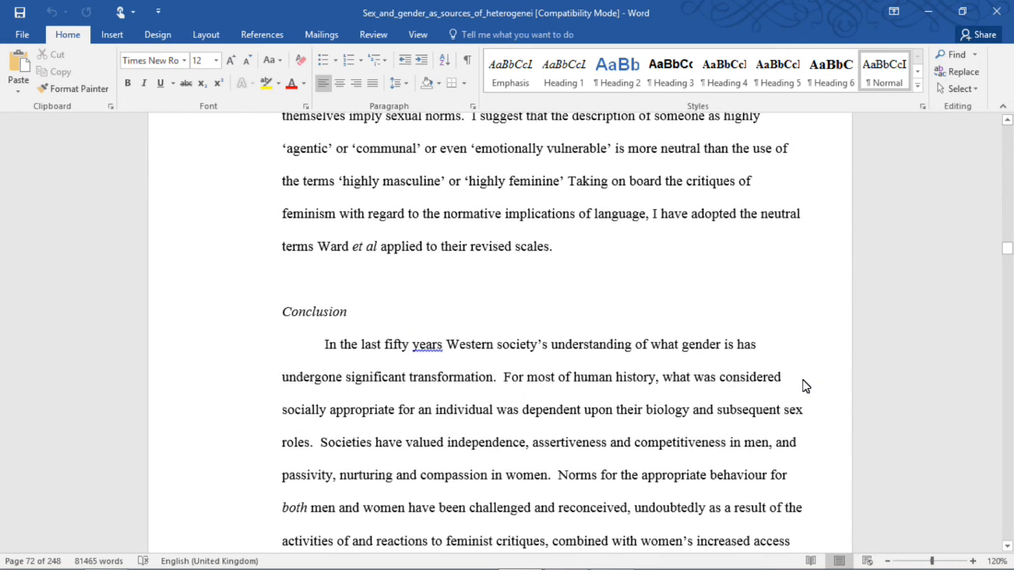
{"action": "scroll", "scroll_direction": "down", "scroll_amount": 3}
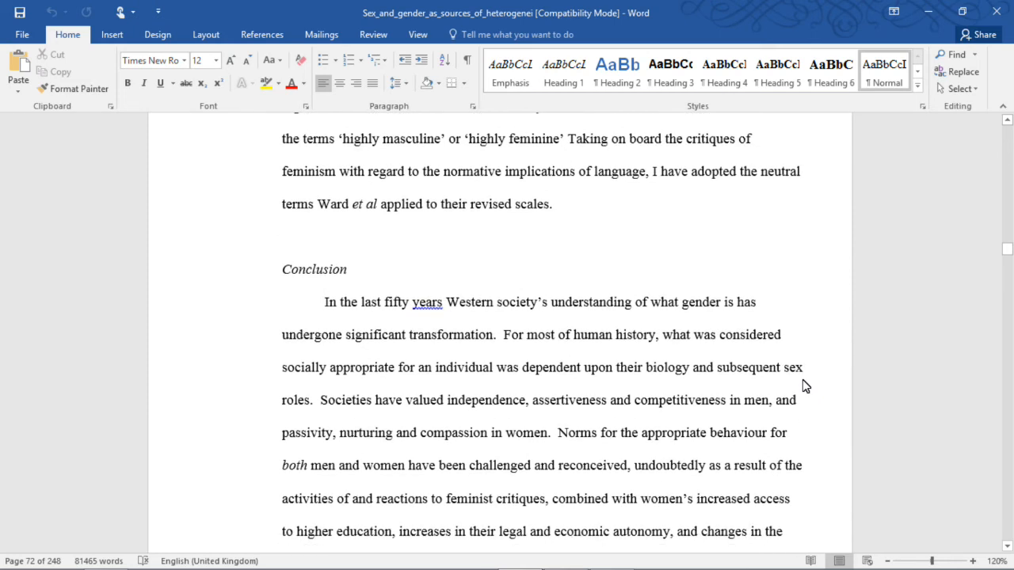
{"action": "scroll", "scroll_direction": "down", "scroll_amount": 3}
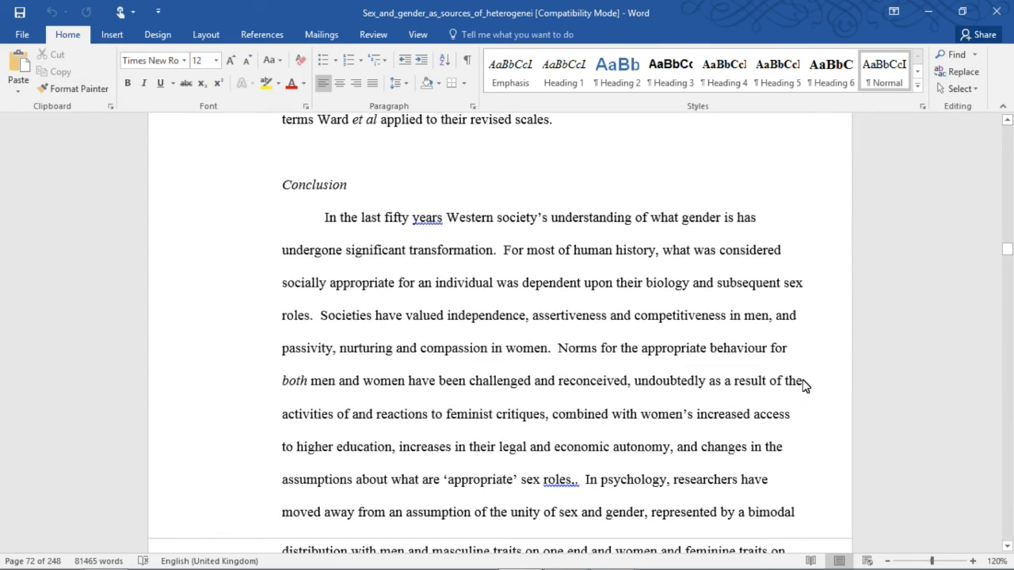
{"action": "scroll", "scroll_direction": "down", "scroll_amount": 3}
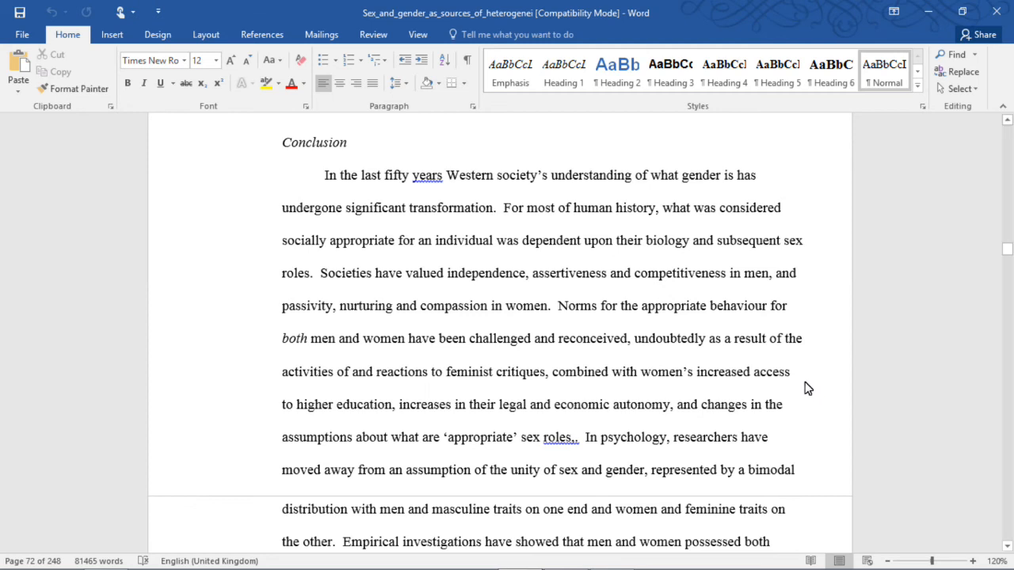
{"action": "scroll", "scroll_direction": "down", "scroll_amount": 3}
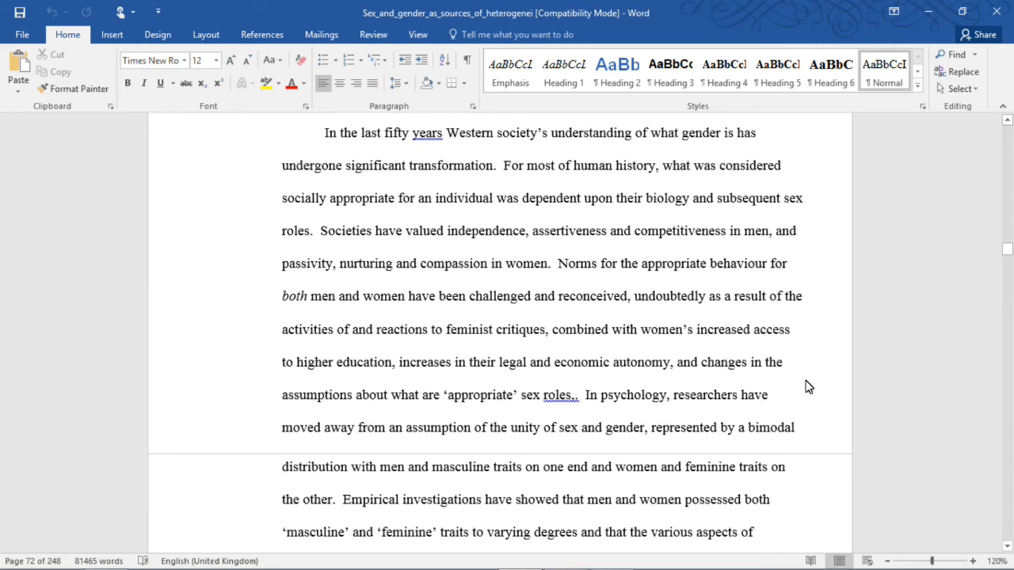
{"action": "mouse_move", "coordinate": [805, 385]}
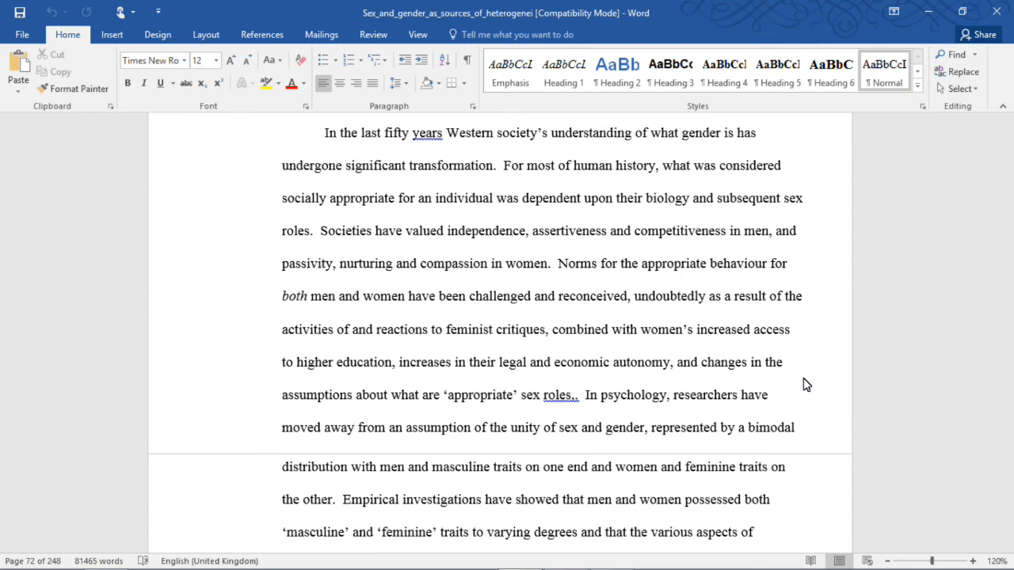
{"action": "scroll", "scroll_direction": "down", "scroll_amount": 3}
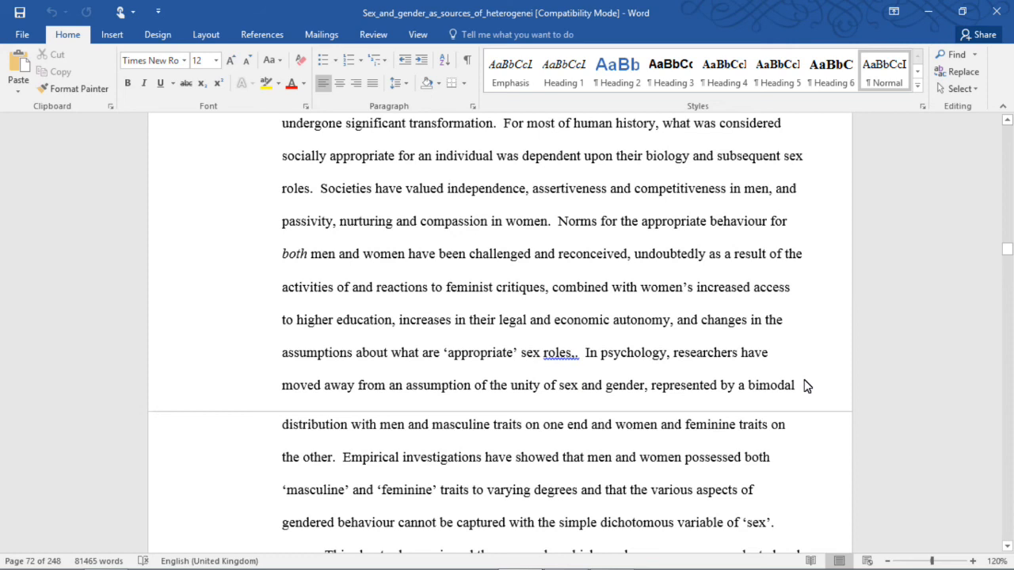
Scroll to page 73's 'This chapter has reviewed' summary paragraph previewing the next chapter on PAQ questions.
{"action": "scroll", "scroll_direction": "down", "scroll_amount": 3}
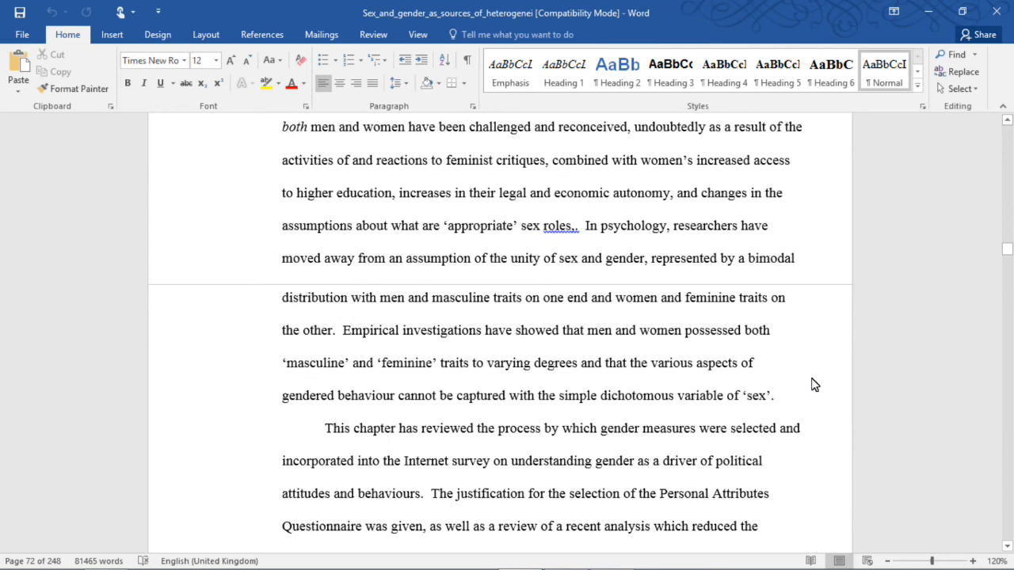
{"action": "mouse_move", "coordinate": [811, 387]}
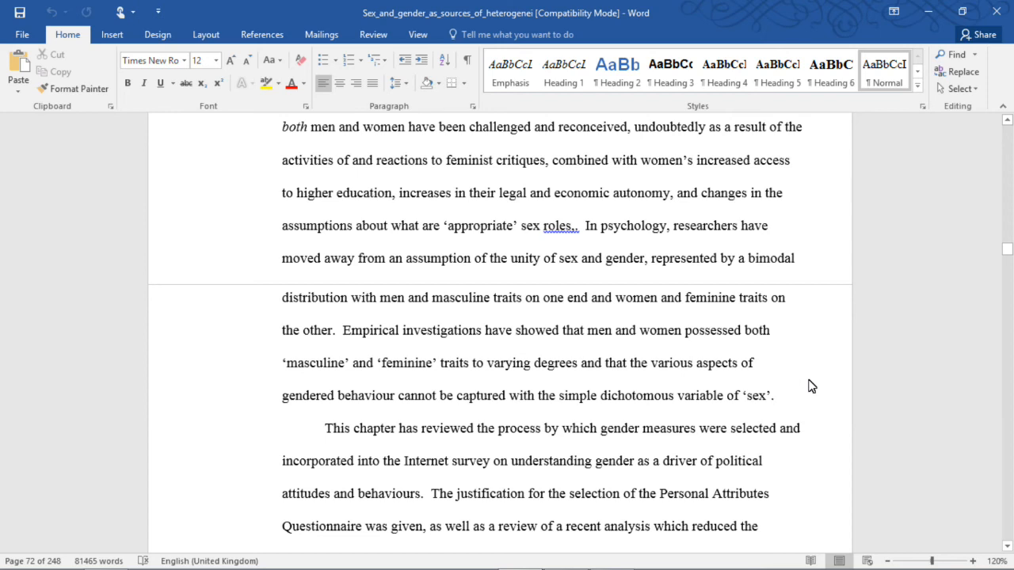
{"action": "scroll", "scroll_direction": "down", "scroll_amount": 3}
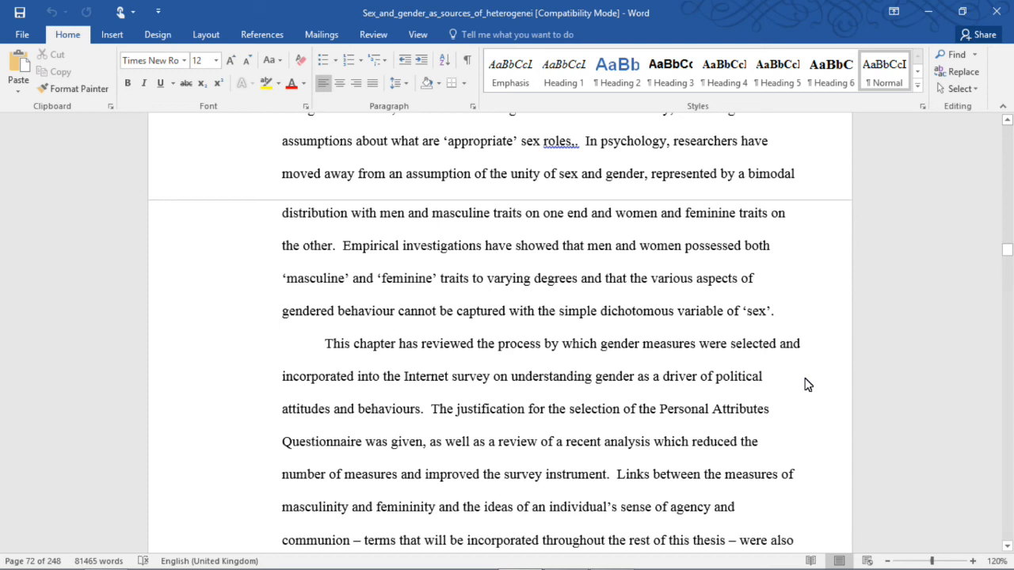
{"action": "mouse_move", "coordinate": [811, 389]}
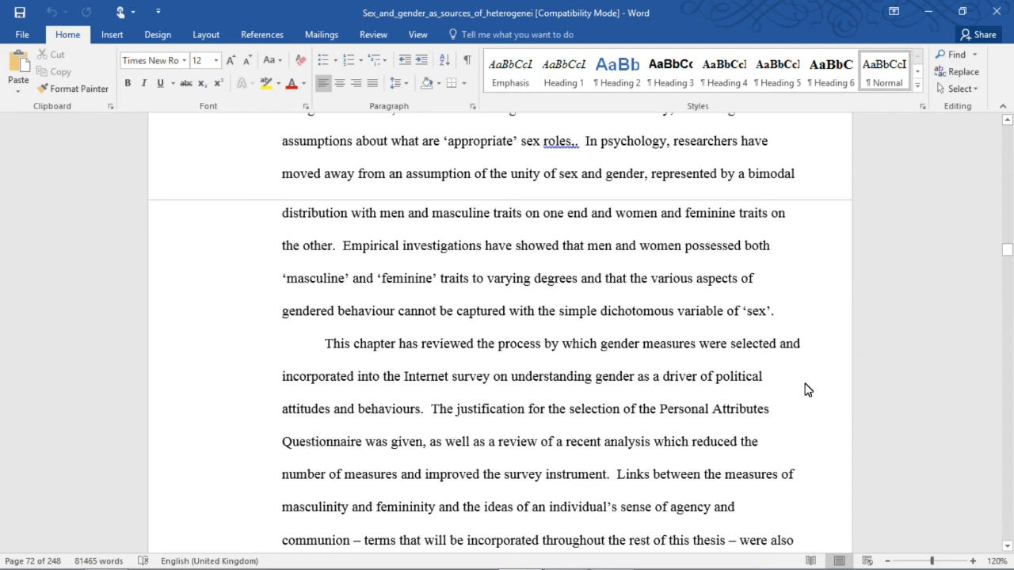
{"action": "mouse_move", "coordinate": [808, 386]}
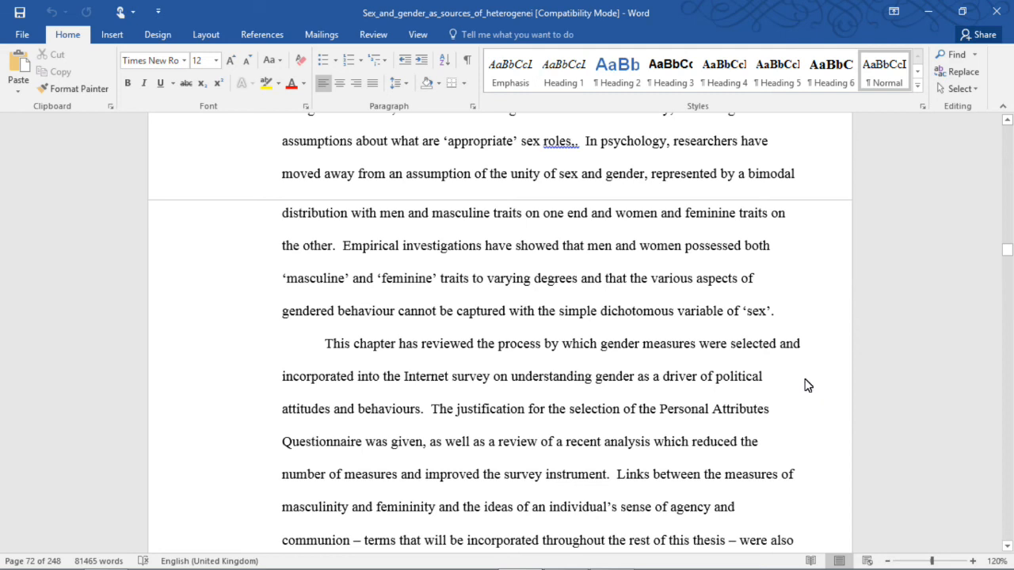
{"action": "scroll", "scroll_direction": "down", "scroll_amount": 3}
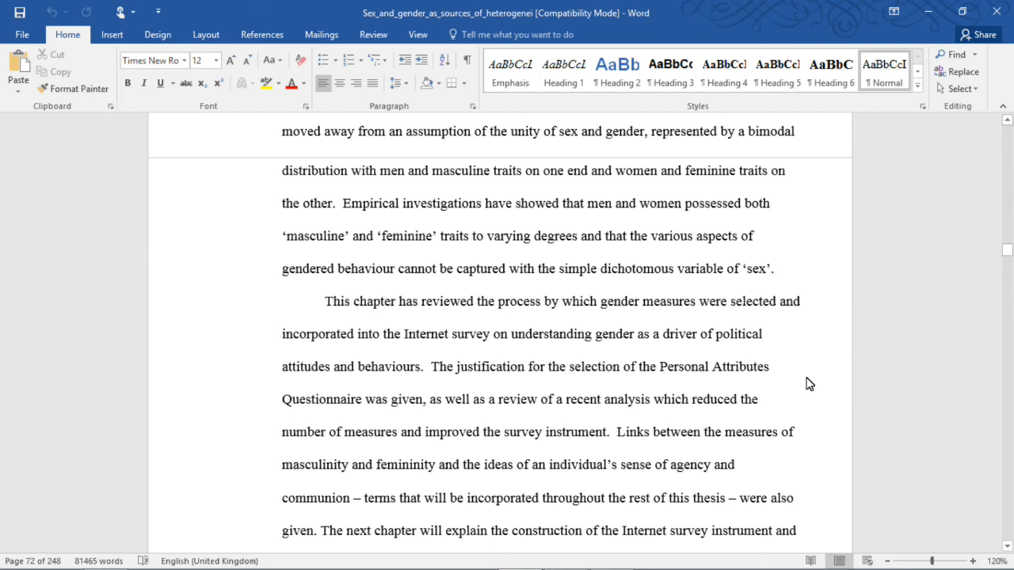
{"action": "scroll", "scroll_direction": "down", "scroll_amount": 3}
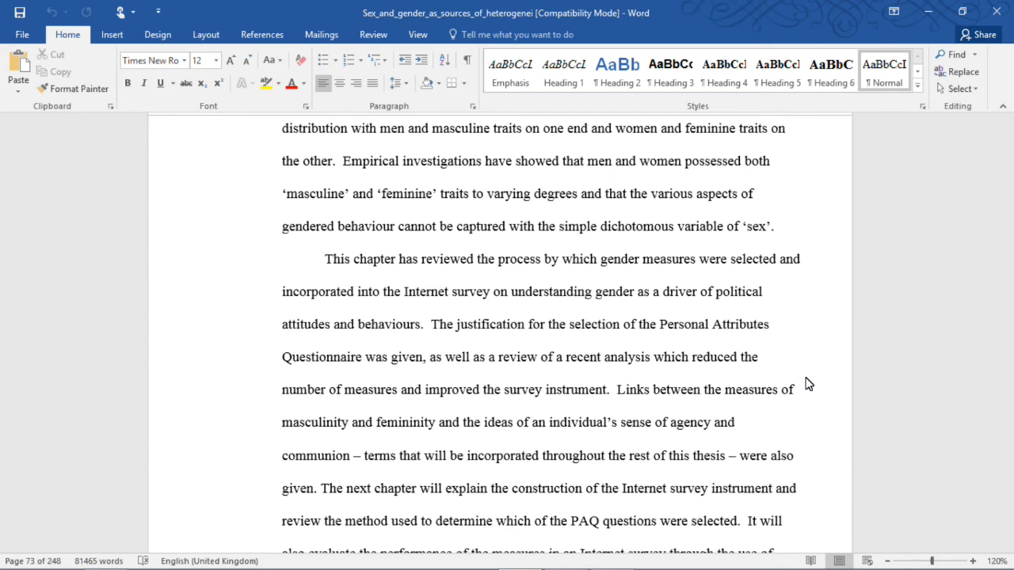
Scroll down past the chapter 2 summary until the Chapter 3 heading comes into view.
{"action": "scroll", "scroll_direction": "down", "scroll_amount": 3}
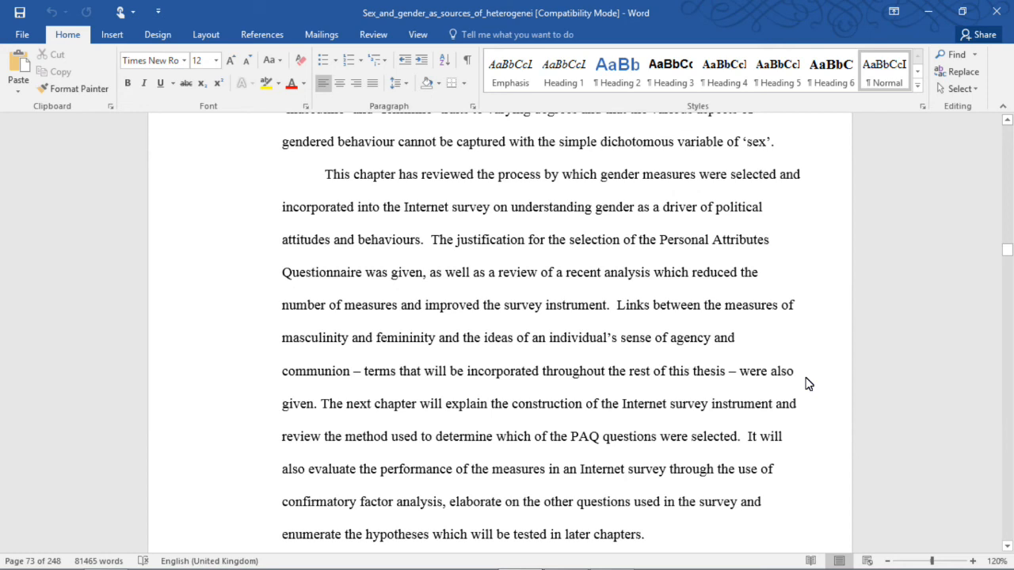
{"action": "mouse_move", "coordinate": [810, 374]}
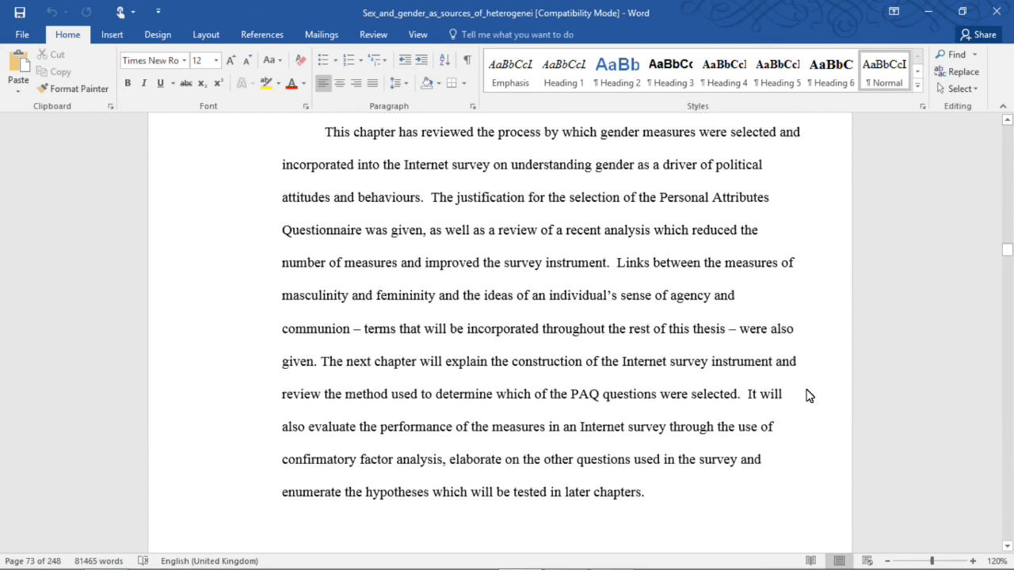
{"action": "scroll", "scroll_direction": "down", "scroll_amount": 3}
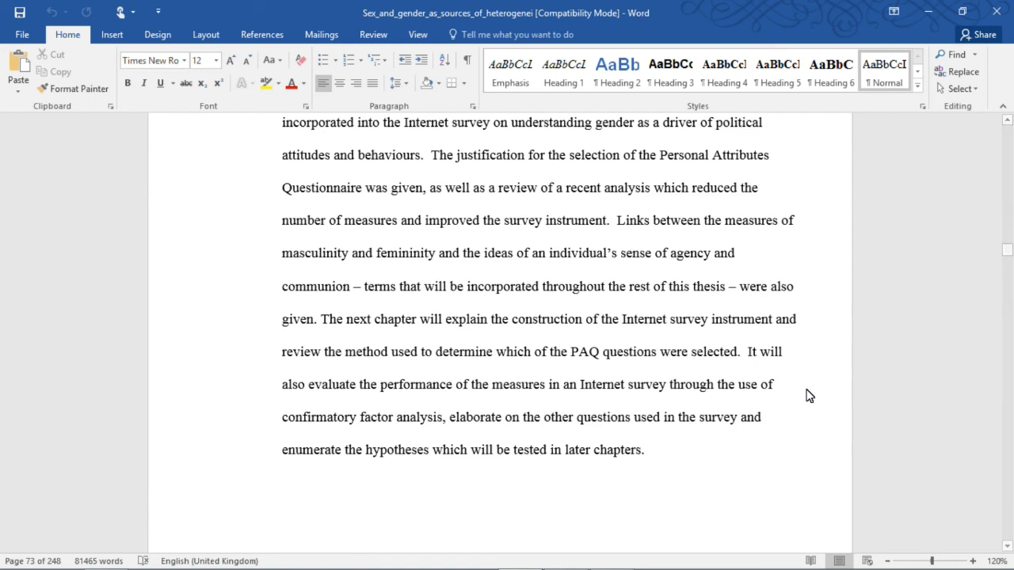
{"action": "scroll", "scroll_direction": "down", "scroll_amount": 3}
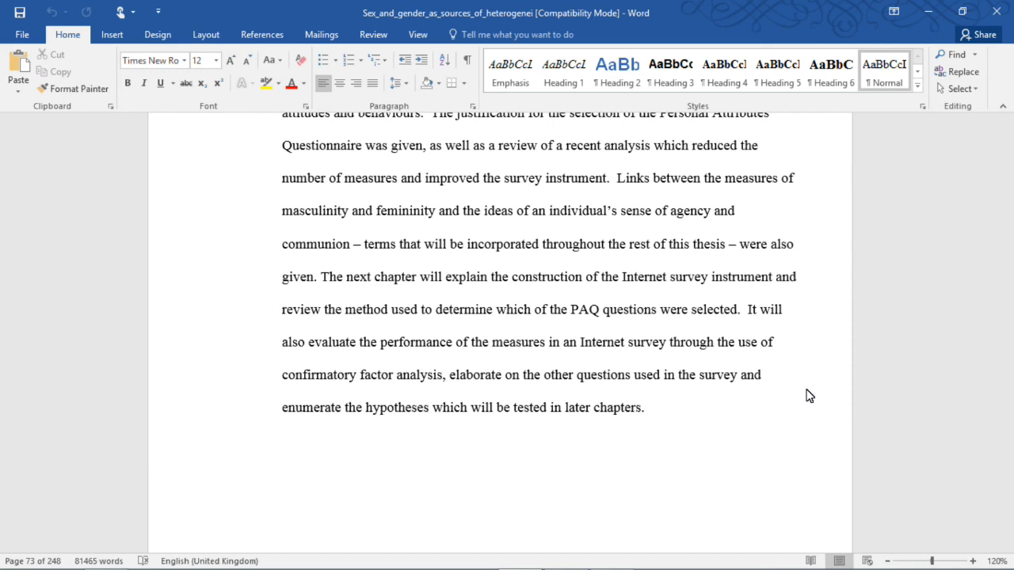
{"action": "scroll", "scroll_direction": "down", "scroll_amount": 3}
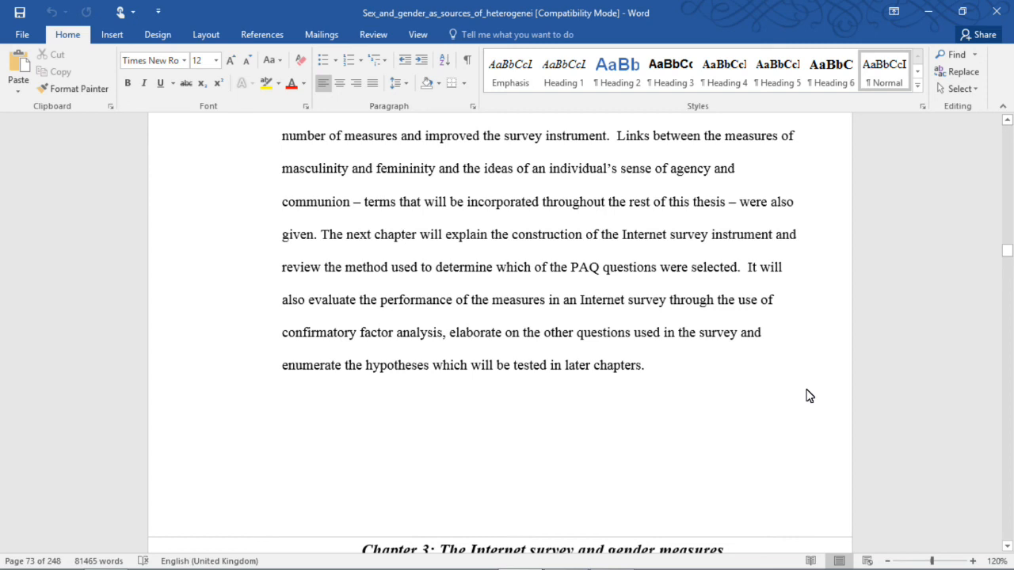
Scroll until the Chapter 3 Internet survey heading sits fully in view, returning to Word from the taskbar.
{"action": "scroll", "scroll_direction": "down", "scroll_amount": 3}
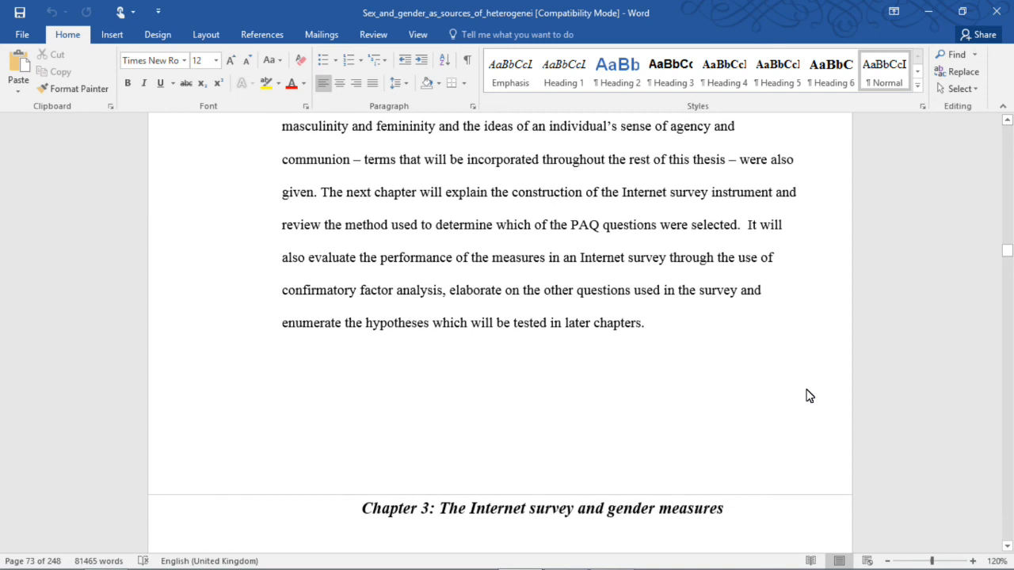
{"action": "mouse_move", "coordinate": [809, 402]}
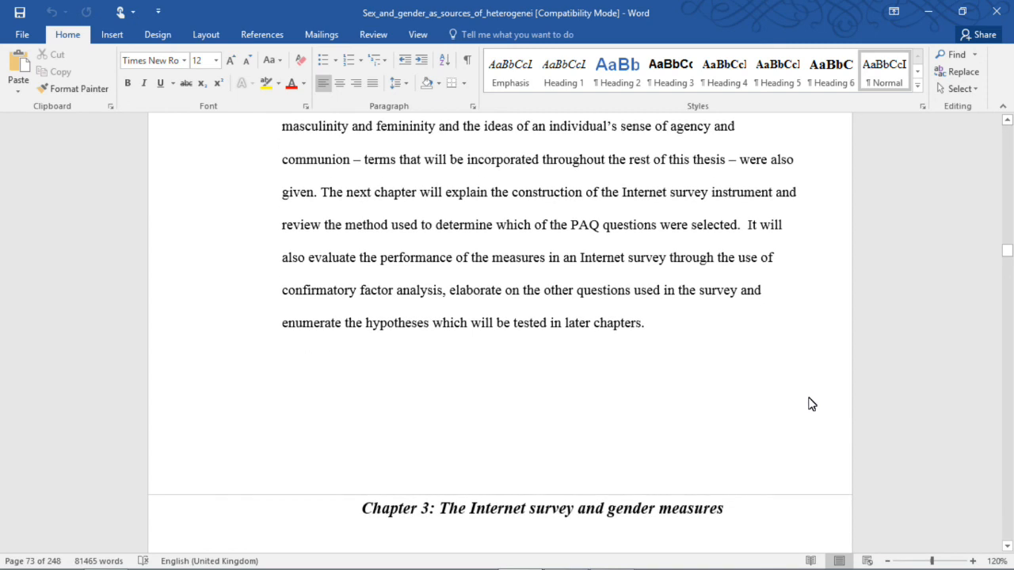
{"action": "mouse_move", "coordinate": [835, 427]}
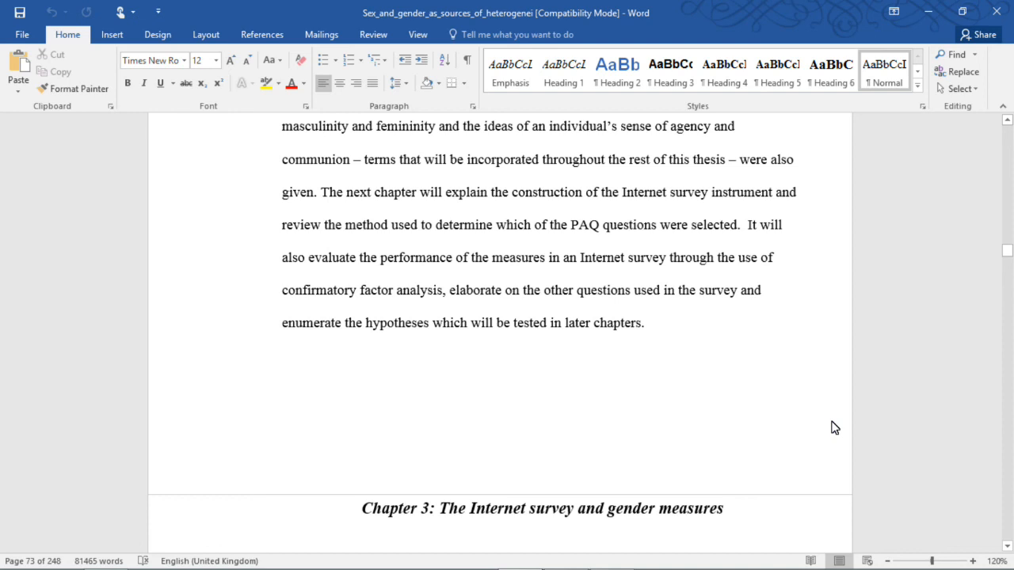
{"action": "mouse_move", "coordinate": [764, 439]}
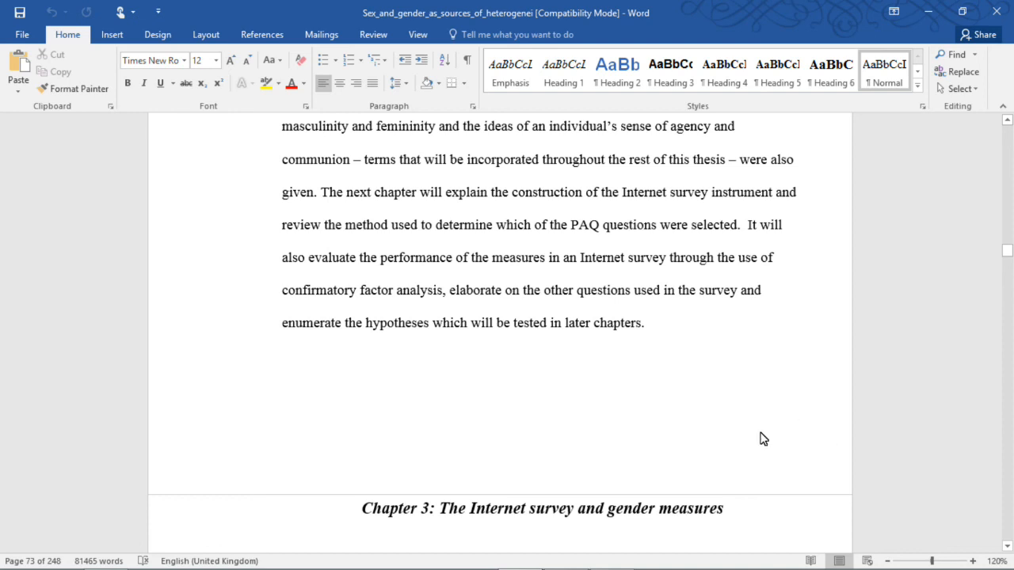
{"action": "scroll", "scroll_direction": "down", "scroll_amount": 3}
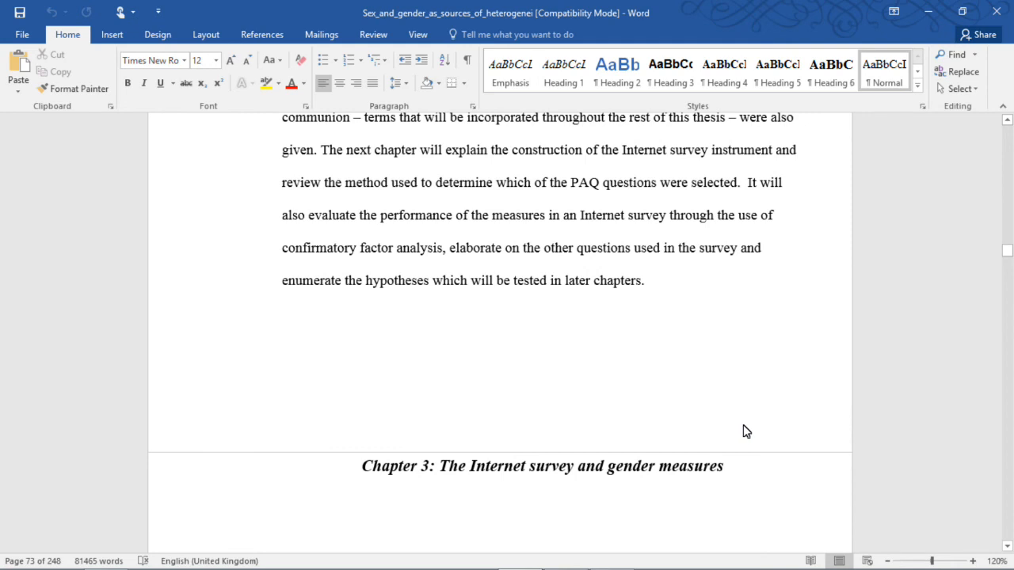
{"action": "mouse_move", "coordinate": [963, 495]}
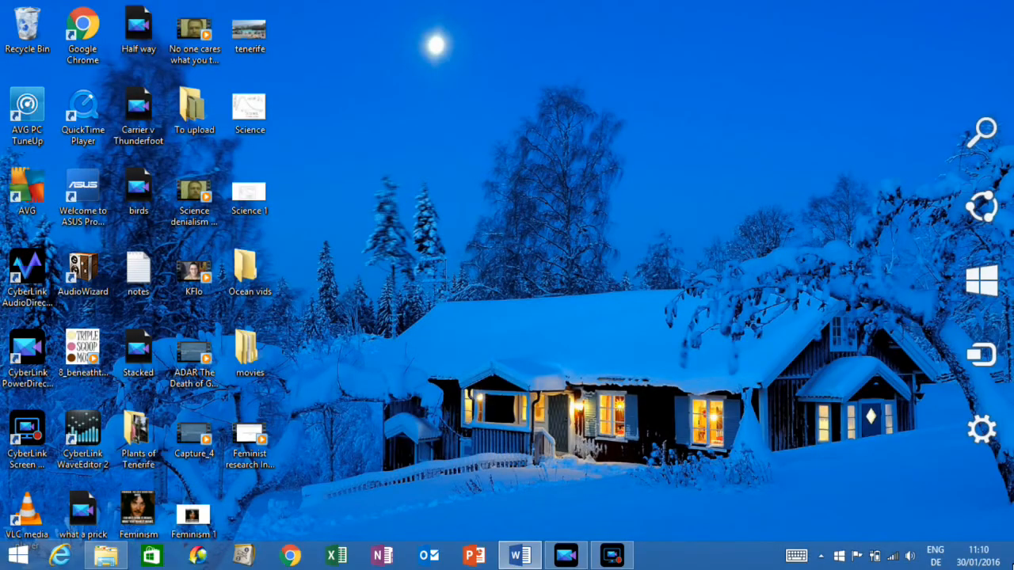
{"action": "left_click", "coordinate": [515, 551]}
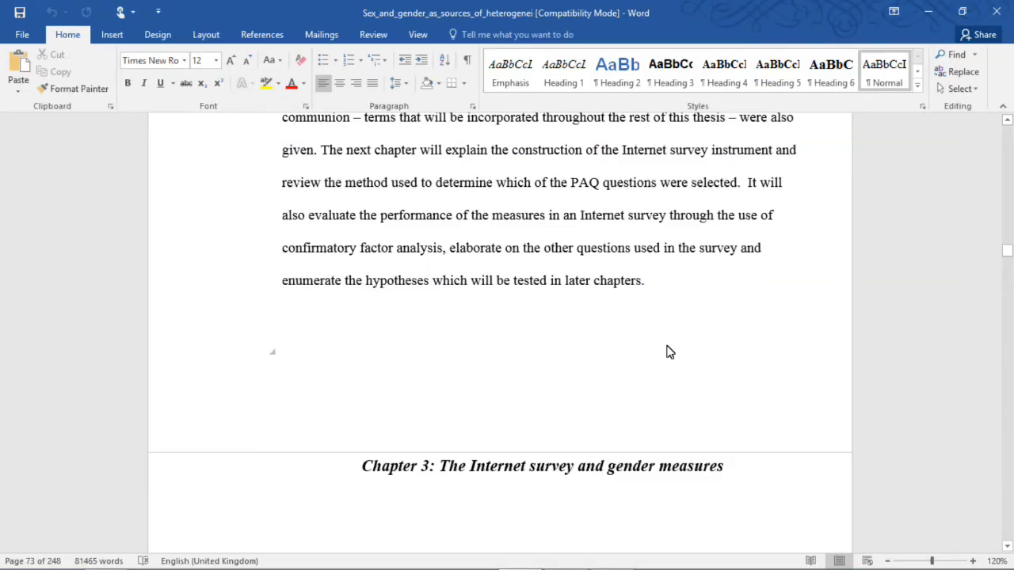
{"action": "mouse_move", "coordinate": [673, 355]}
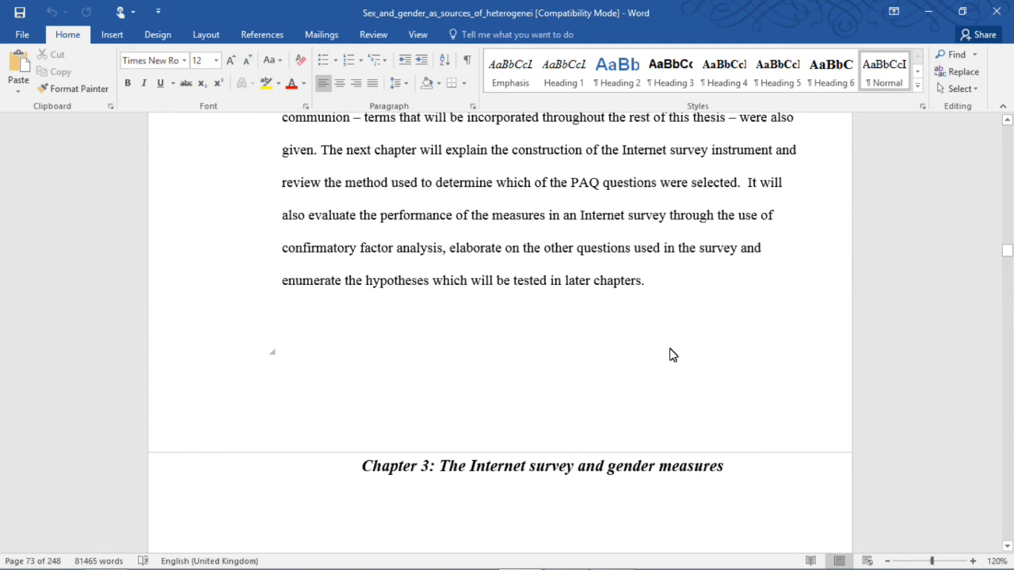